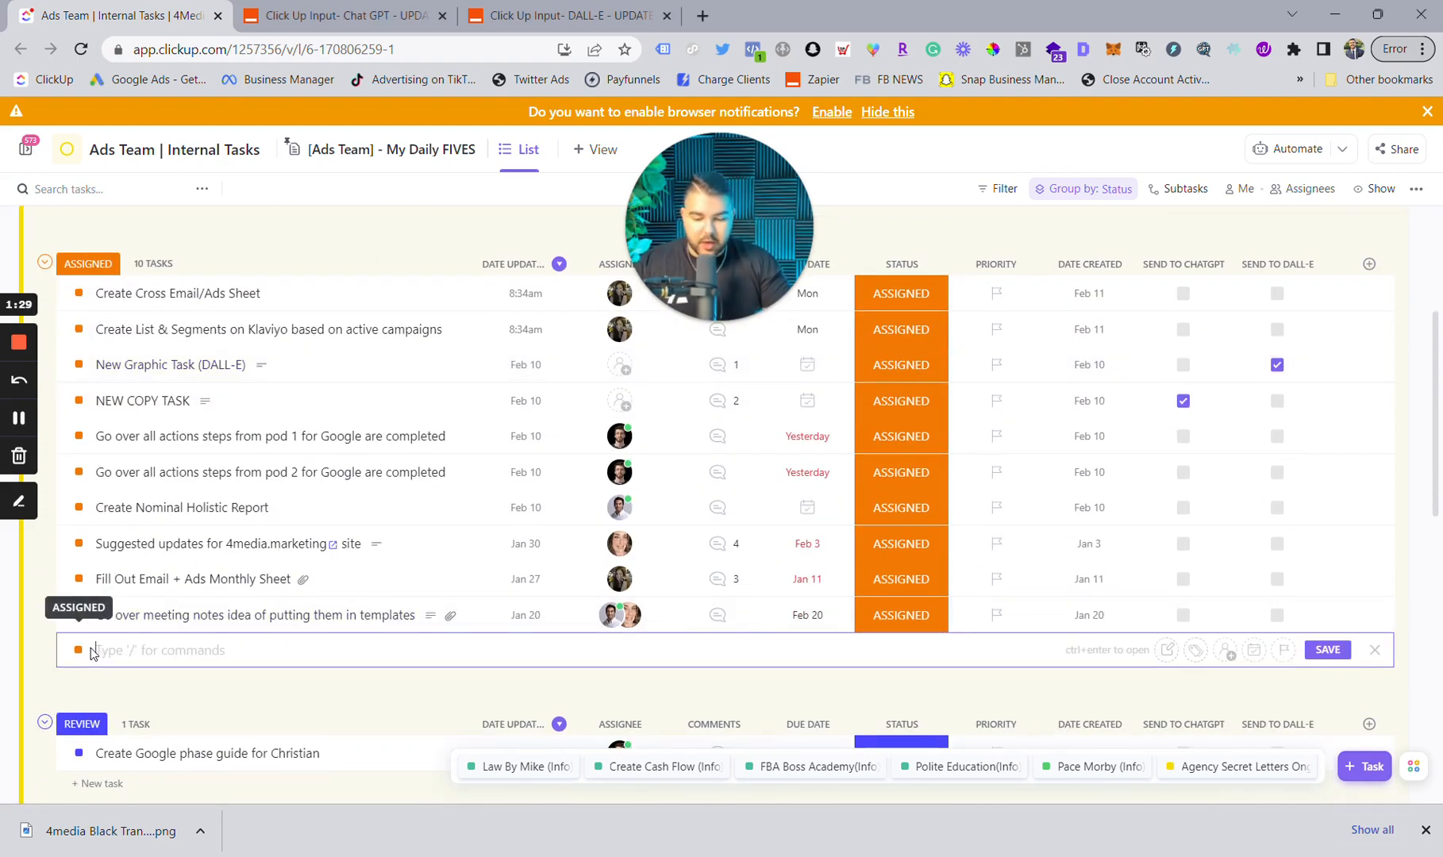
- Create the TEST TASK FOR YOUTUBE task in the Assigned group and open its detail page
{"action": "type", "text": "TE"}
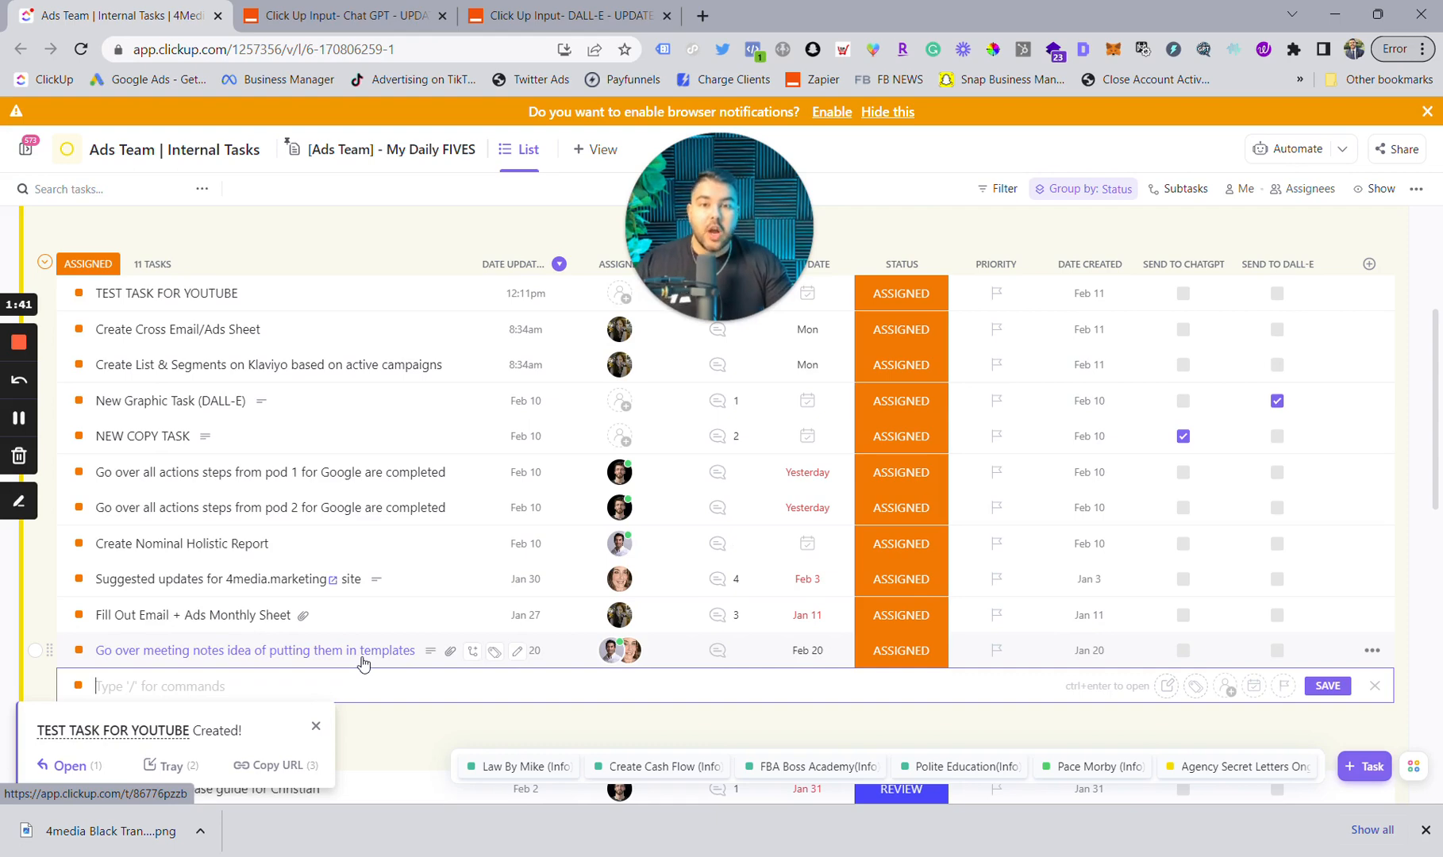
{"action": "left_click", "coordinate": [255, 651]}
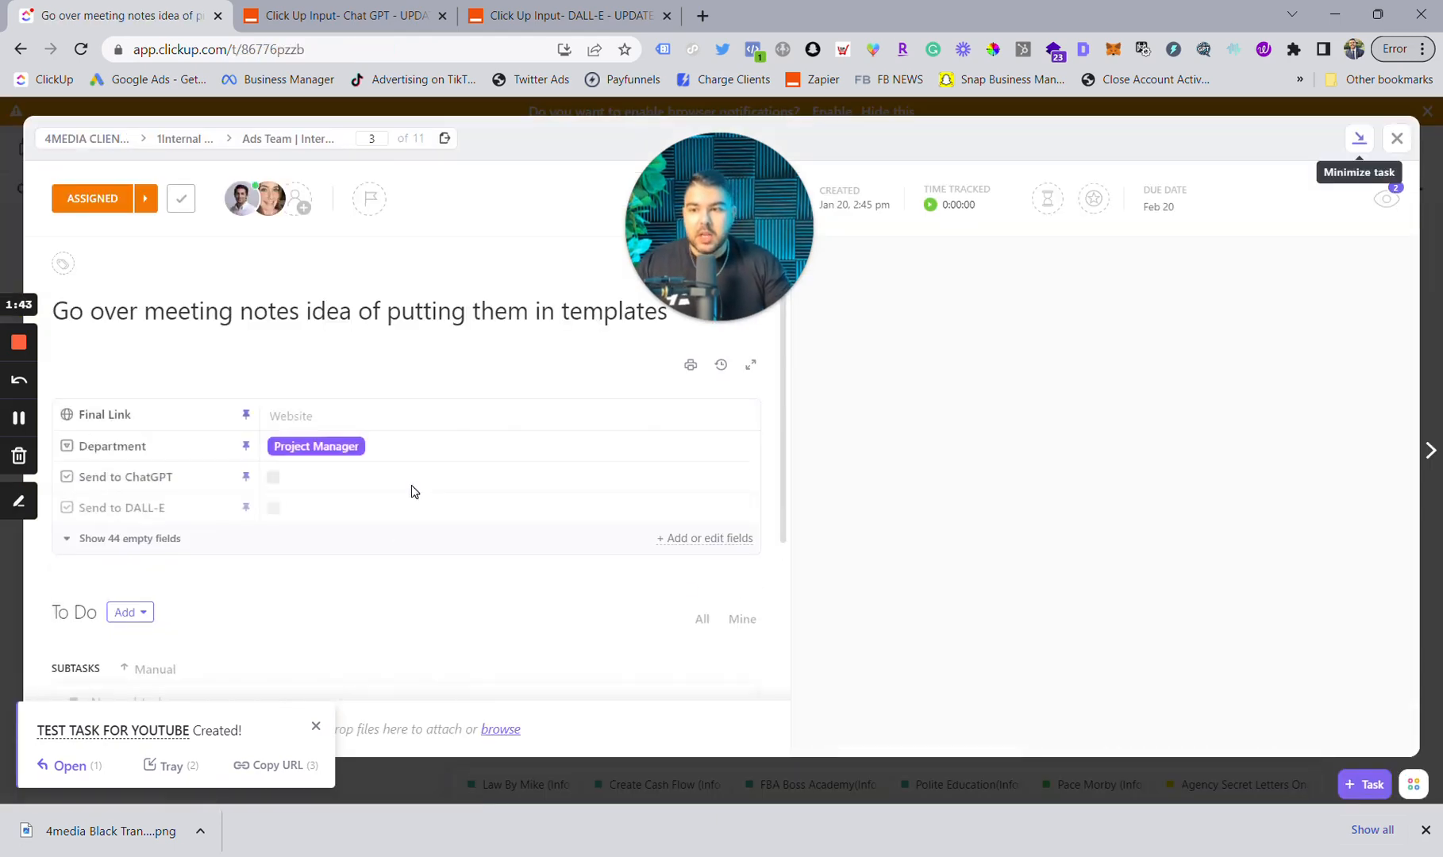
{"action": "left_click", "coordinate": [1358, 138]}
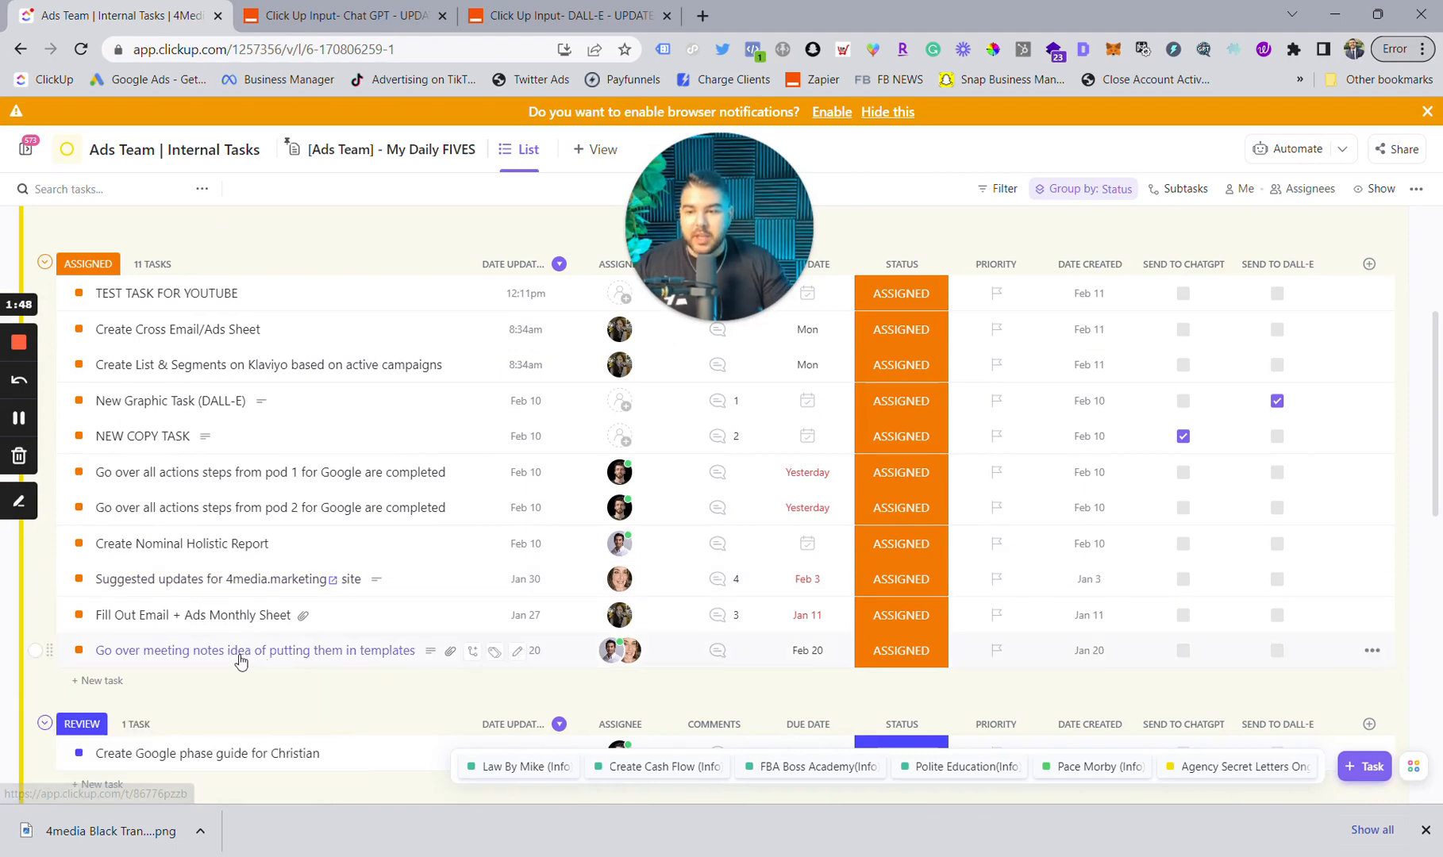
{"action": "scroll", "scroll_direction": "down", "scroll_amount": 3}
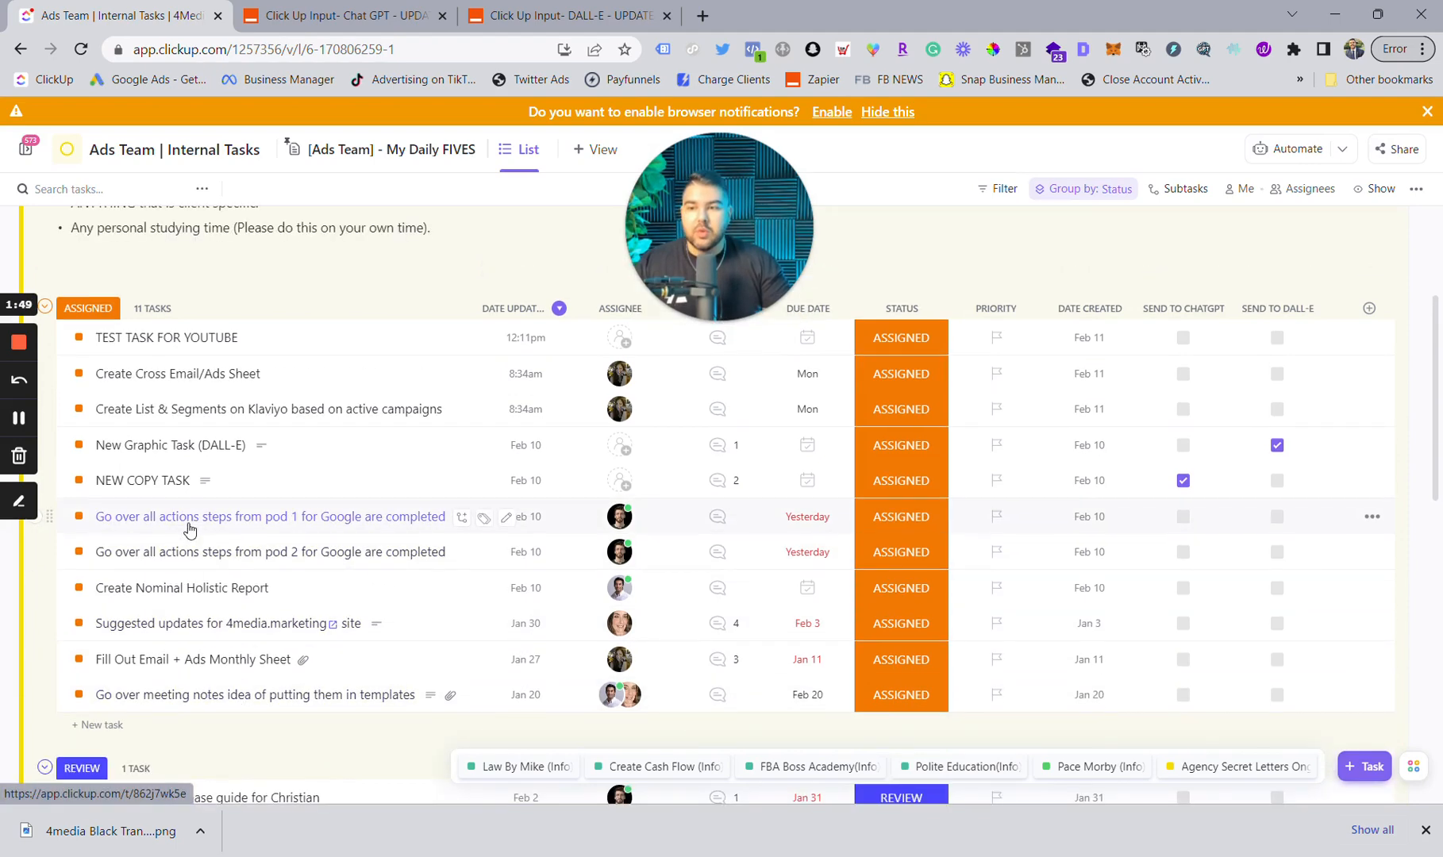
{"action": "left_click", "coordinate": [167, 338]}
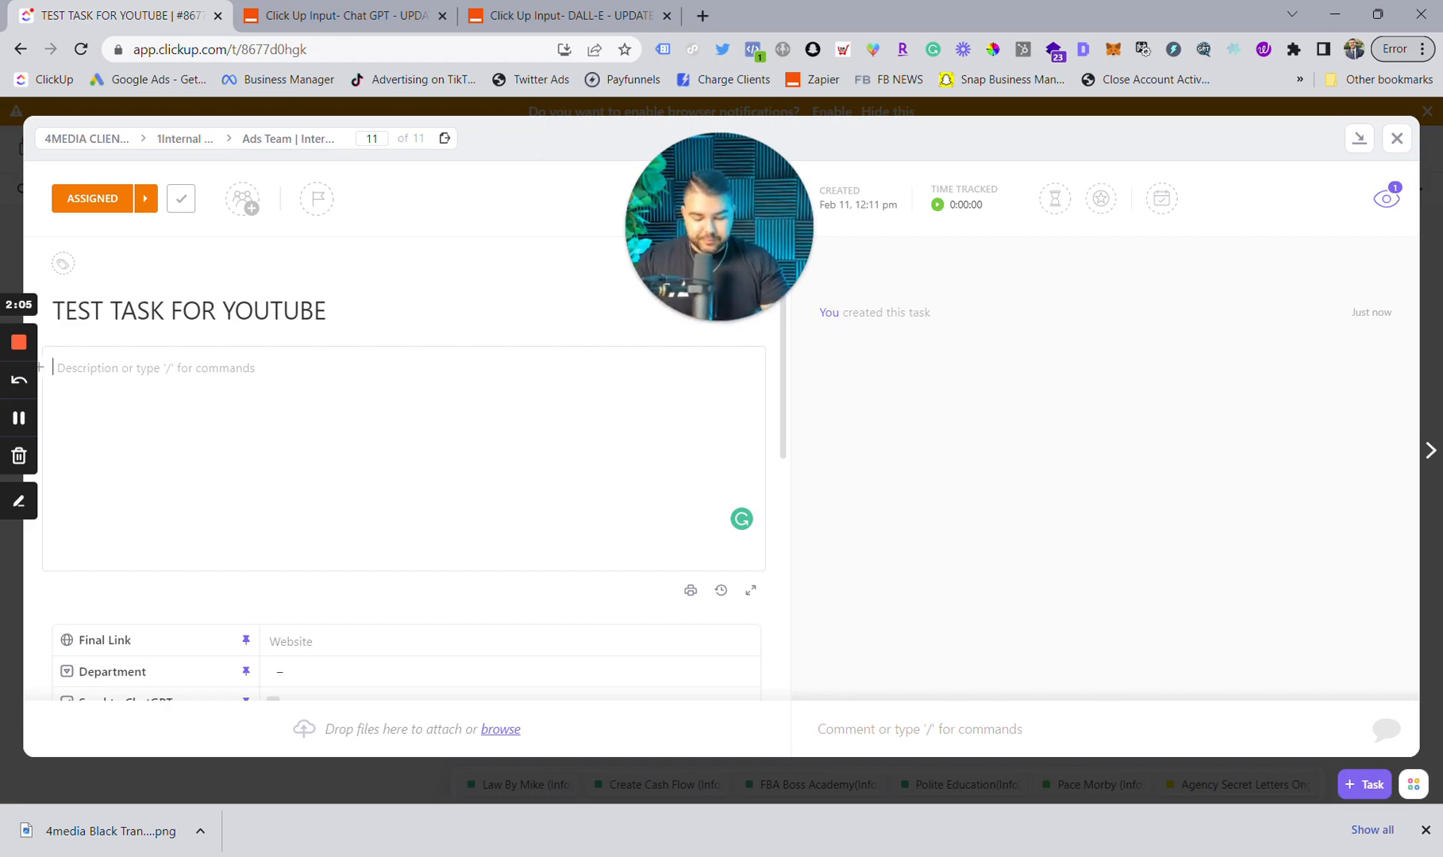
- Write a description asking for 5 bright-diamond headlines for social media ads, accepting Grammarly's 'are' fix
{"action": "type", "text": "Gnere"}
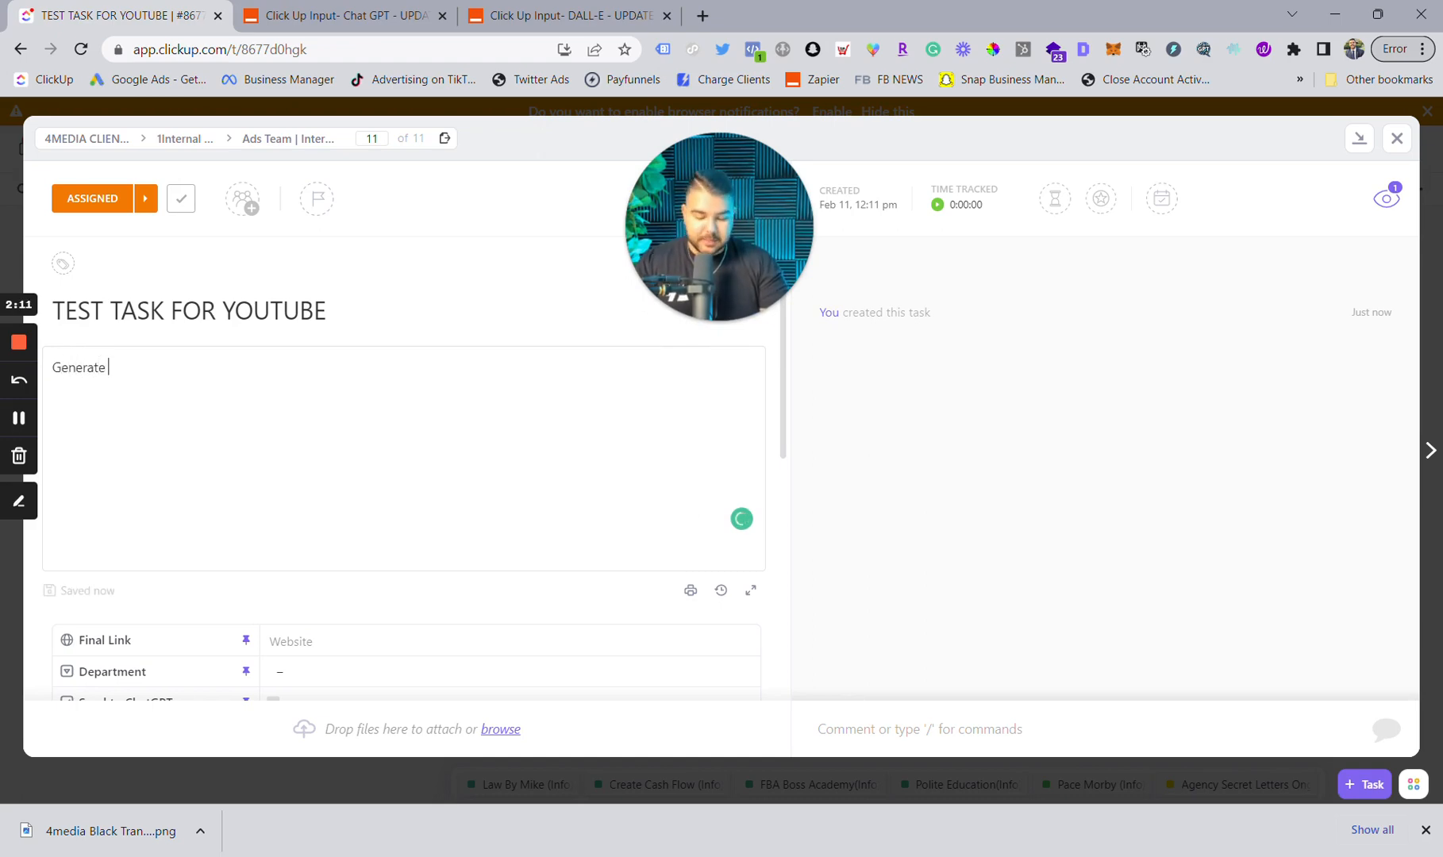
{"action": "type", "text": "5"}
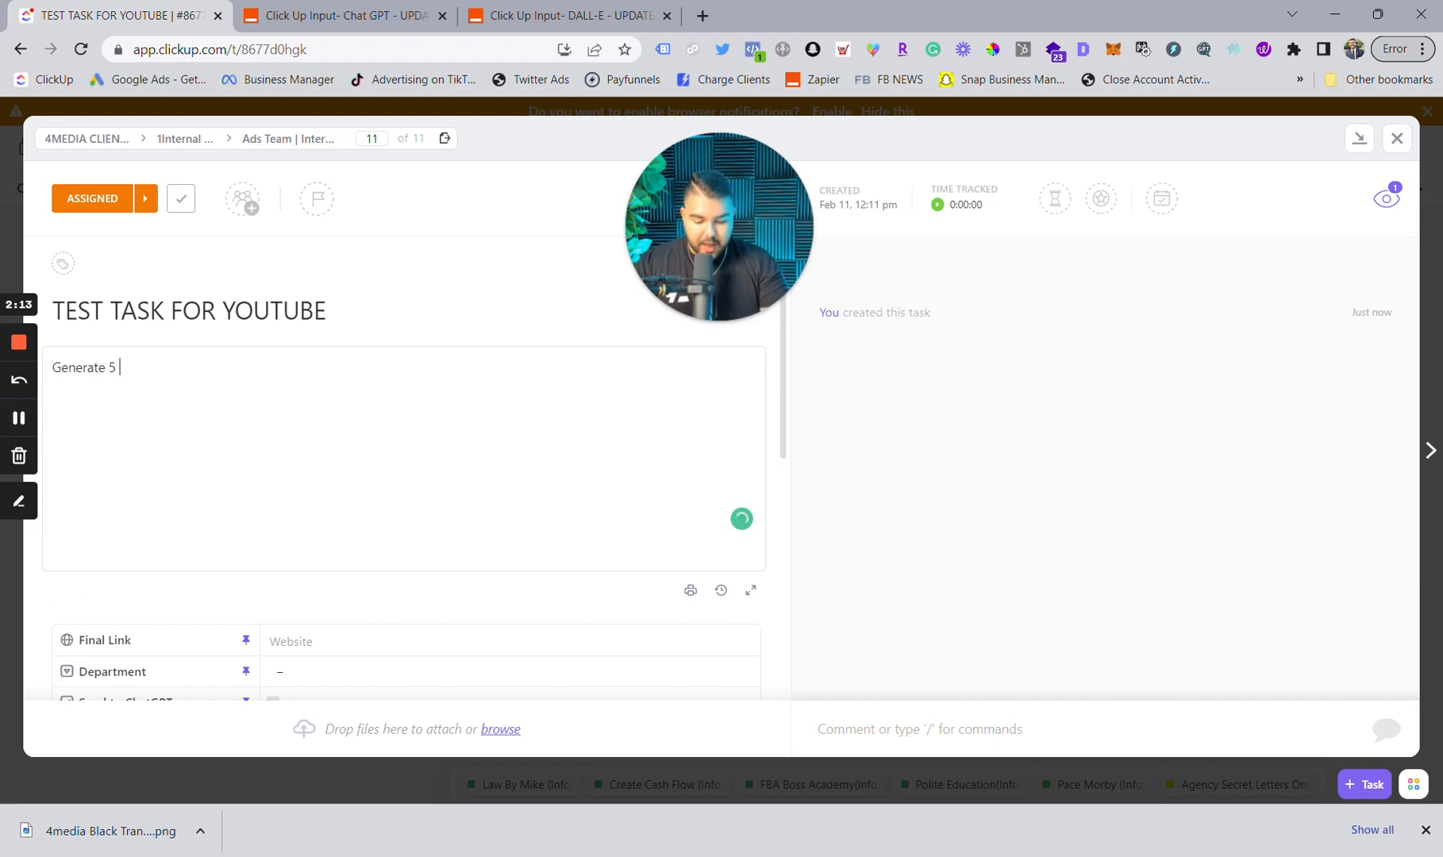
{"action": "type", "text": "headlines about how bright diamonds are a"}
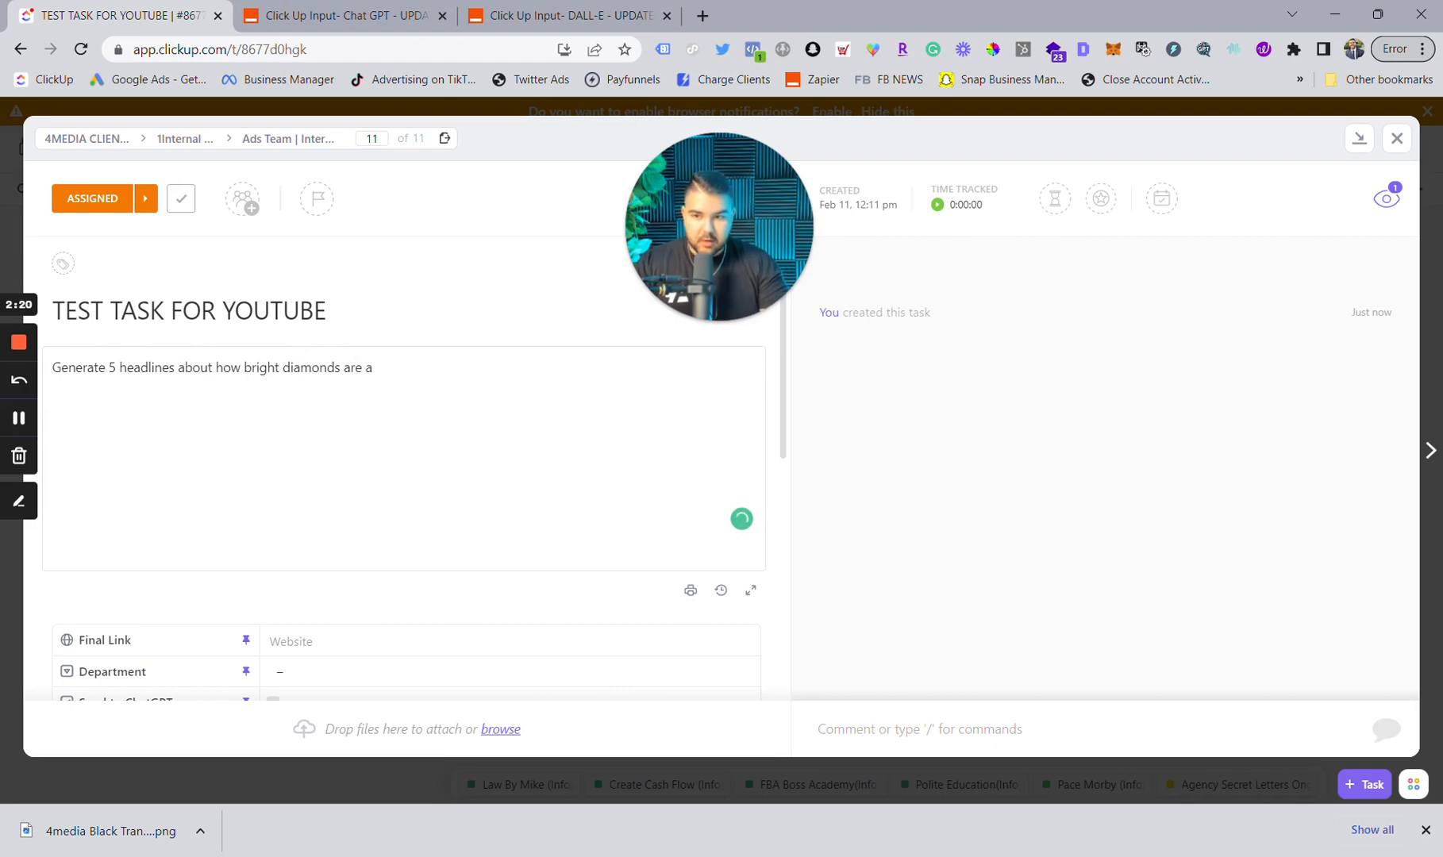
{"action": "type", "text": "so that I cna us"}
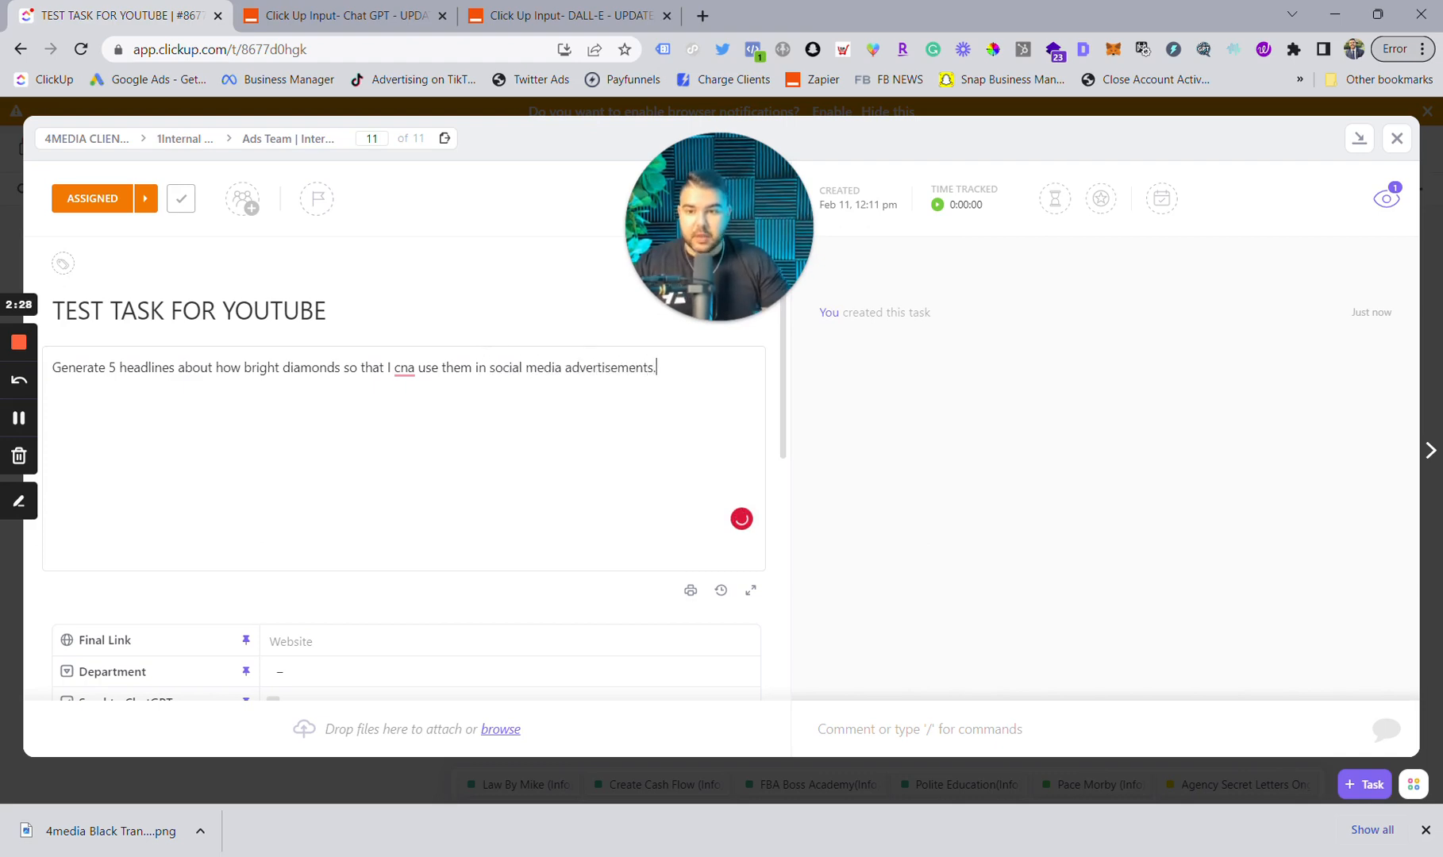
{"action": "right_click", "coordinate": [402, 368]}
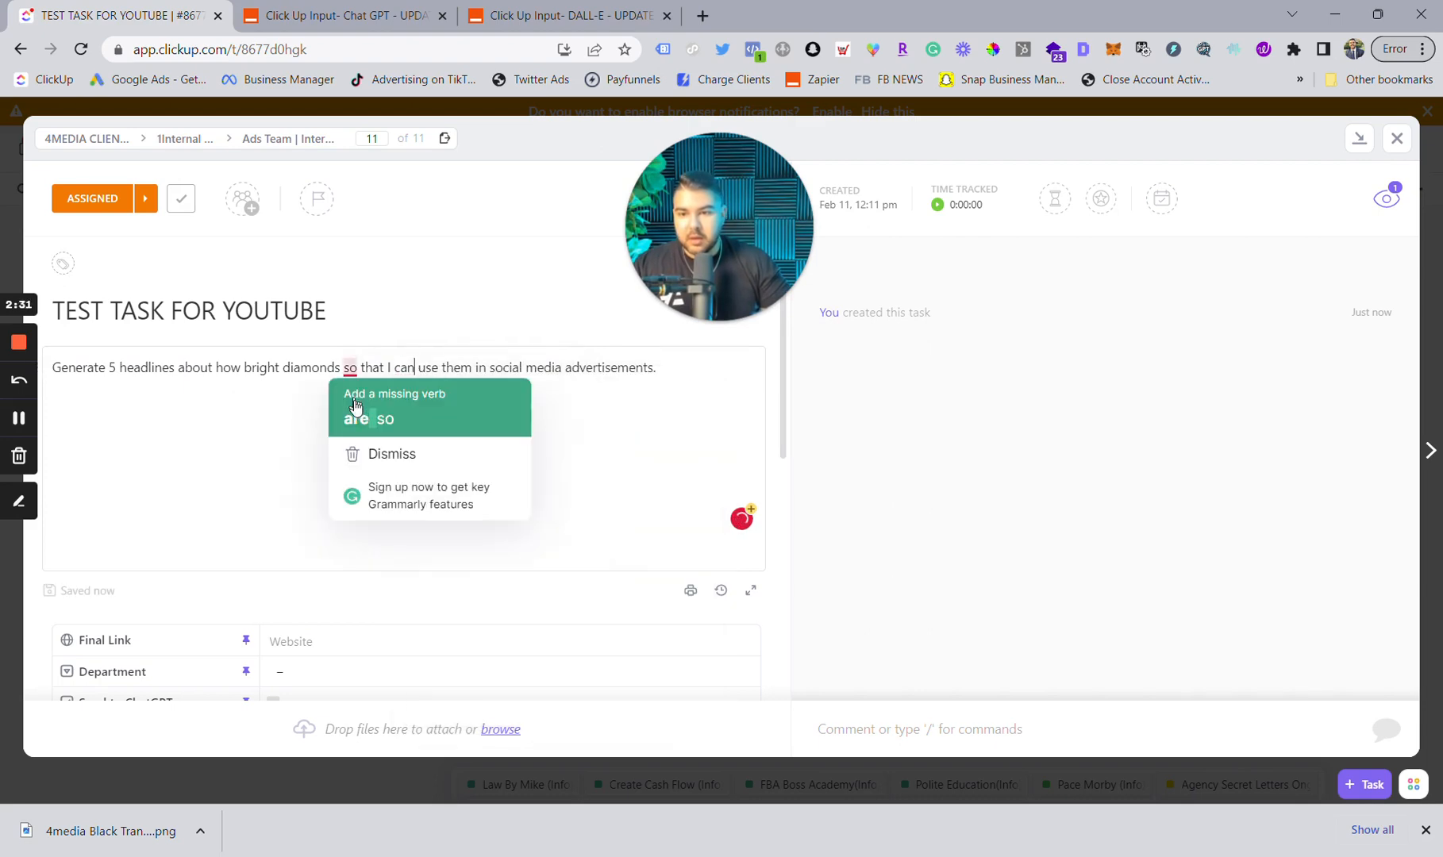
{"action": "left_click", "coordinate": [354, 419]}
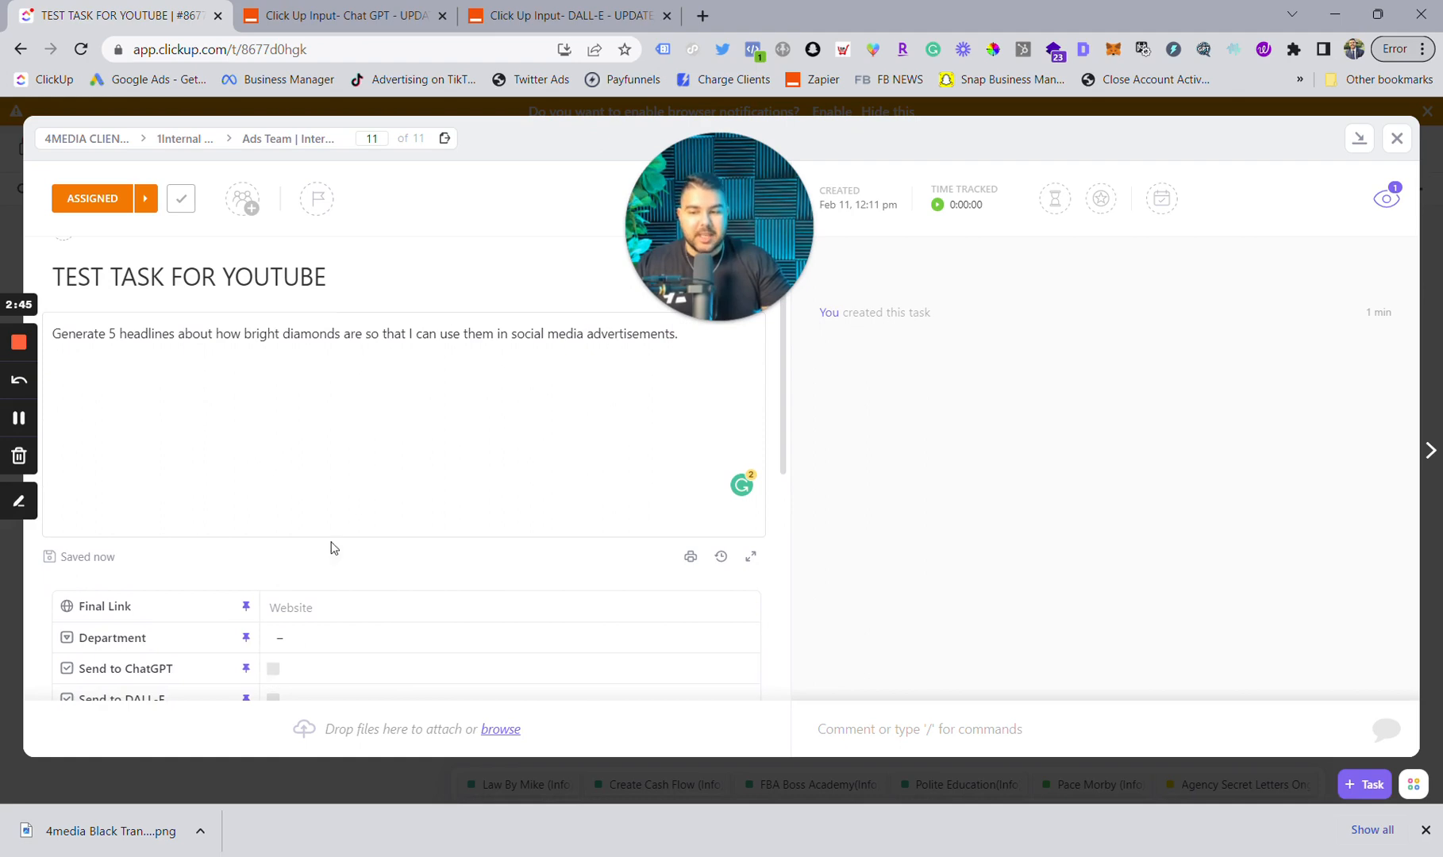
{"action": "scroll", "scroll_direction": "down", "scroll_amount": 3}
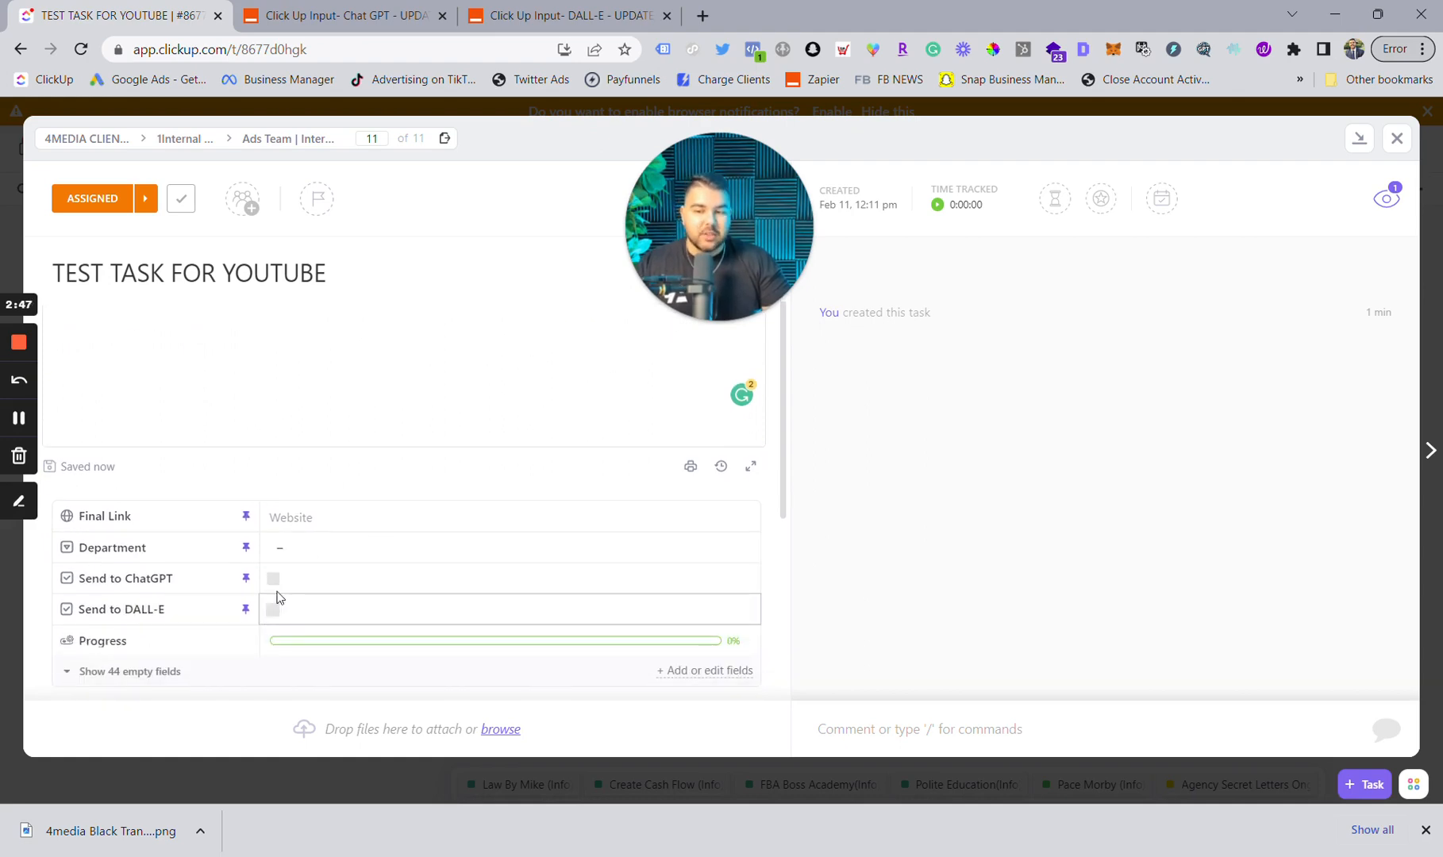
- Tick Send to ChatGPT, reopen the task and highlight the comment with five diamond headlines
{"action": "left_click", "coordinate": [273, 579]}
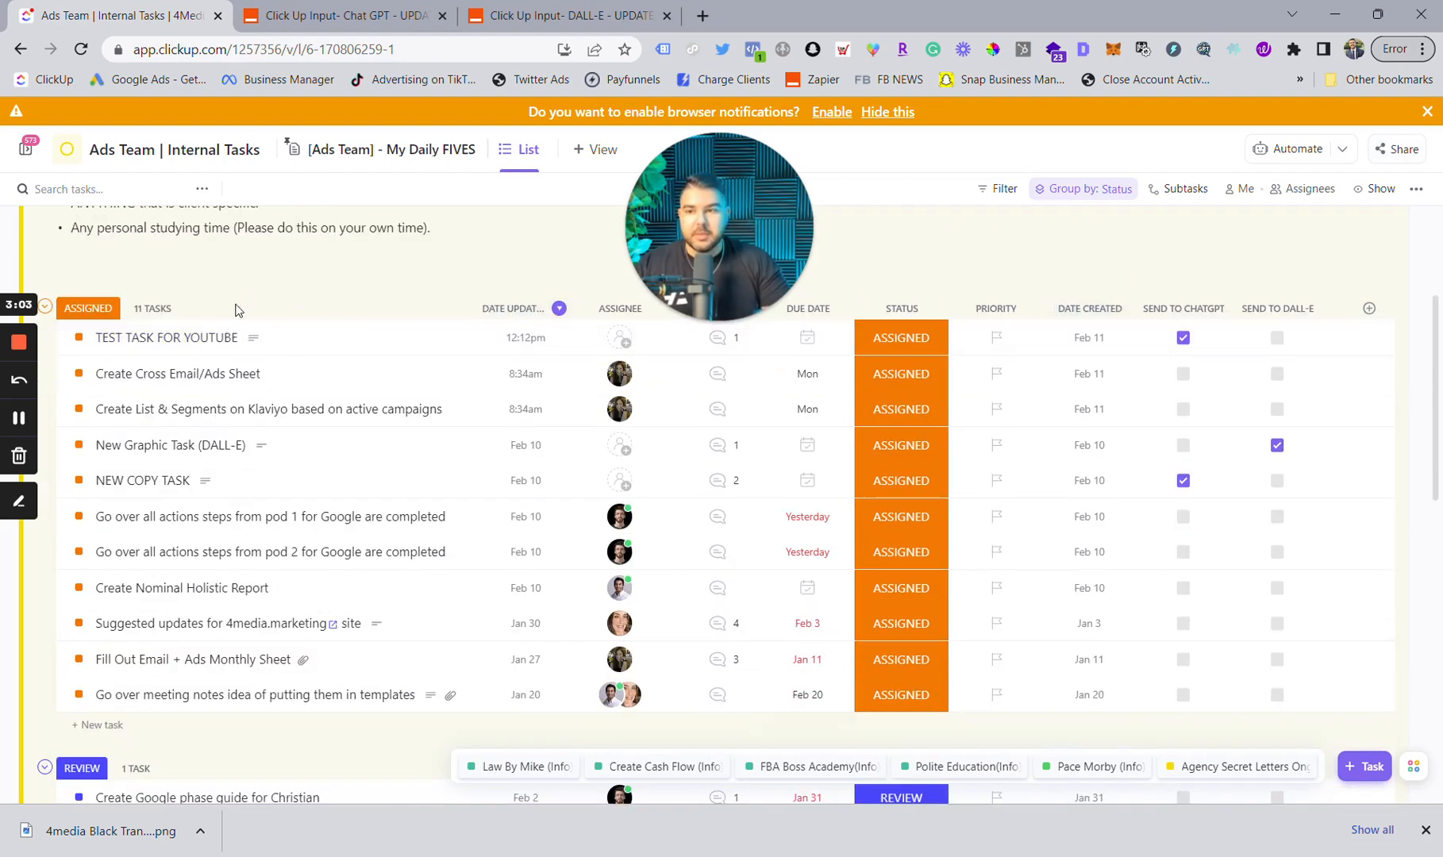
{"action": "left_click", "coordinate": [167, 337]}
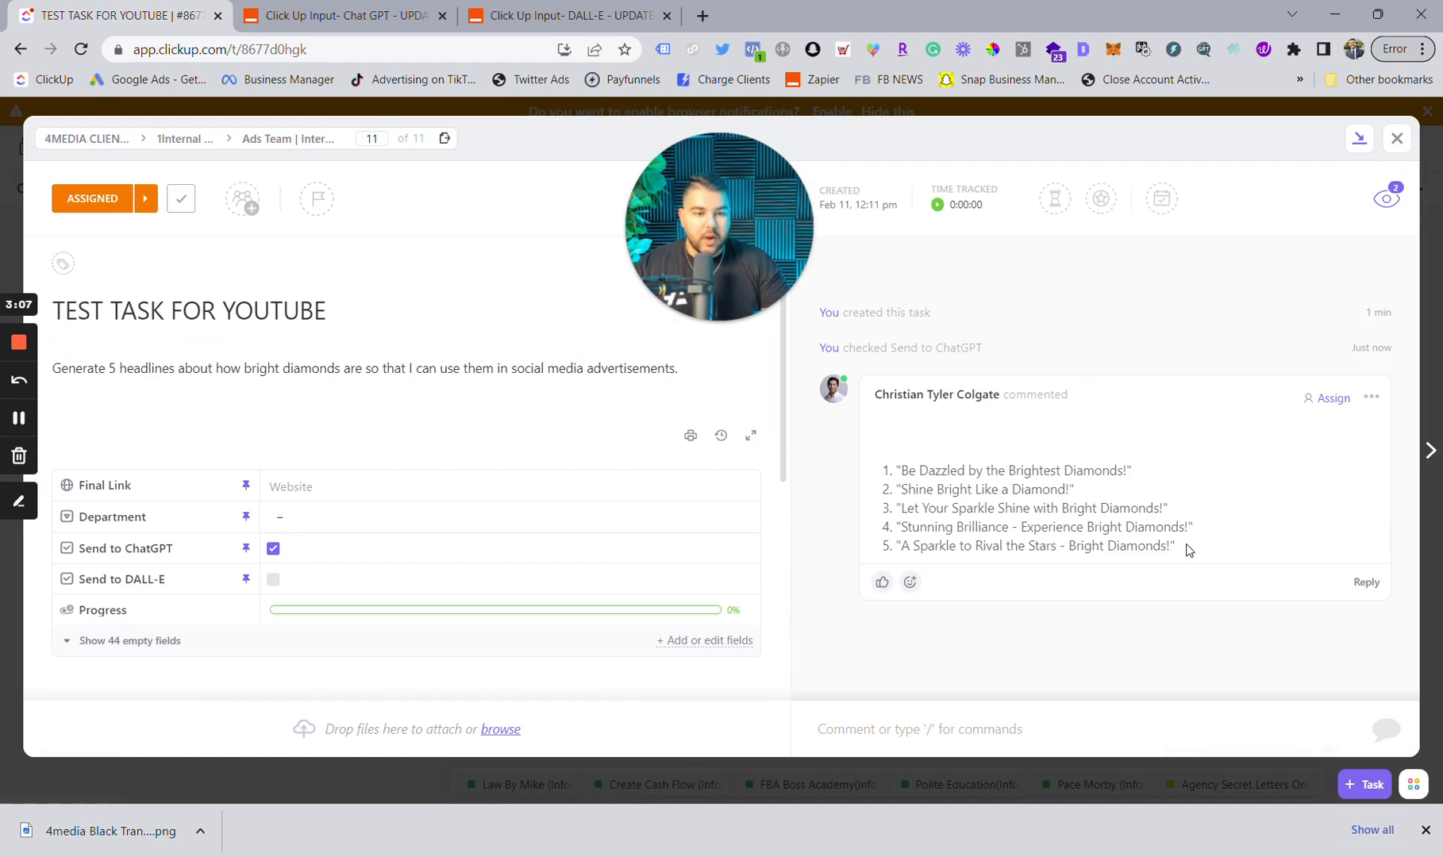
{"action": "left_click_drag", "start_coordinate": [889, 470], "coordinate": [1176, 546]}
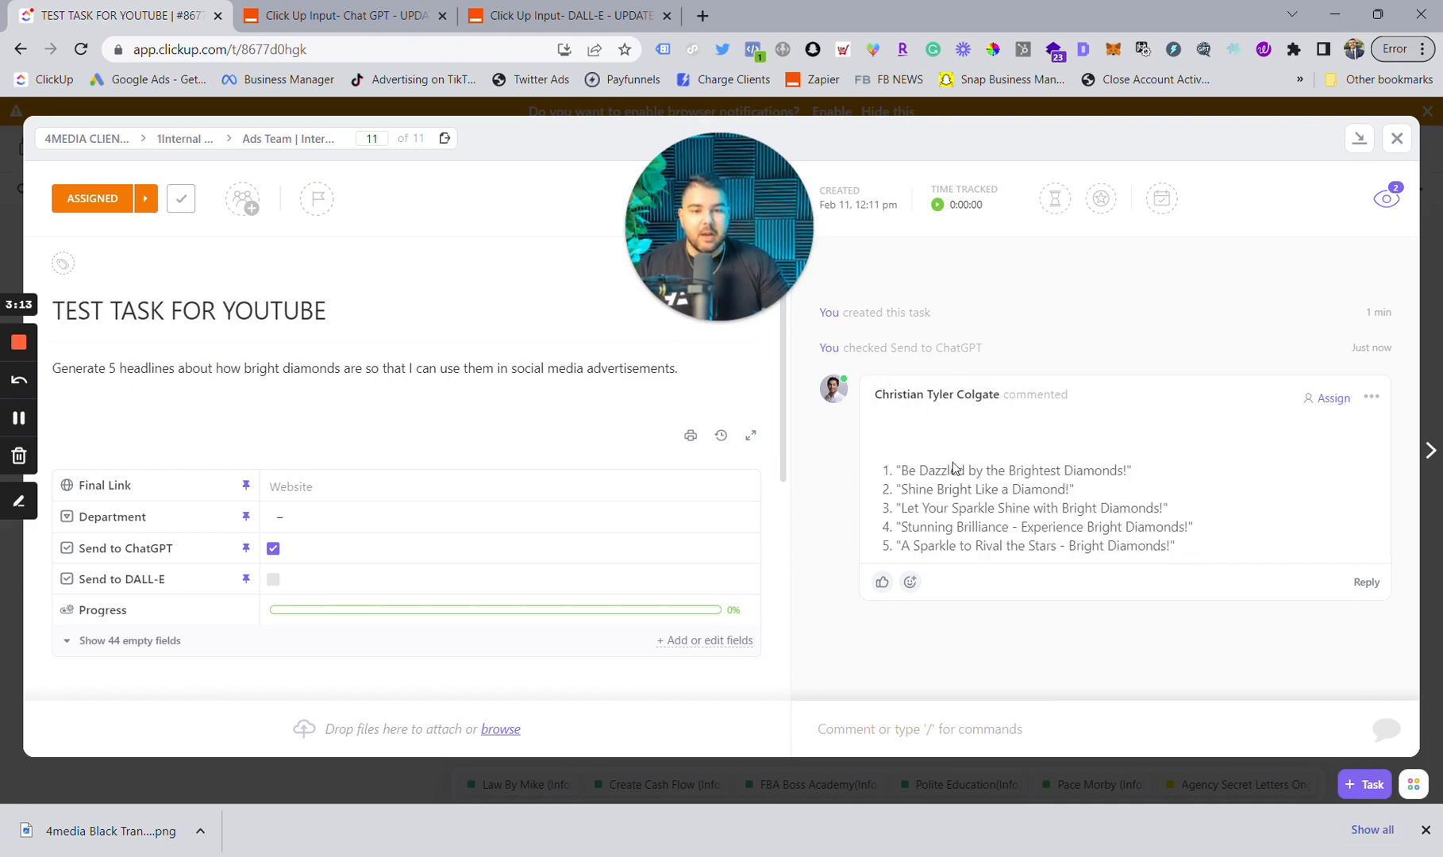
{"action": "left_click_drag", "start_coordinate": [907, 471], "coordinate": [1075, 489]}
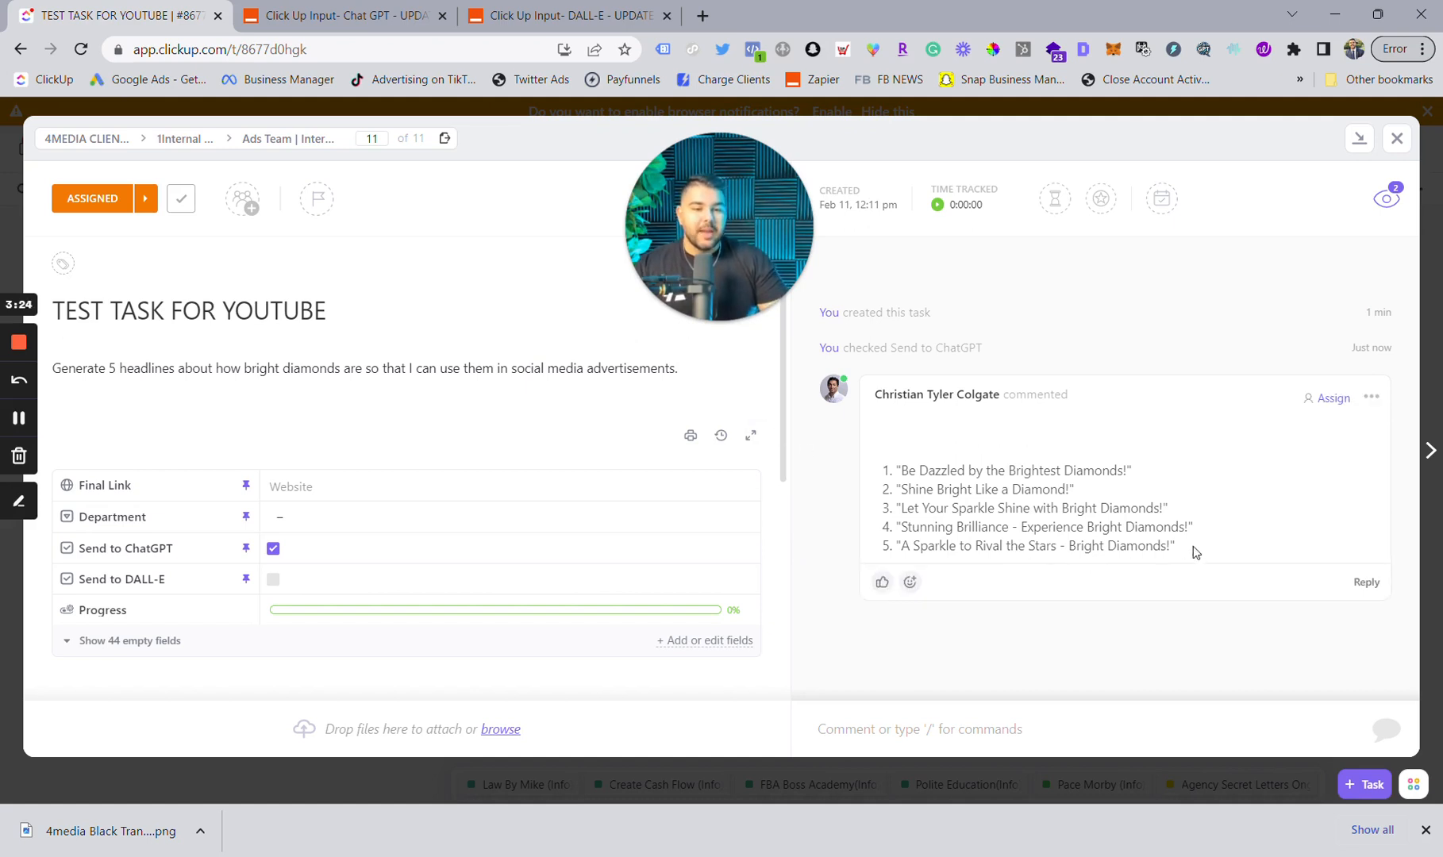
- Copy the five headlines, write a 'Make these 5 headlines funnier' prompt and re-tick Send to ChatGPT for a second comment
{"action": "left_click_drag", "start_coordinate": [885, 471], "coordinate": [1176, 547]}
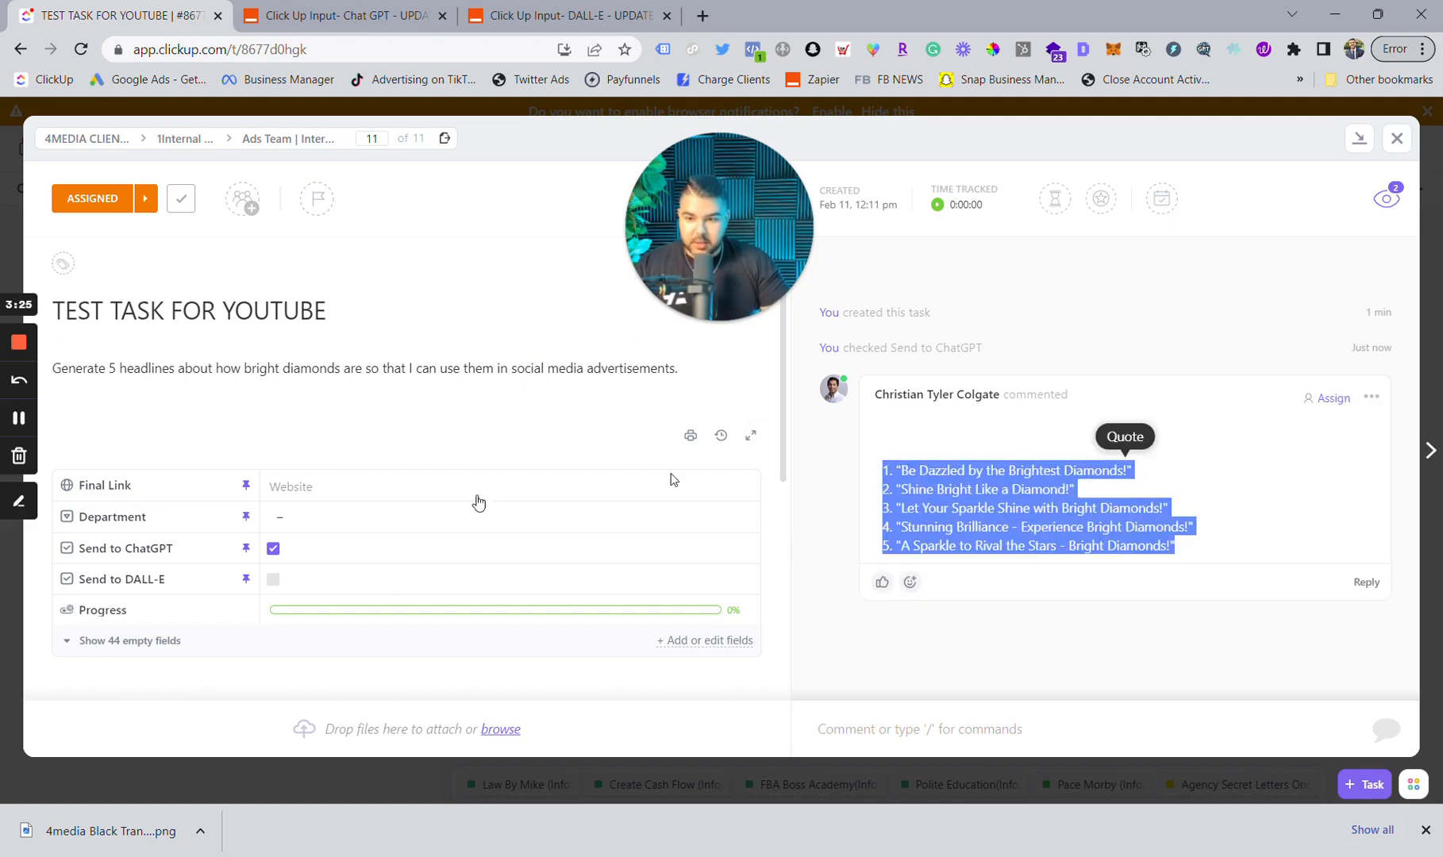
{"action": "left_click", "coordinate": [272, 548]}
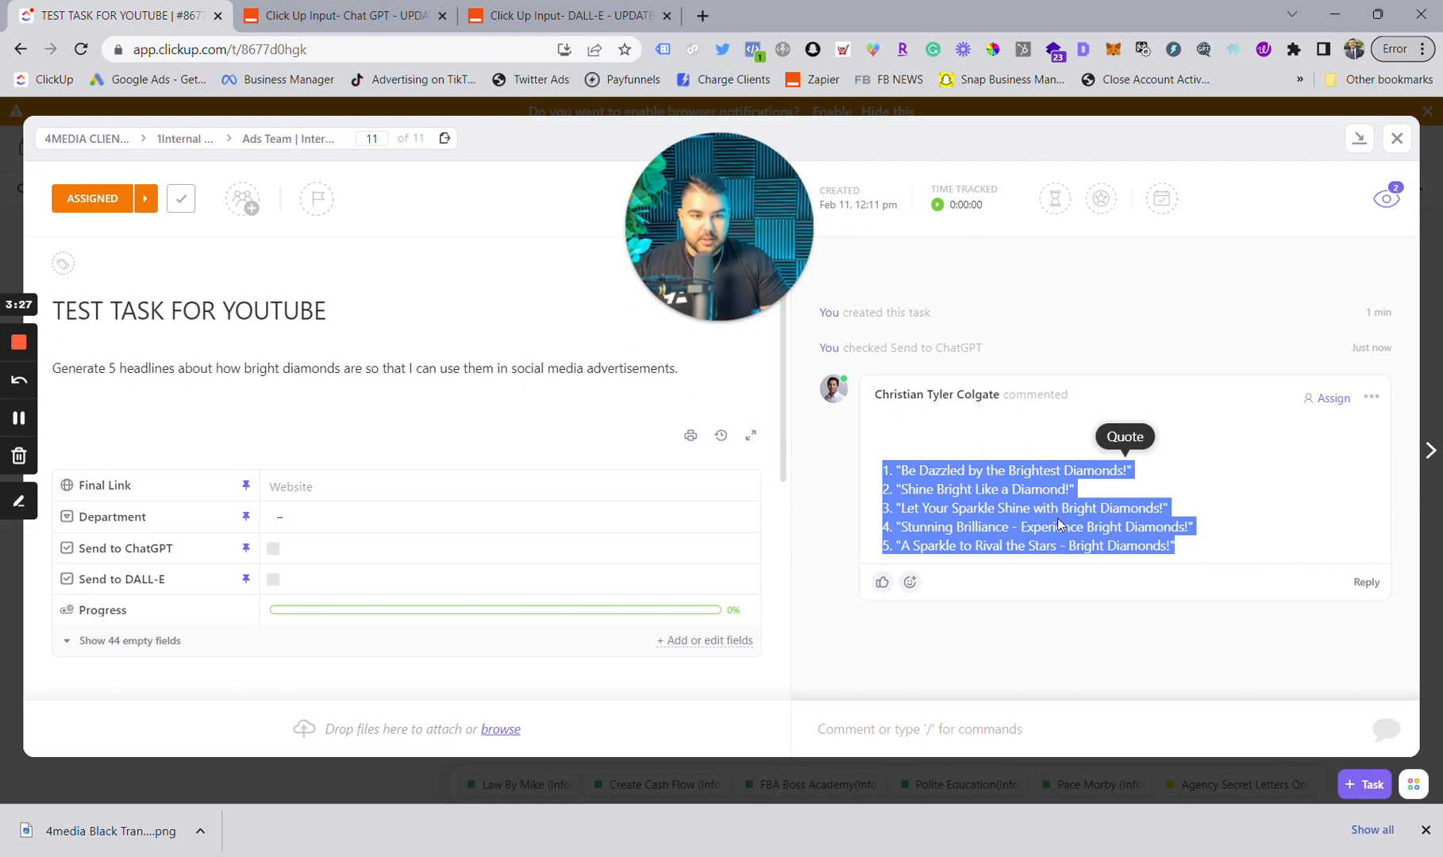
{"action": "right_click", "coordinate": [1027, 525]}
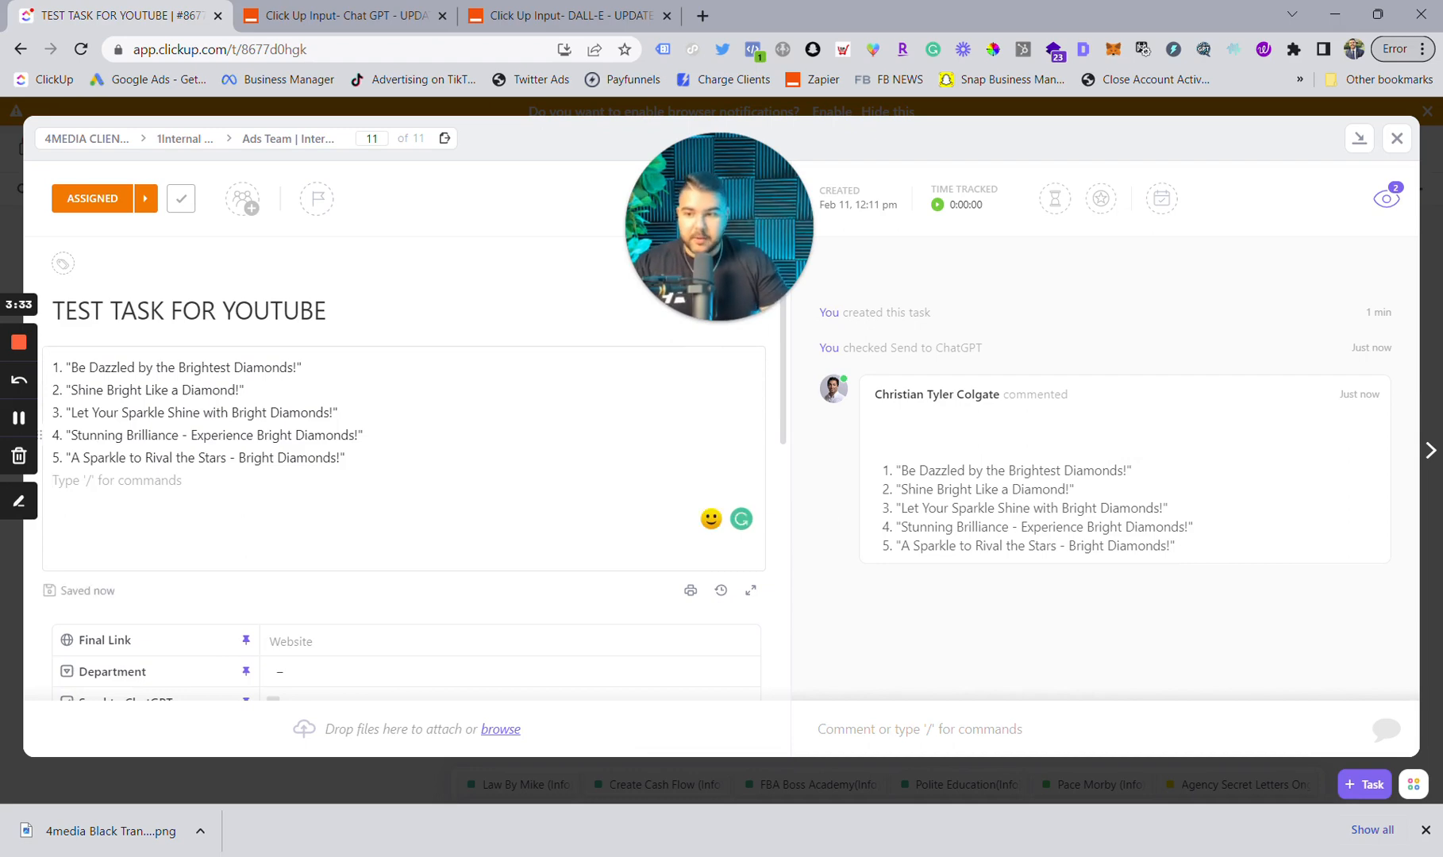
{"action": "type", "text": "Make these 5 headlines funnier"}
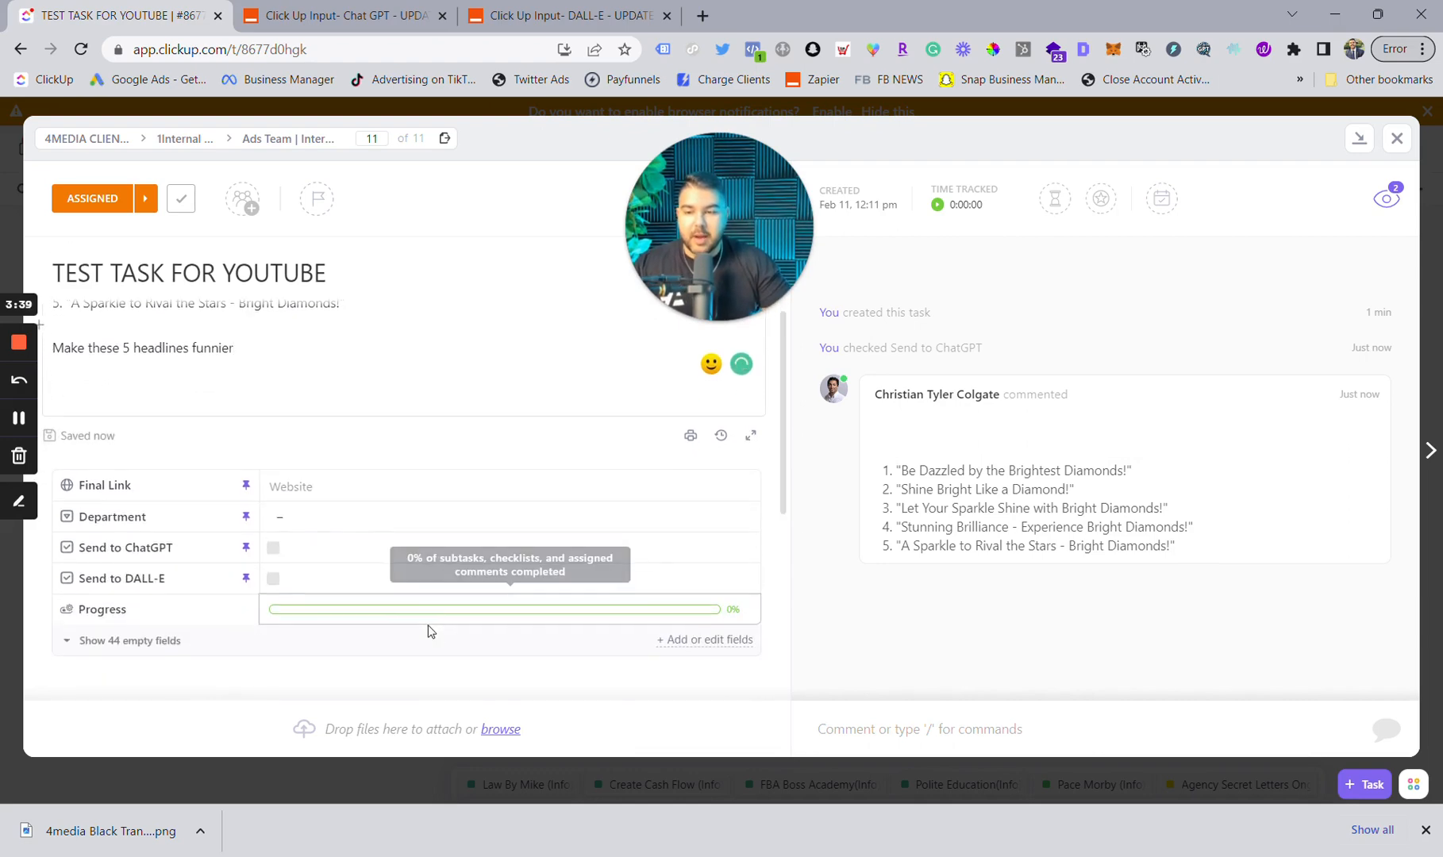
{"action": "left_click", "coordinate": [272, 548]}
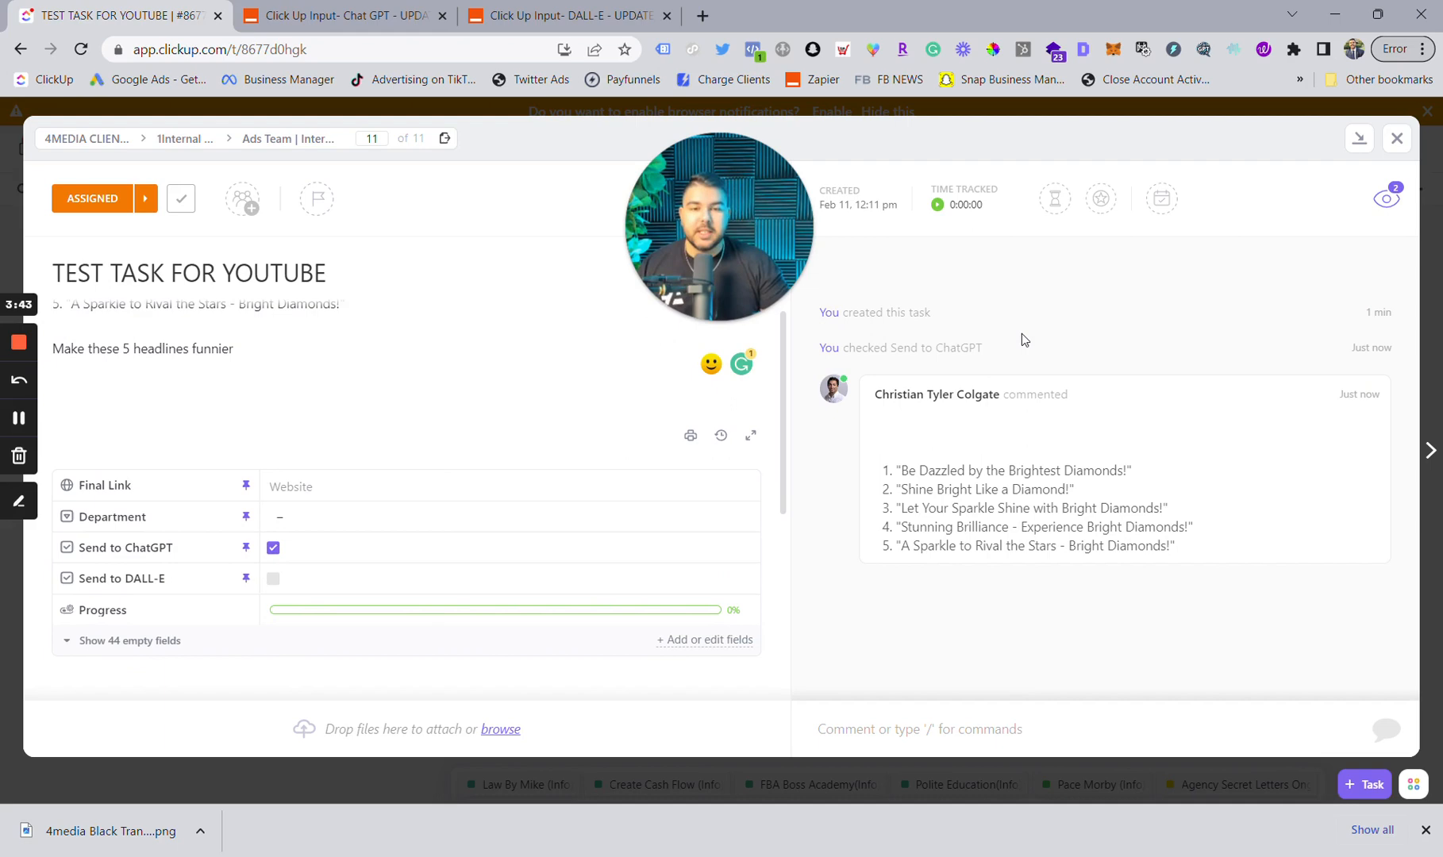
{"action": "mouse_move", "coordinate": [536, 429]}
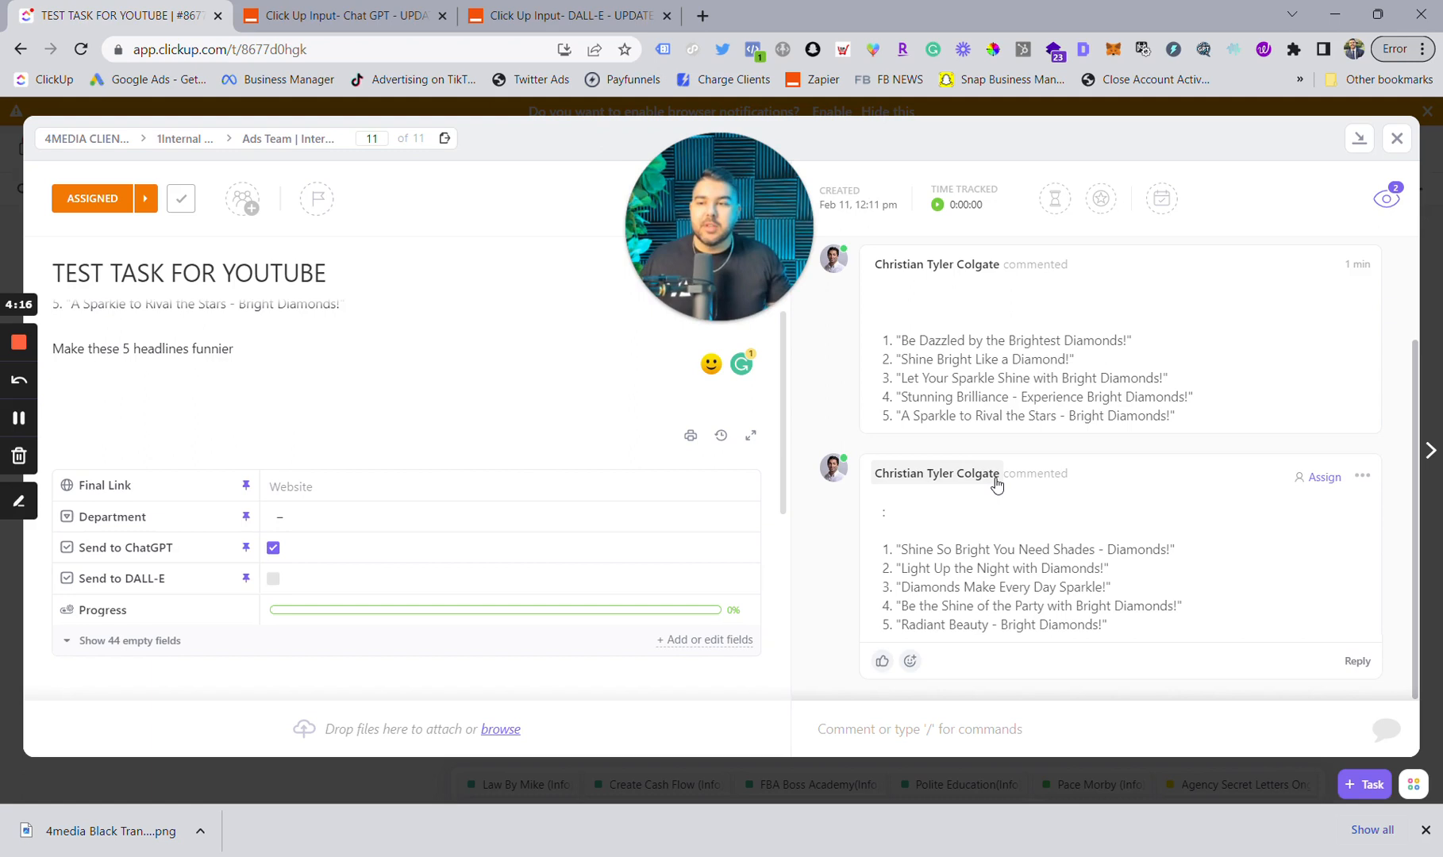
{"action": "mouse_move", "coordinate": [1102, 507]}
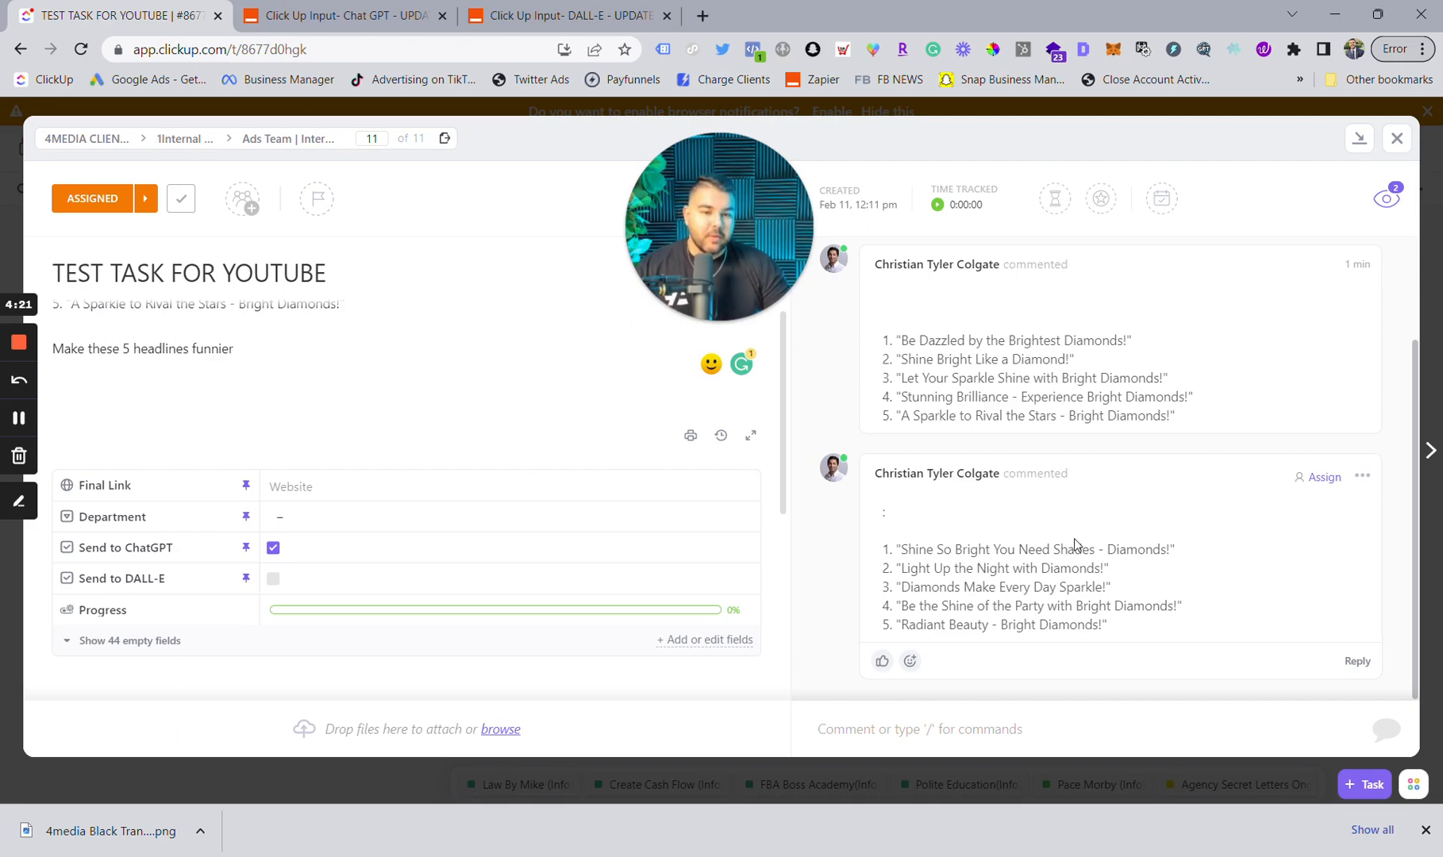
{"action": "left_click_drag", "start_coordinate": [897, 548], "coordinate": [1077, 549]}
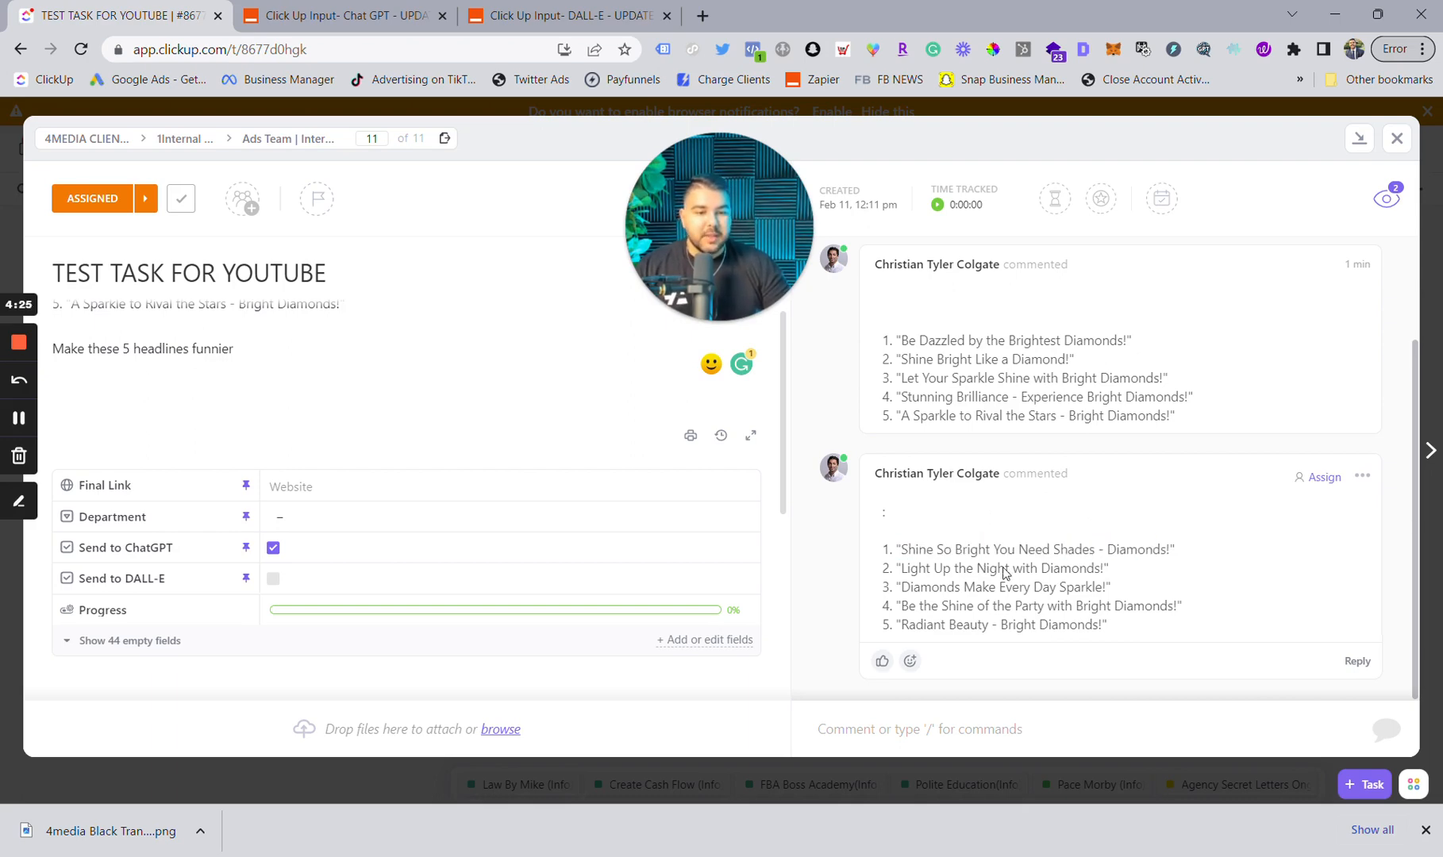
{"action": "mouse_move", "coordinate": [1050, 608]}
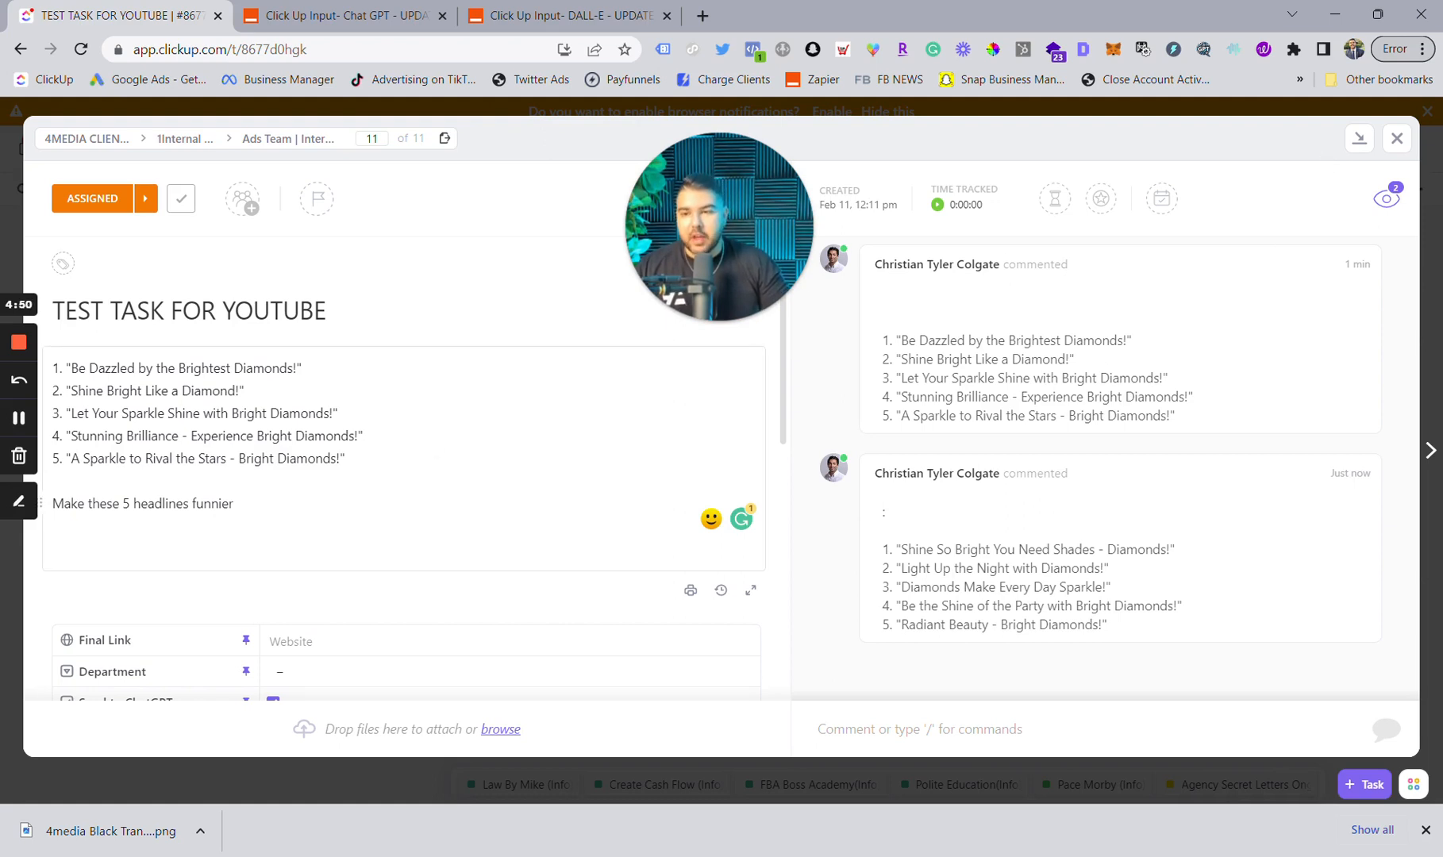
- Replace the description with a rainbow-colored dragon spitting fire over a castle prompt and untick Send to ChatGPT
{"action": "left_click_drag", "start_coordinate": [53, 368], "coordinate": [233, 512]}
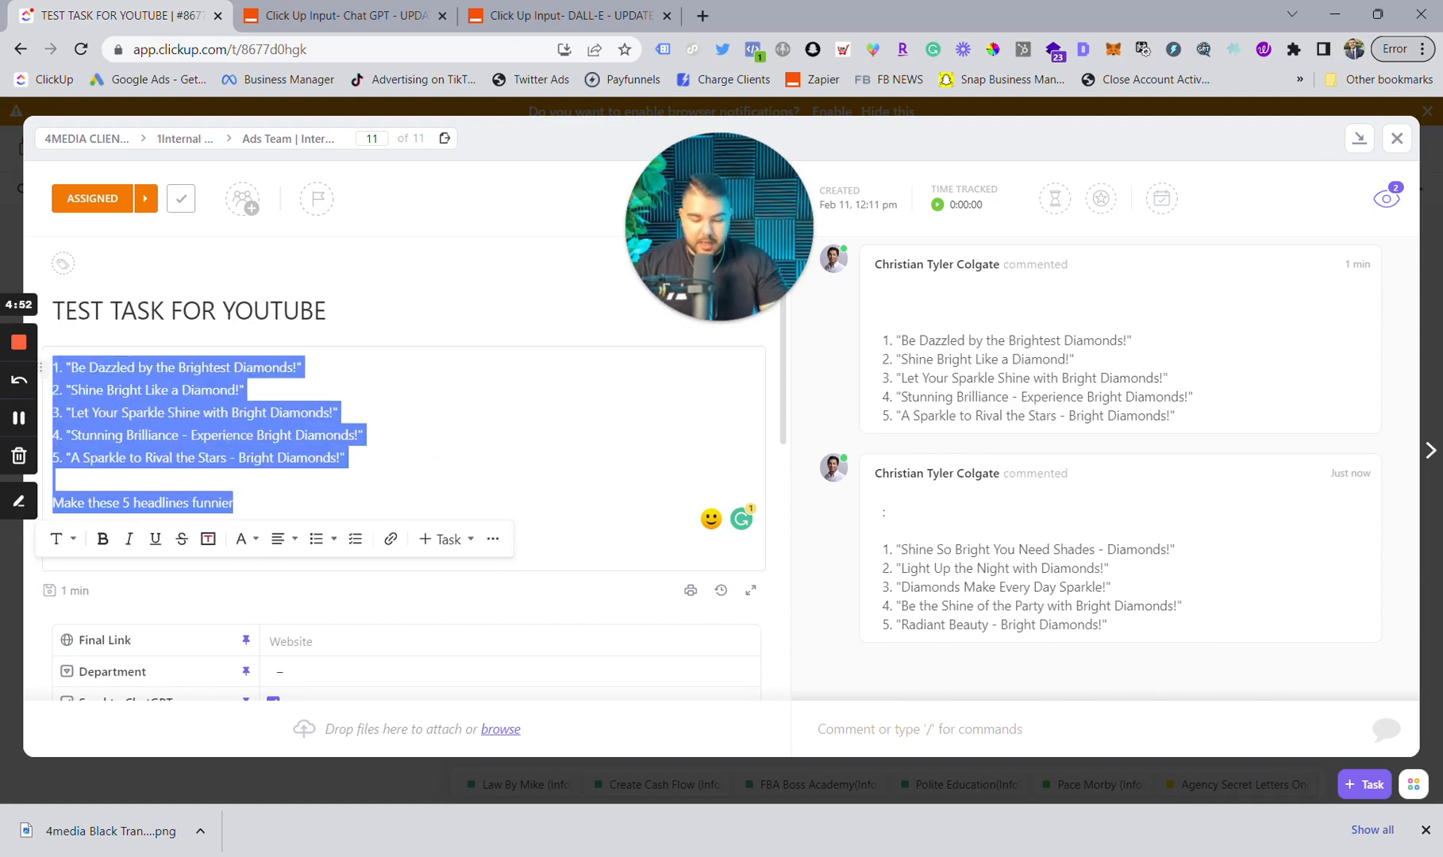
{"action": "type", "text": "Show me a rainbow colored drago"}
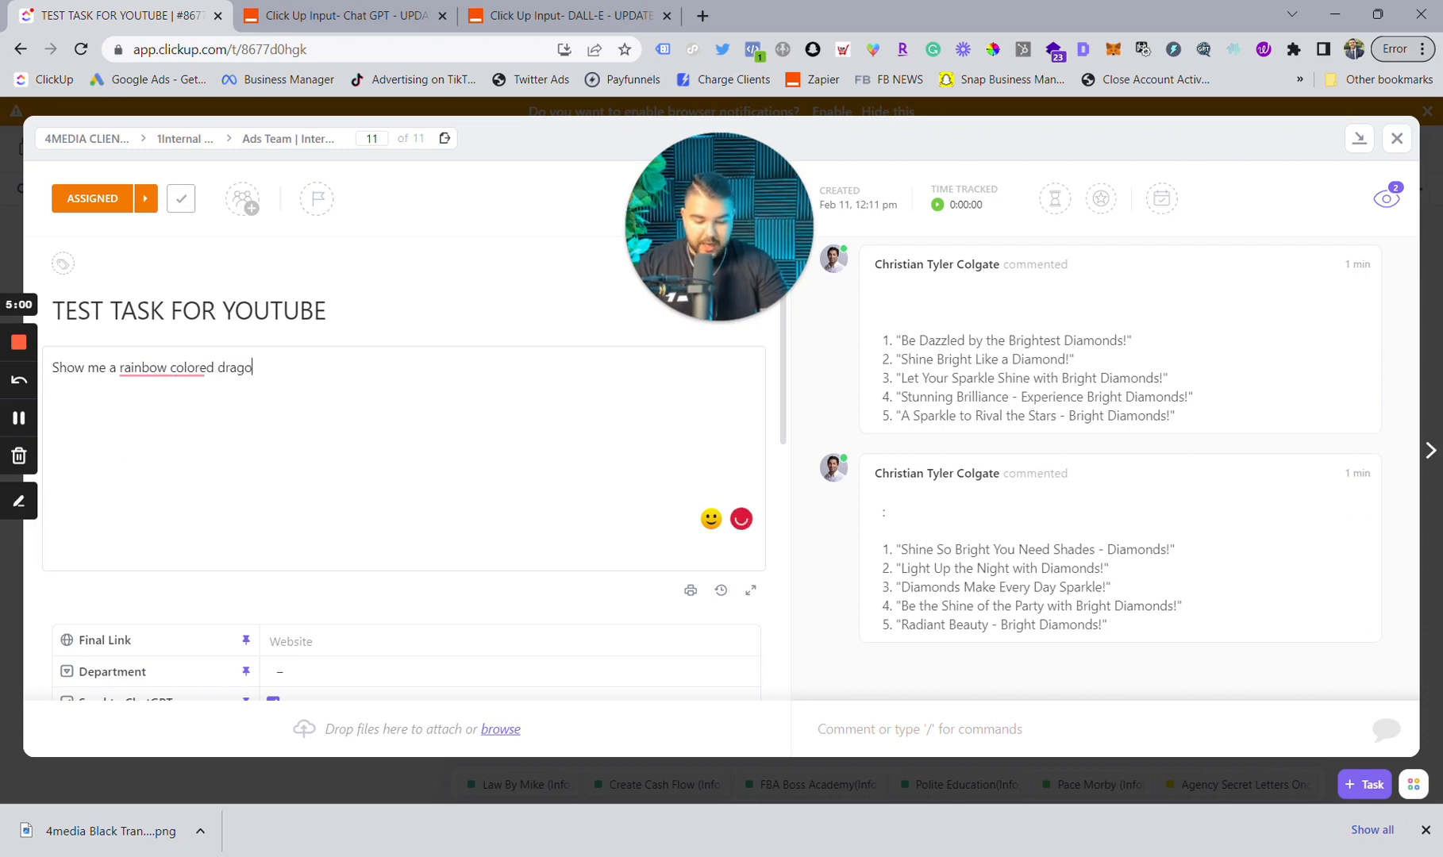
{"action": "type", "text": "n that is spitt"}
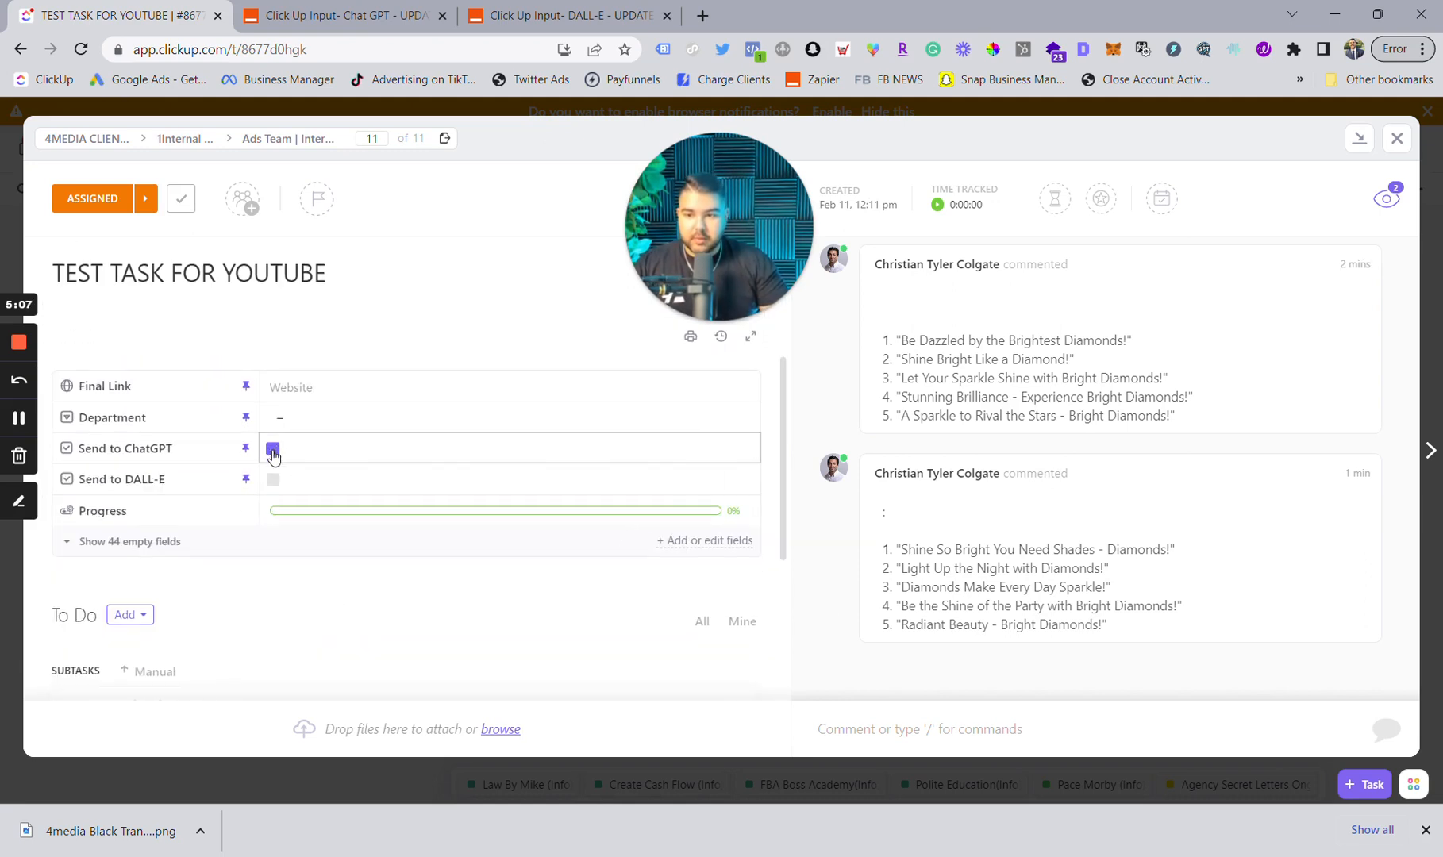
{"action": "left_click", "coordinate": [272, 478]}
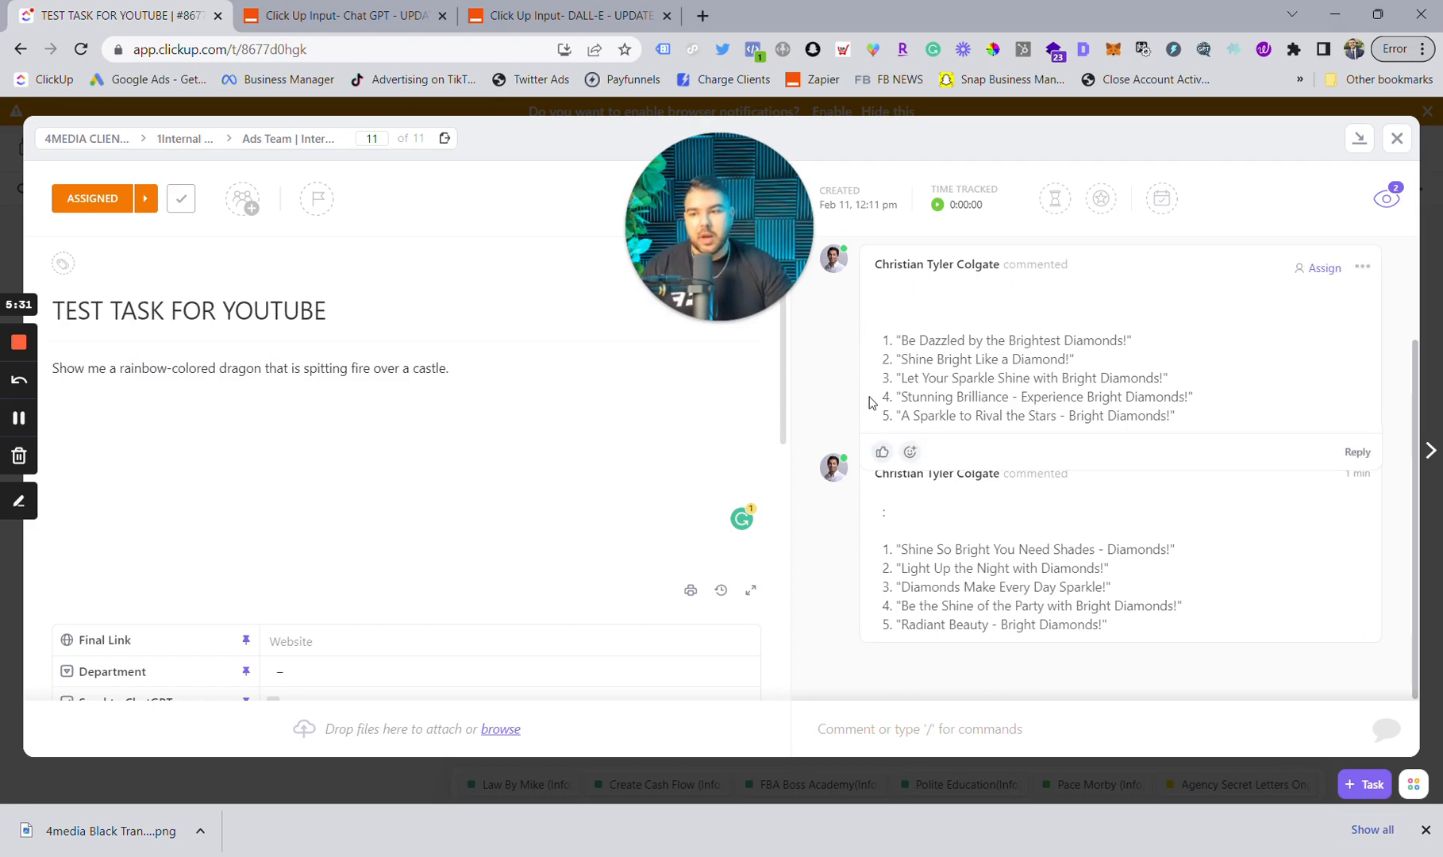
{"action": "scroll", "scroll_direction": "down", "scroll_amount": 3}
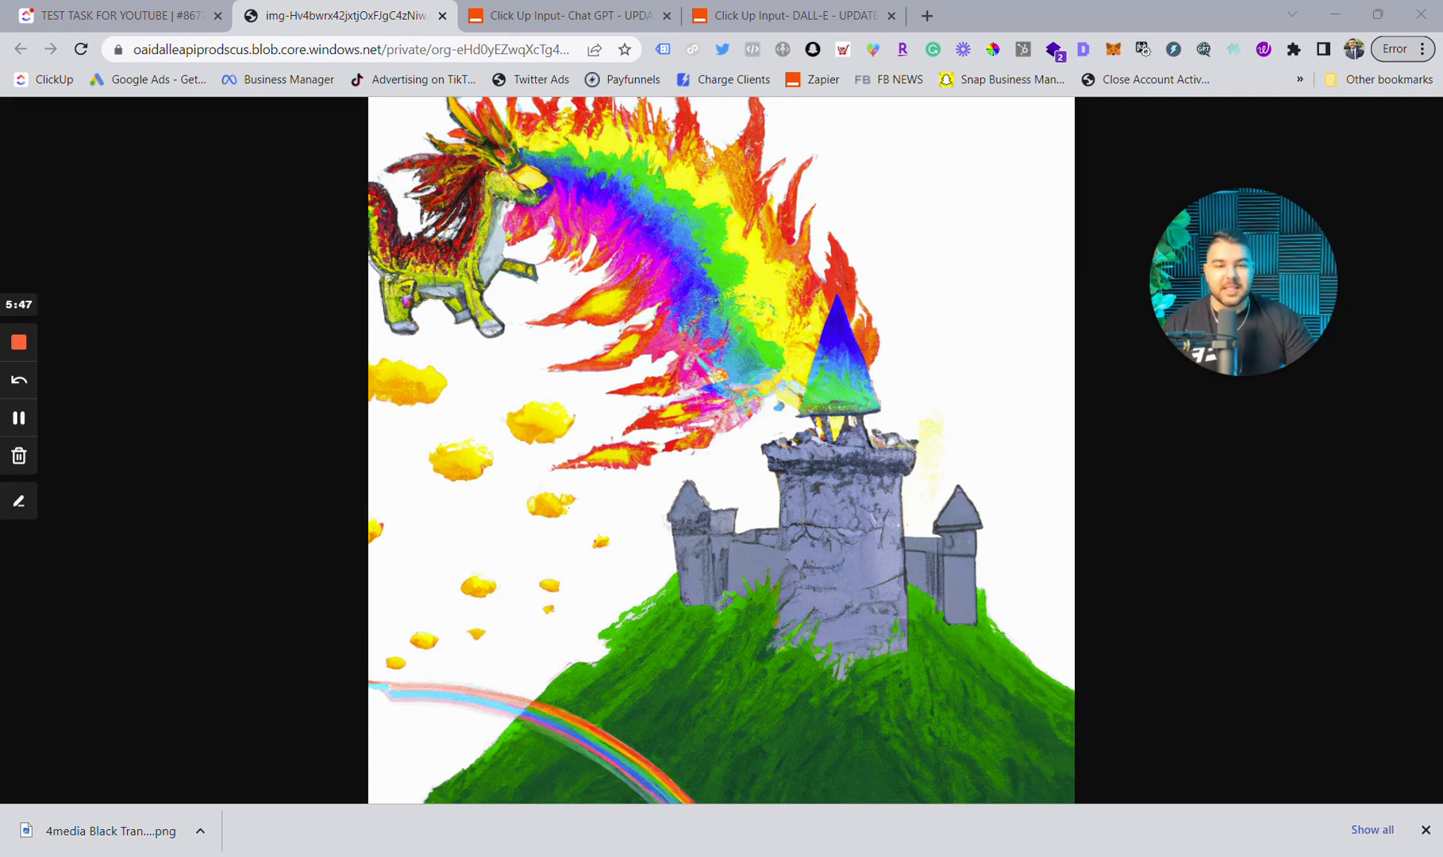
{"action": "mouse_move", "coordinate": [1380, 786]}
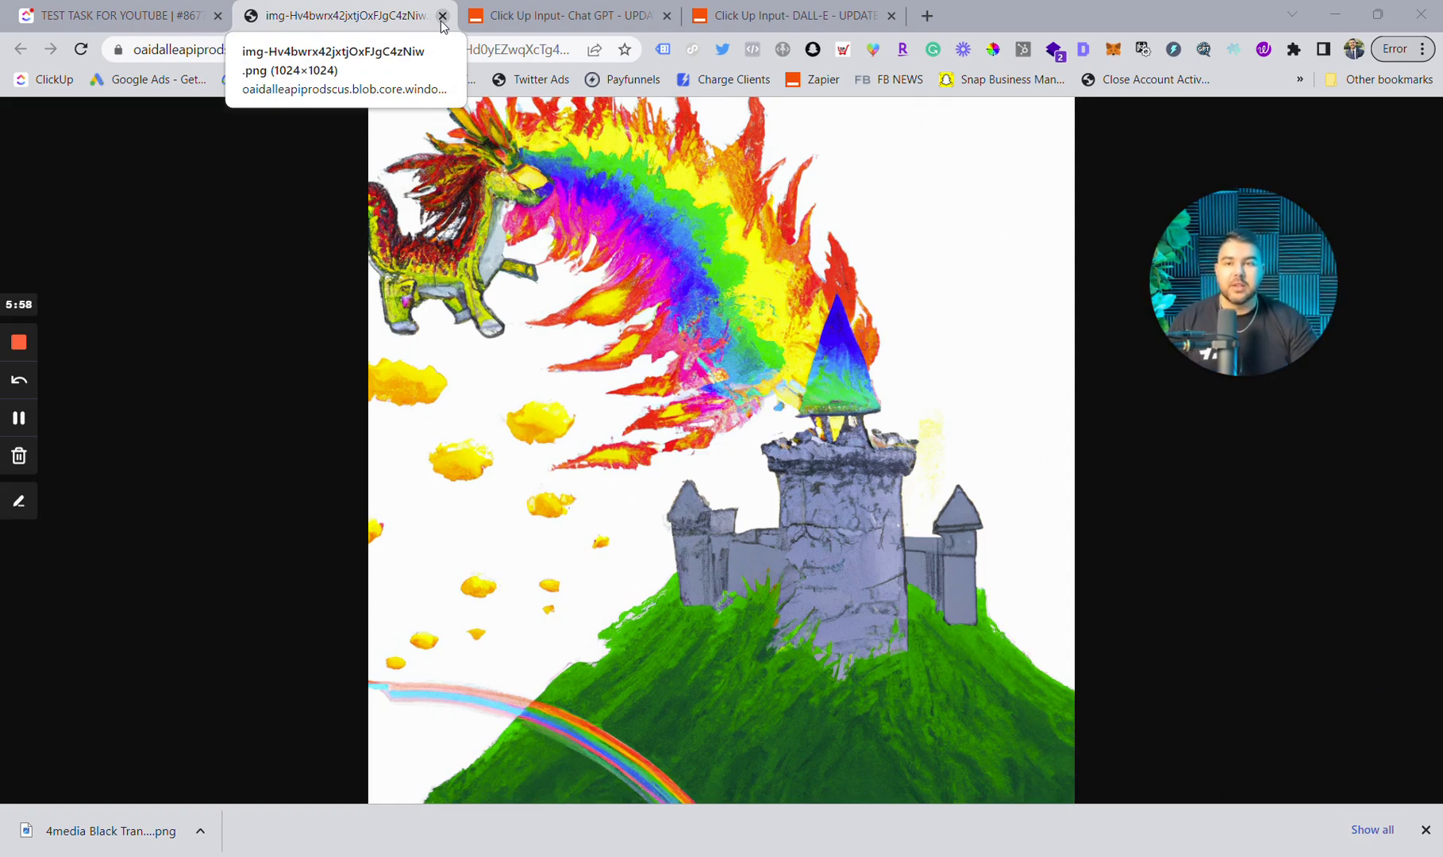
- Close the generated dragon-over-castle image's tab and return to the task
{"action": "left_click", "coordinate": [442, 16]}
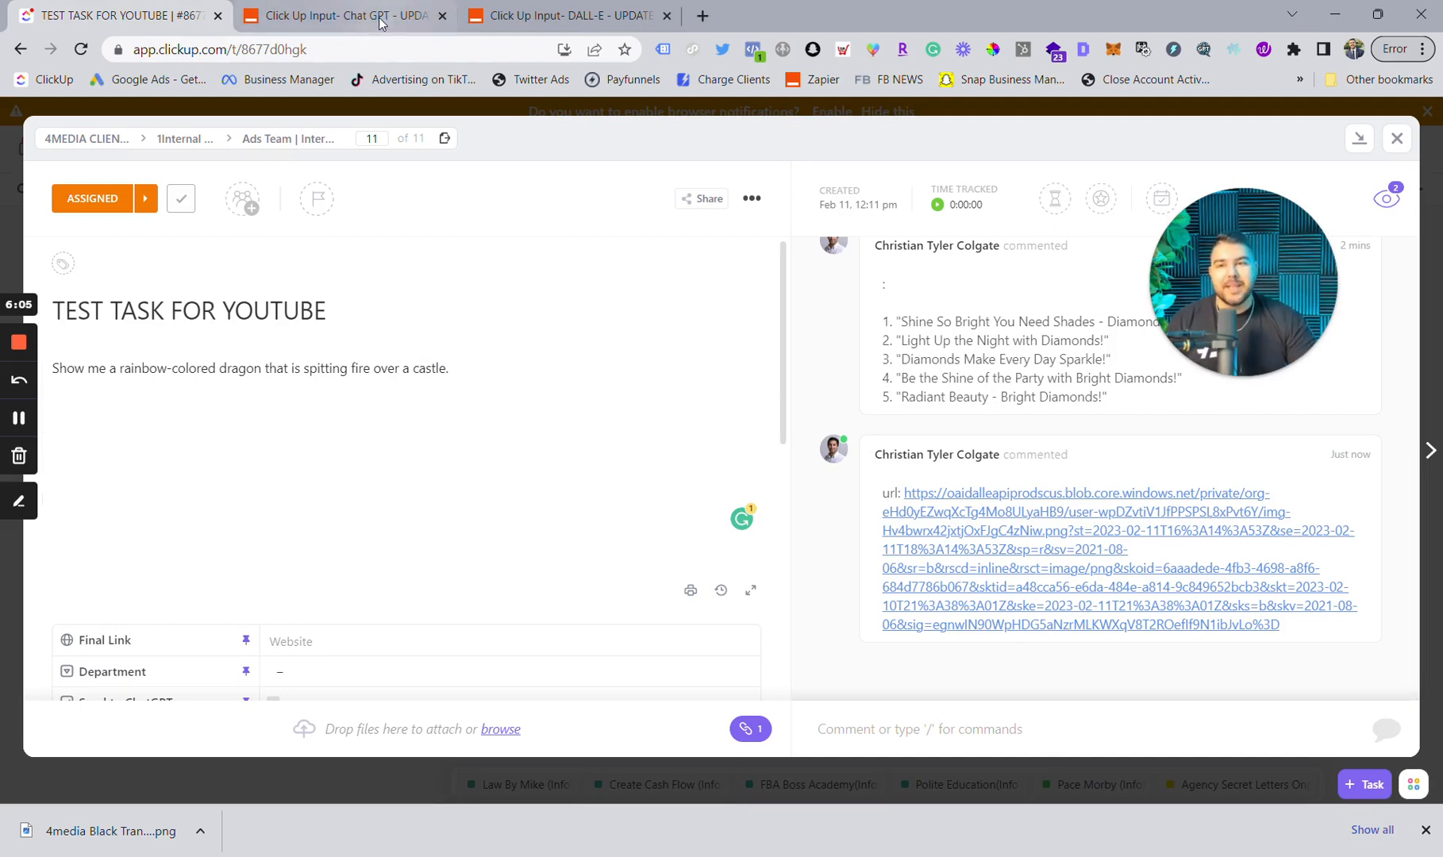
- Review the ChatGPT zap's ClickUp trigger step showing the Send to ChatGPT custom-field condition
{"action": "left_click", "coordinate": [341, 16]}
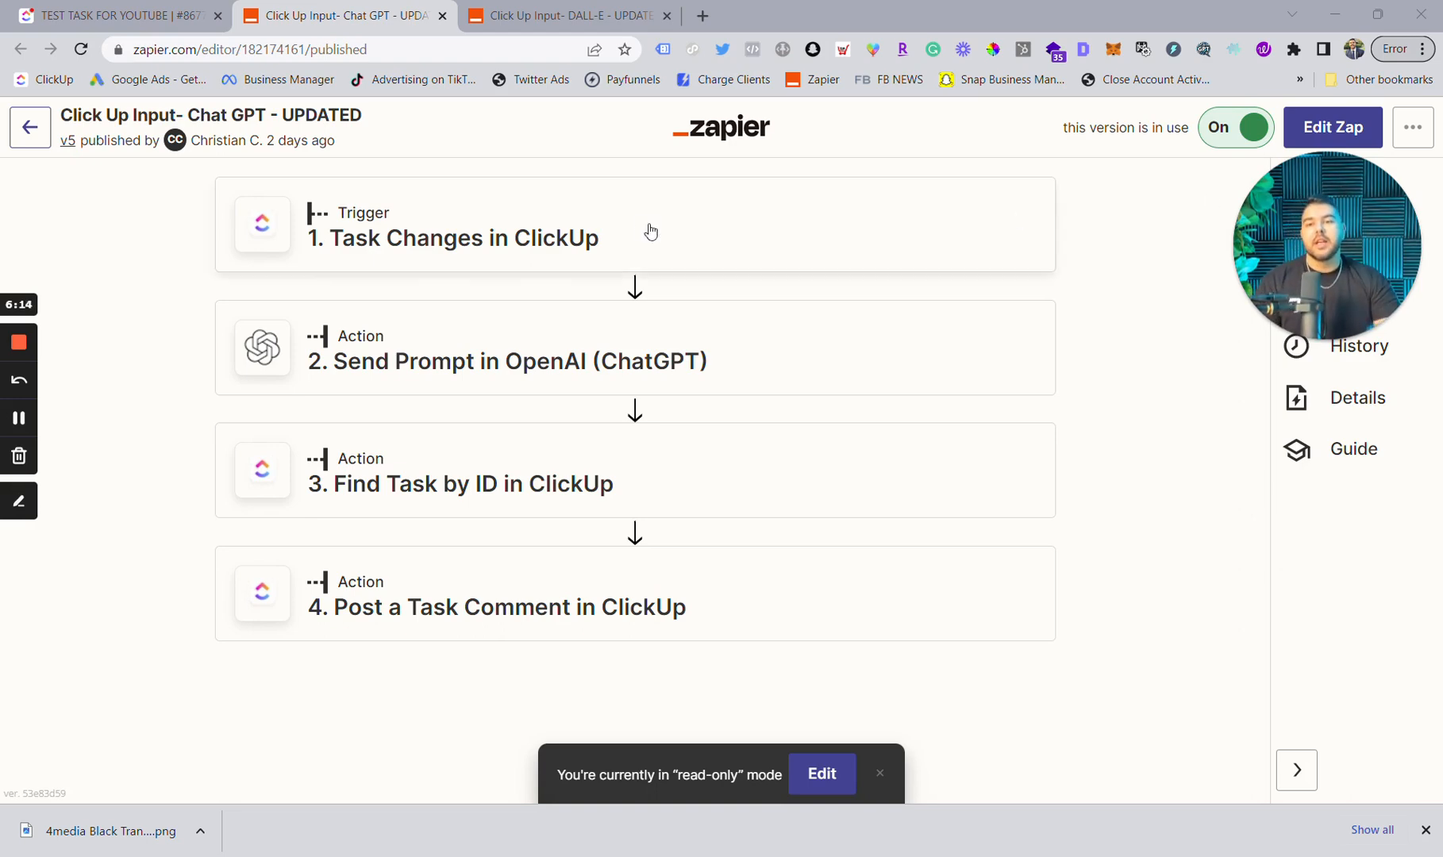
{"action": "left_click", "coordinate": [451, 238]}
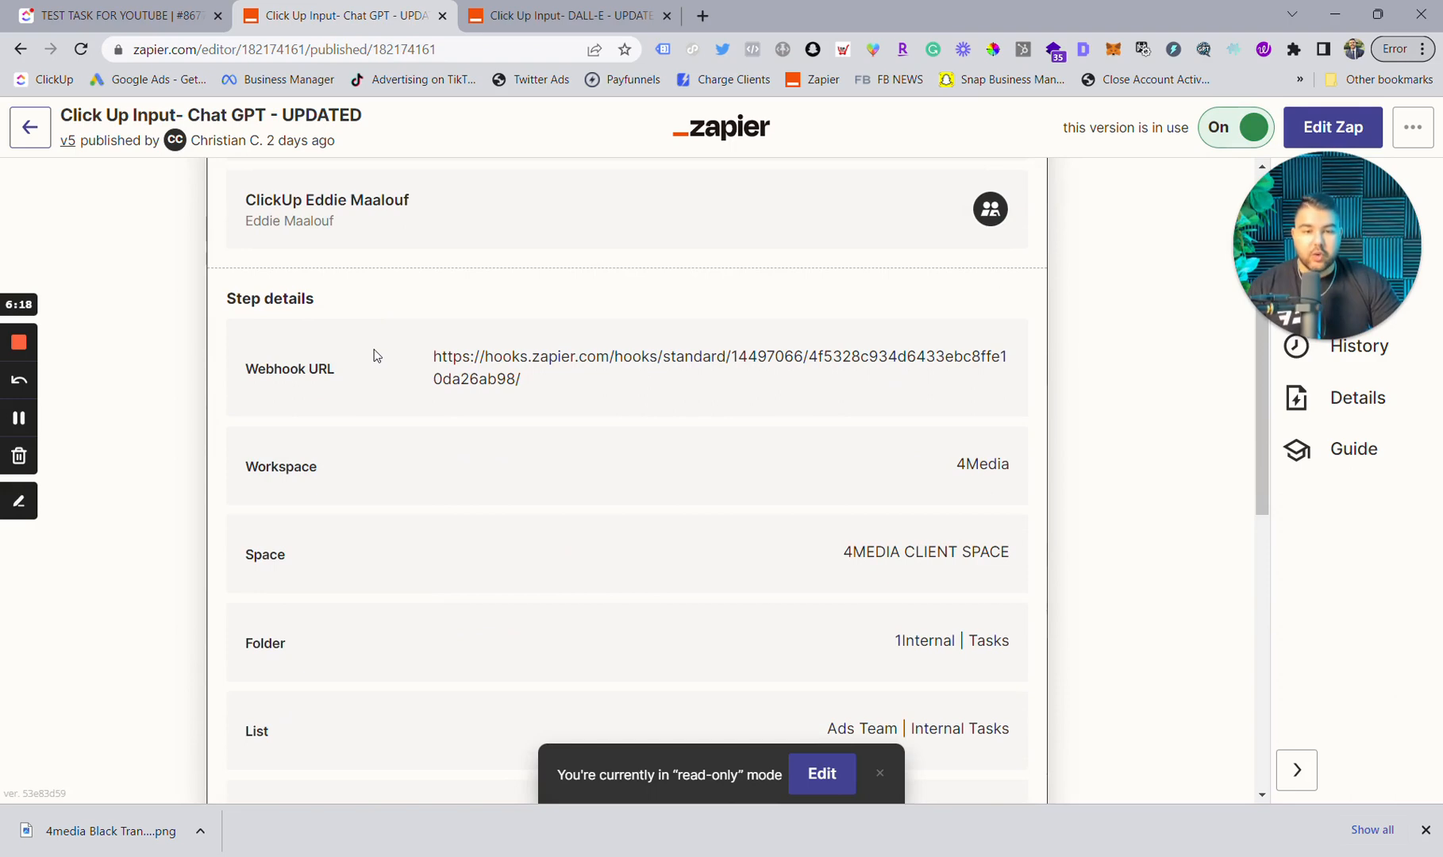
{"action": "scroll", "scroll_direction": "down", "scroll_amount": 3}
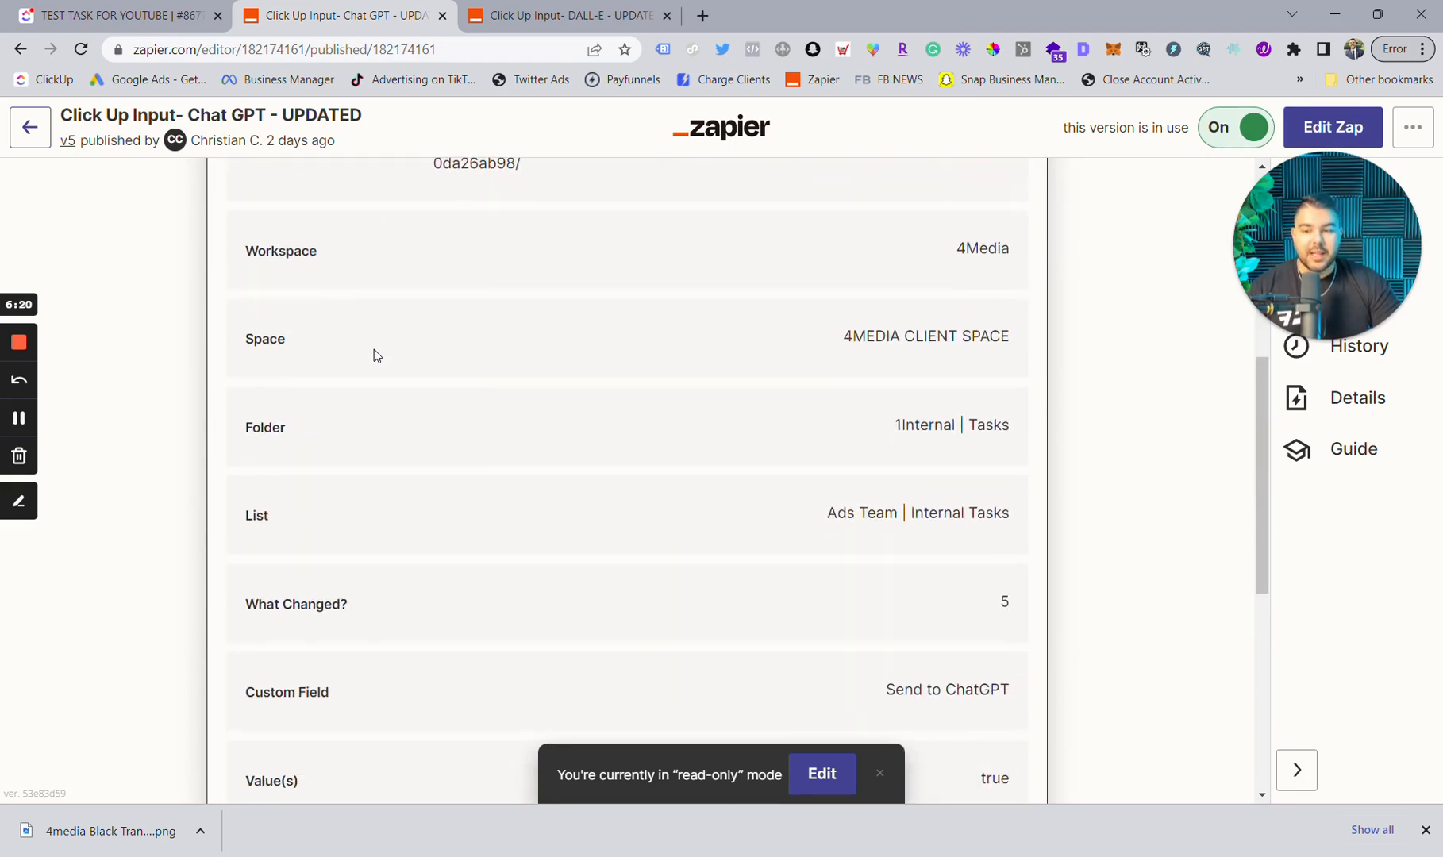
{"action": "scroll", "scroll_direction": "down", "scroll_amount": 3}
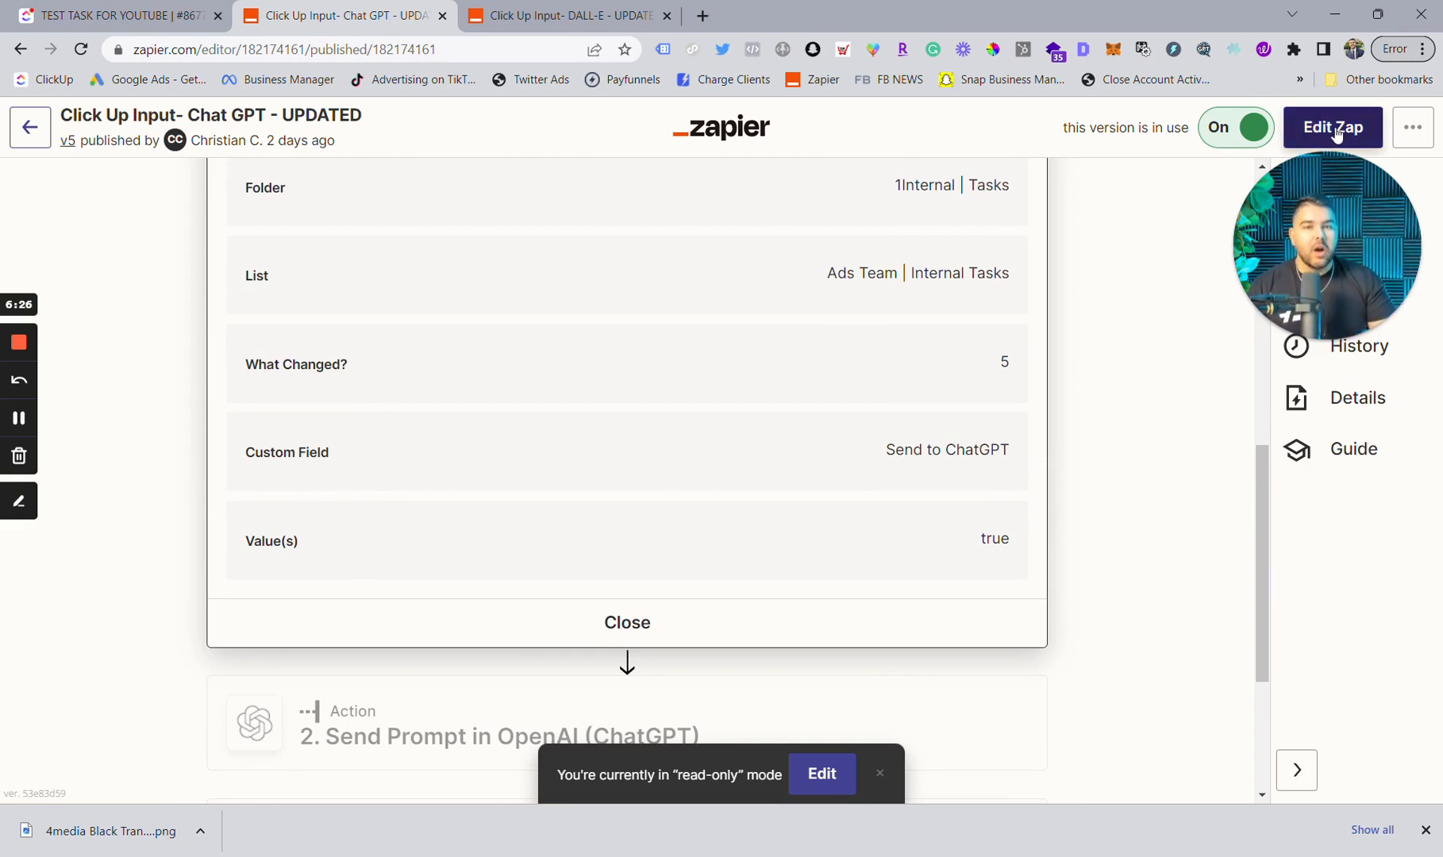
- Edit the zap and reveal the trigger's What Changed, Custom Field and Value(s) settings, then return to ClickUp
{"action": "left_click", "coordinate": [1332, 128]}
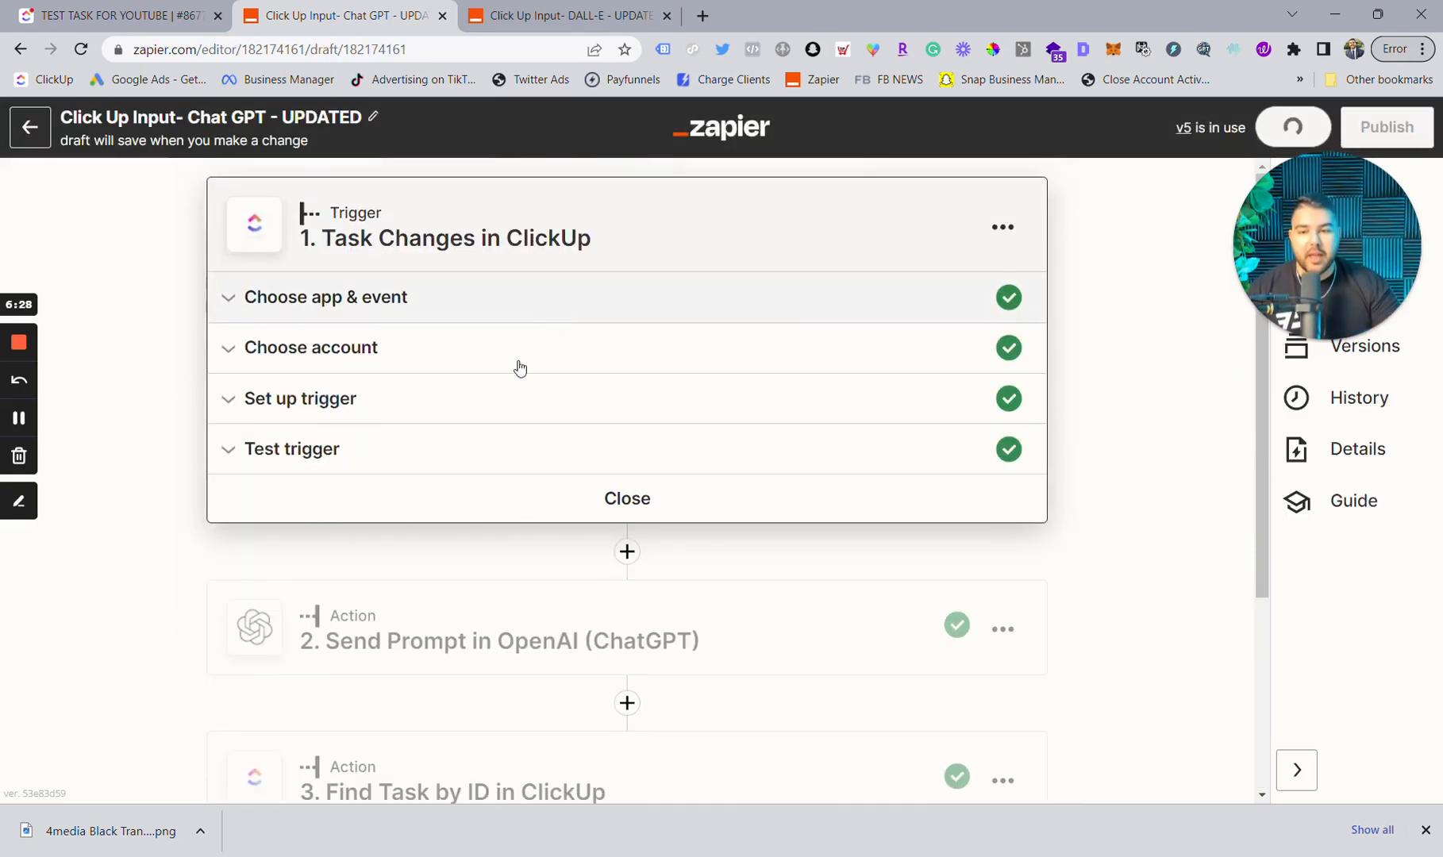
{"action": "left_click", "coordinate": [299, 398]}
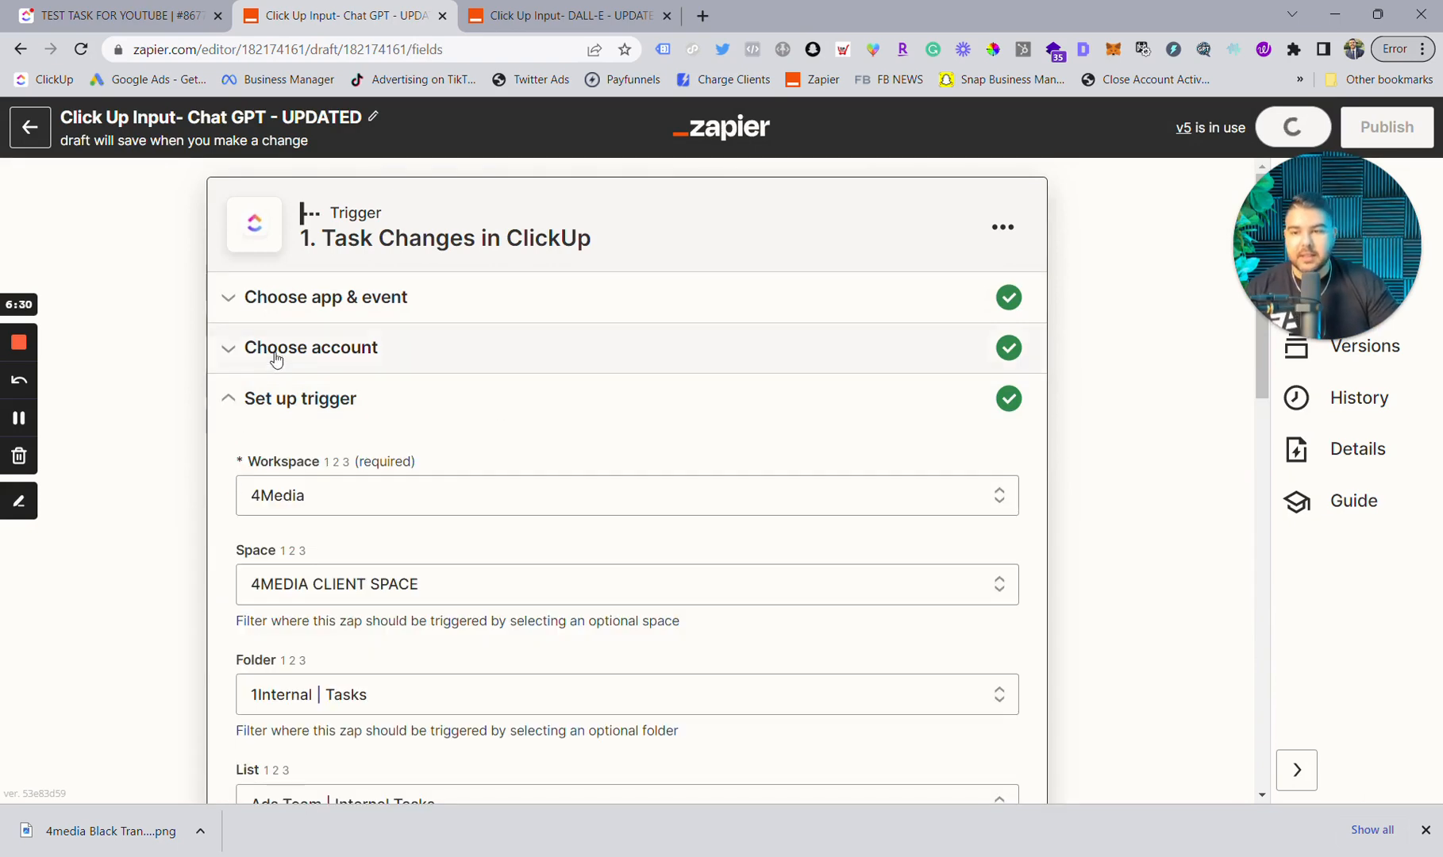
{"action": "scroll", "scroll_direction": "down", "scroll_amount": 3}
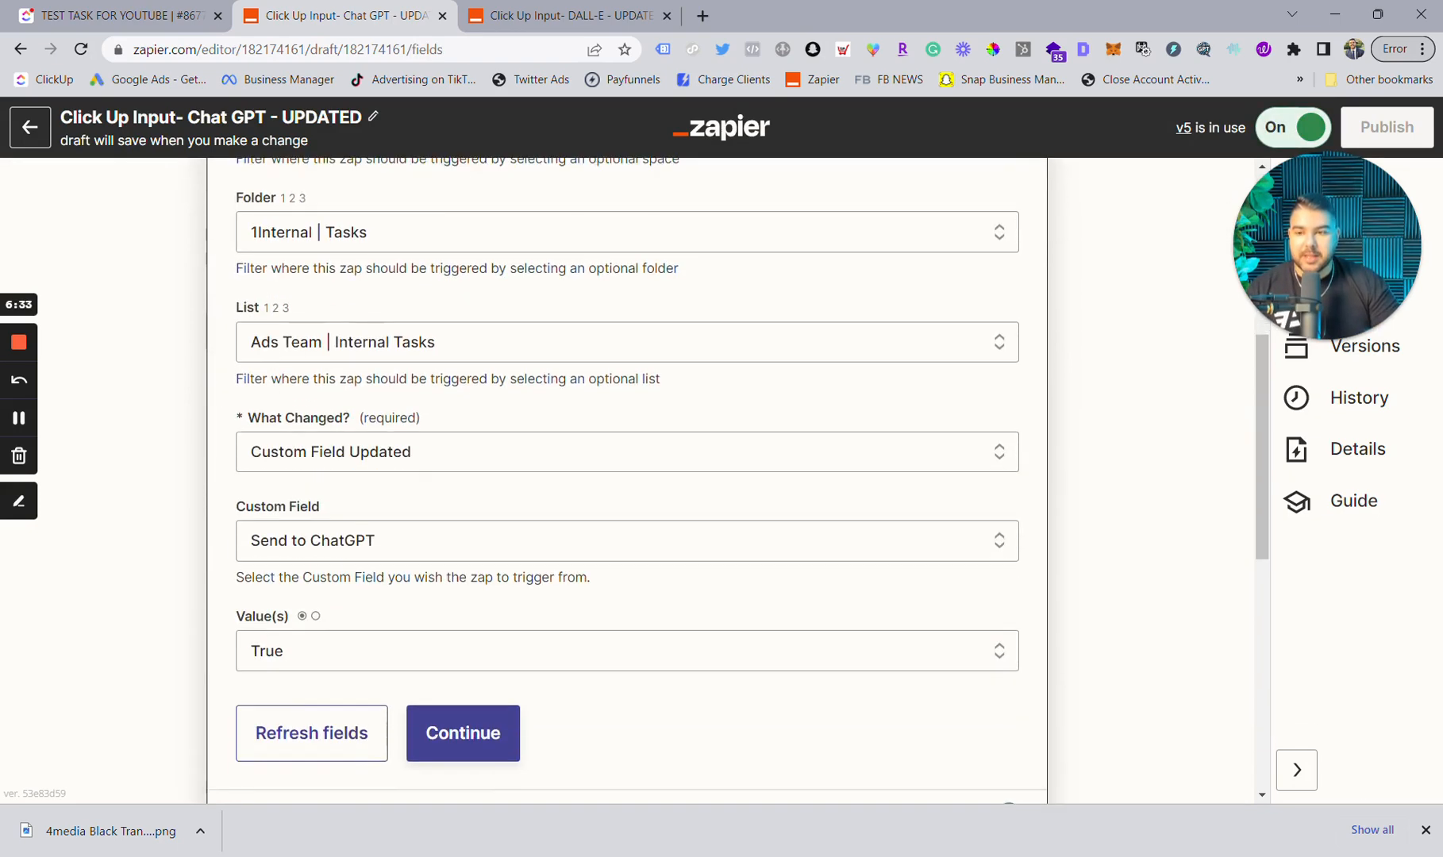
{"action": "scroll", "scroll_direction": "down", "scroll_amount": 3}
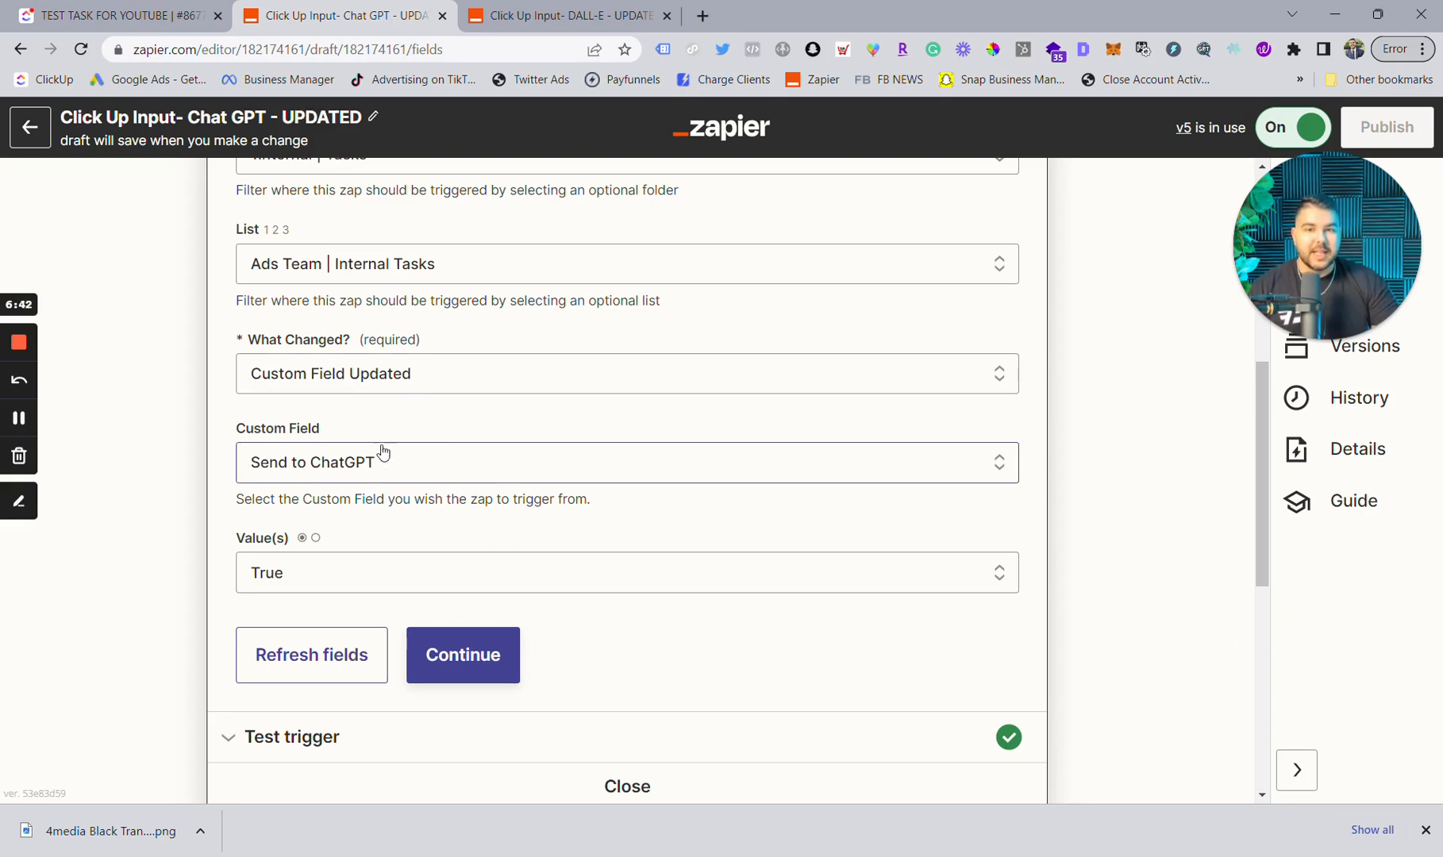
{"action": "left_click", "coordinate": [118, 15]}
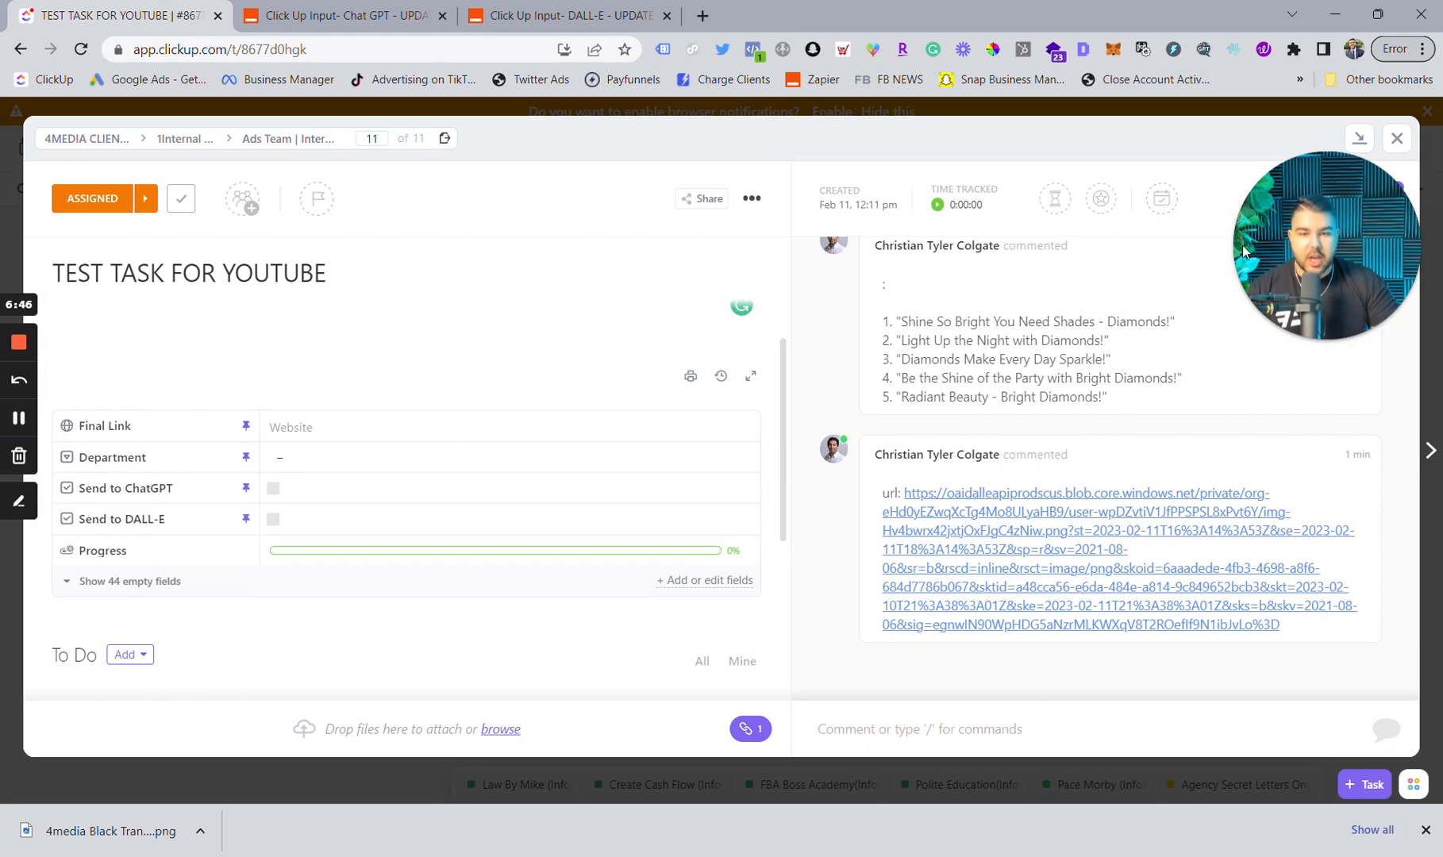
- Close the task to view the list's Send to ChatGPT column, then return to the ChatGPT zap draft
{"action": "left_click", "coordinate": [1397, 138]}
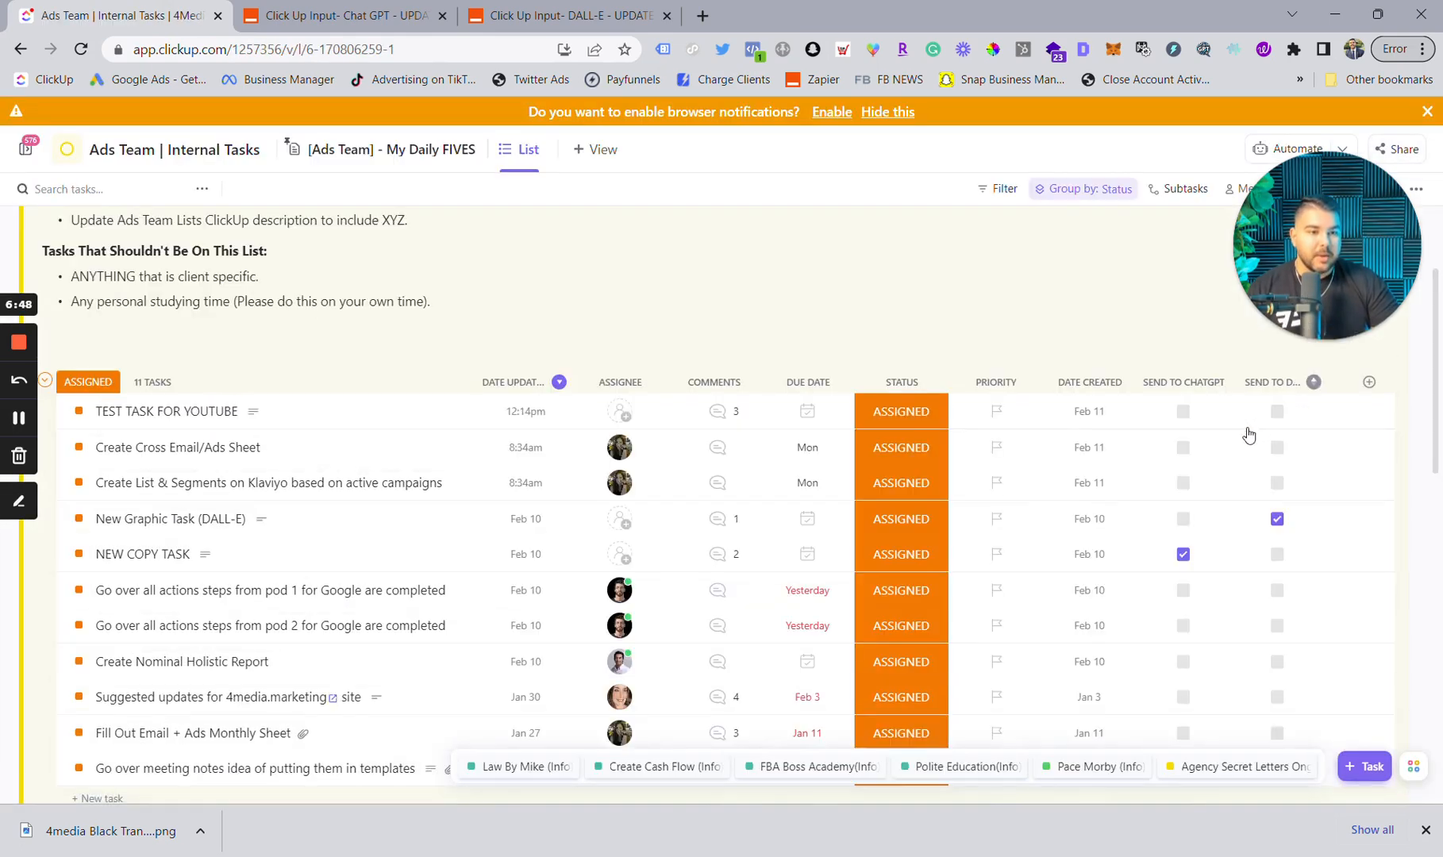
{"action": "scroll", "scroll_direction": "down", "scroll_amount": 3}
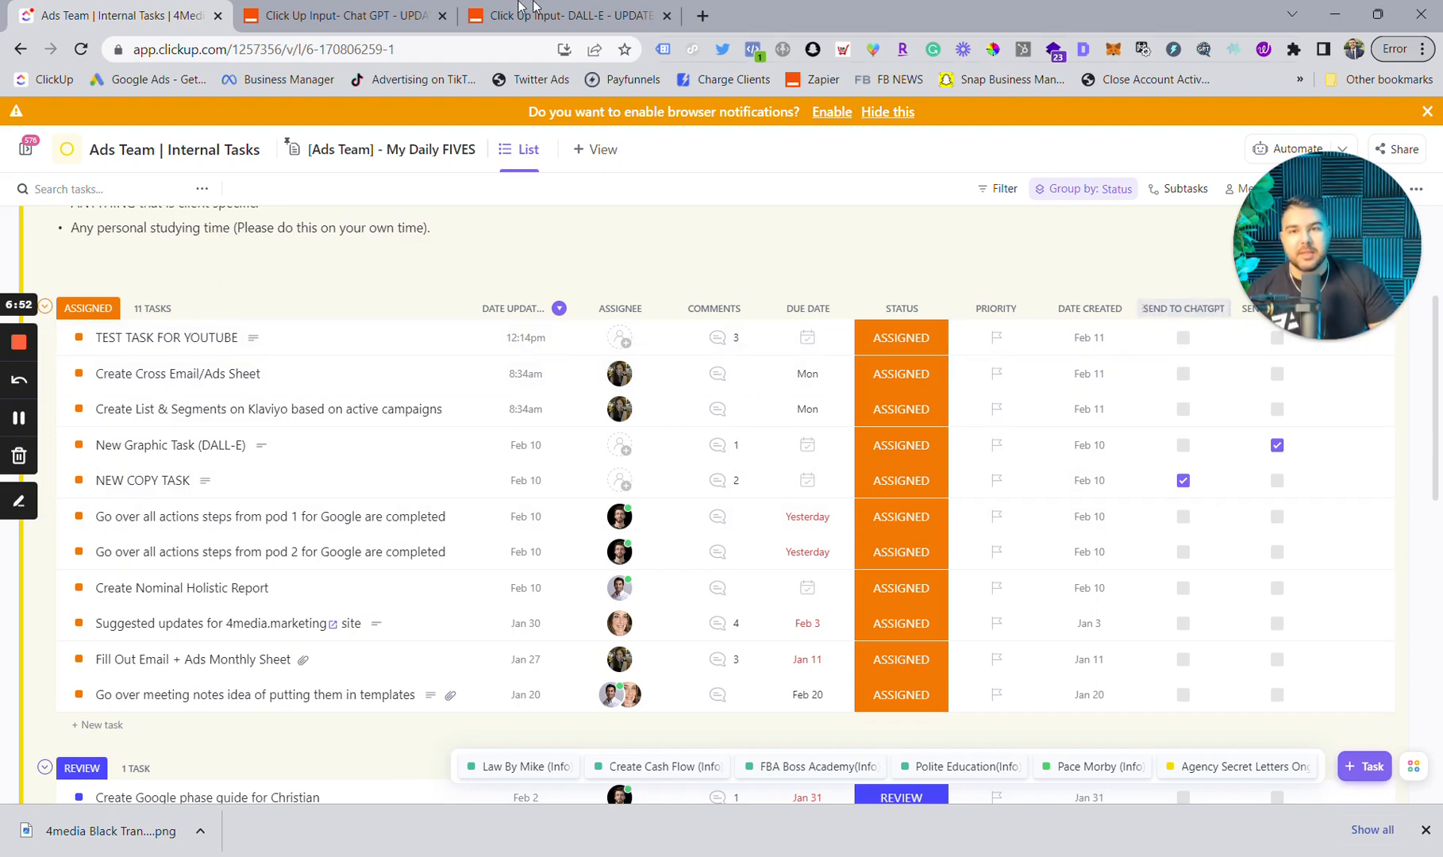
{"action": "left_click", "coordinate": [339, 15]}
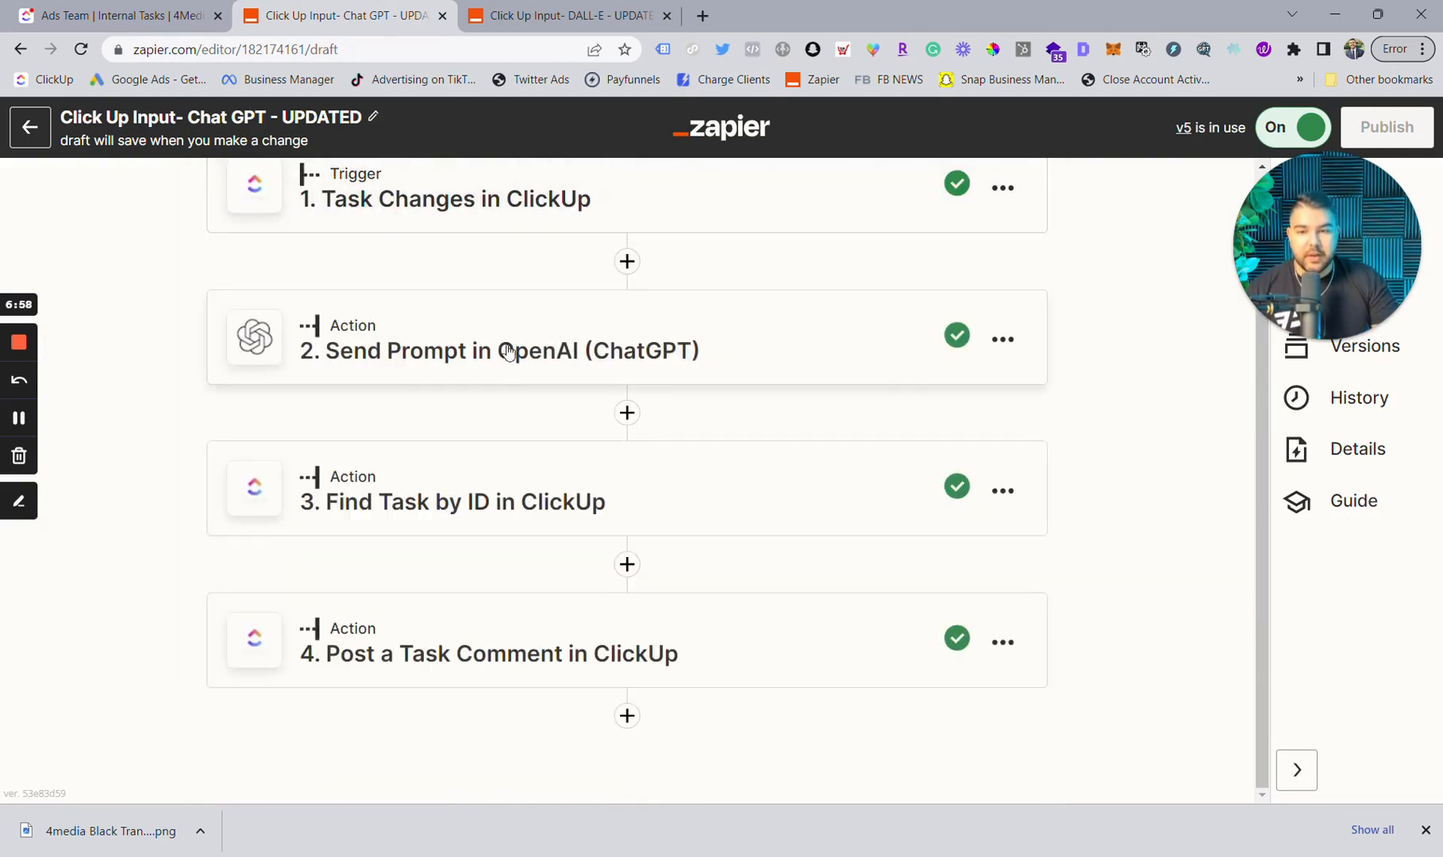
- Expand the Send Prompt in OpenAI step to show its connected account, then collapse it
{"action": "left_click", "coordinate": [500, 350]}
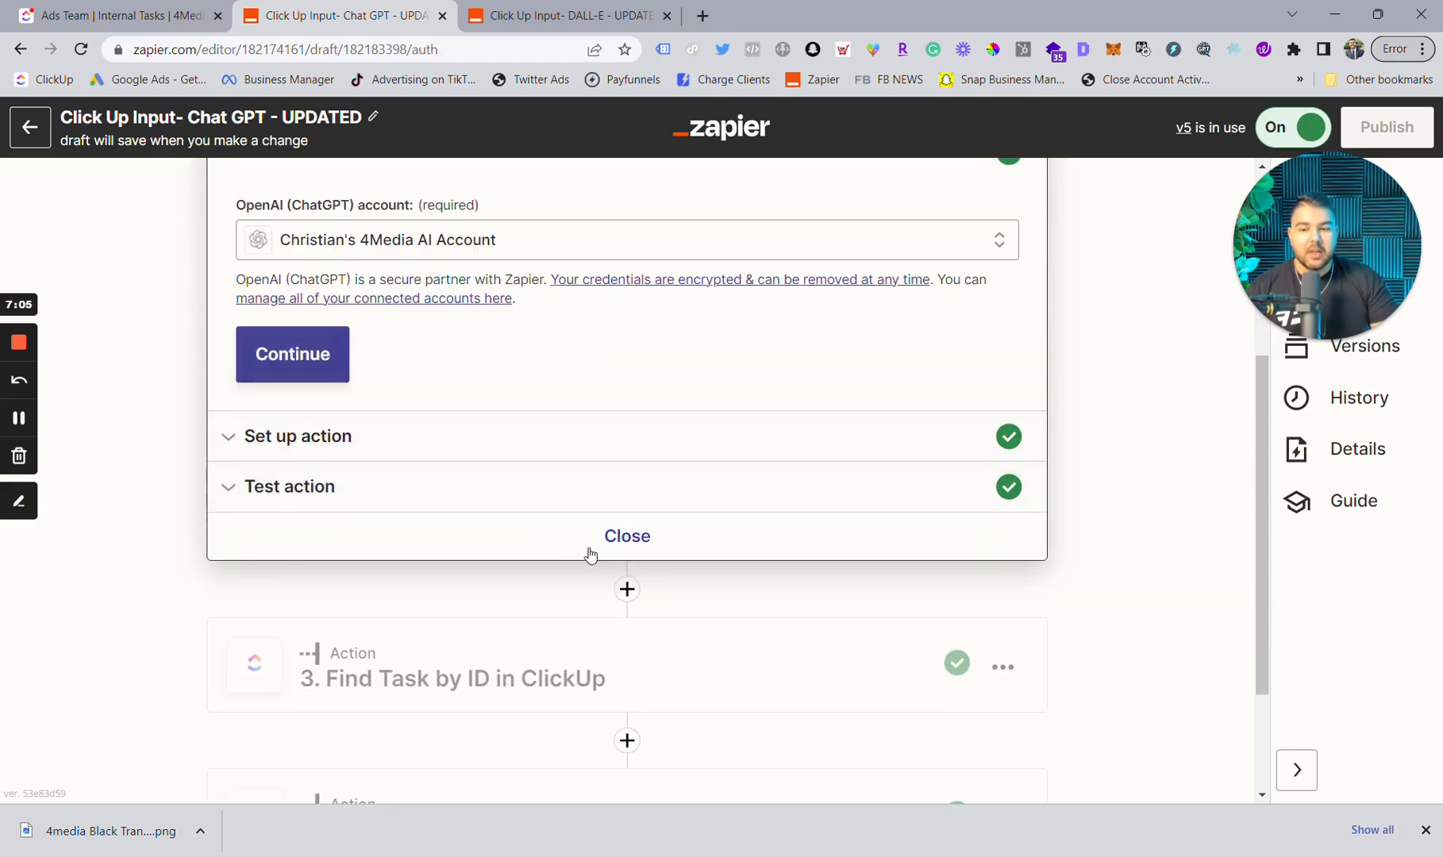
{"action": "left_click", "coordinate": [627, 536]}
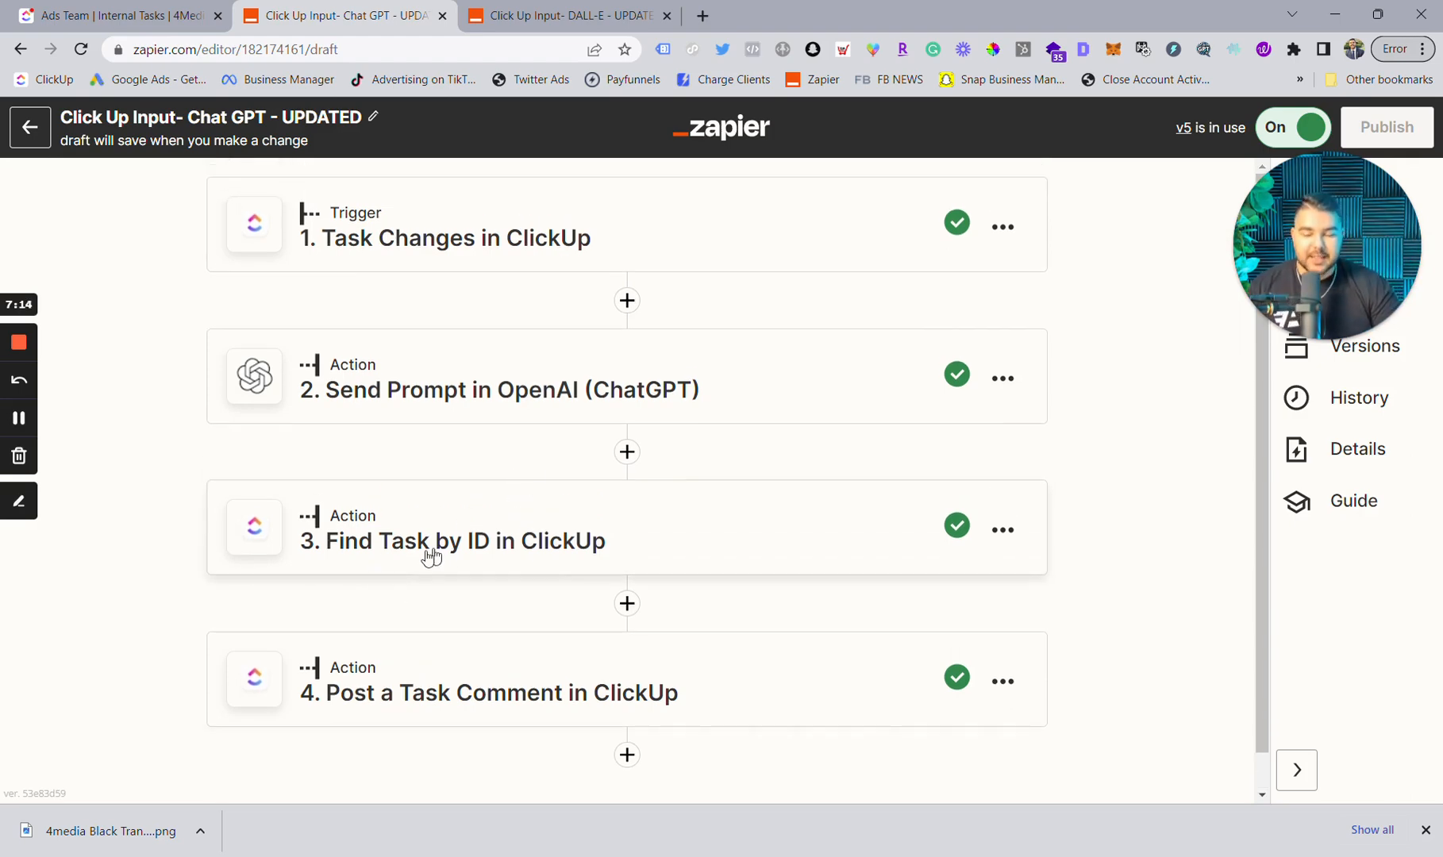
{"action": "left_click", "coordinate": [450, 540]}
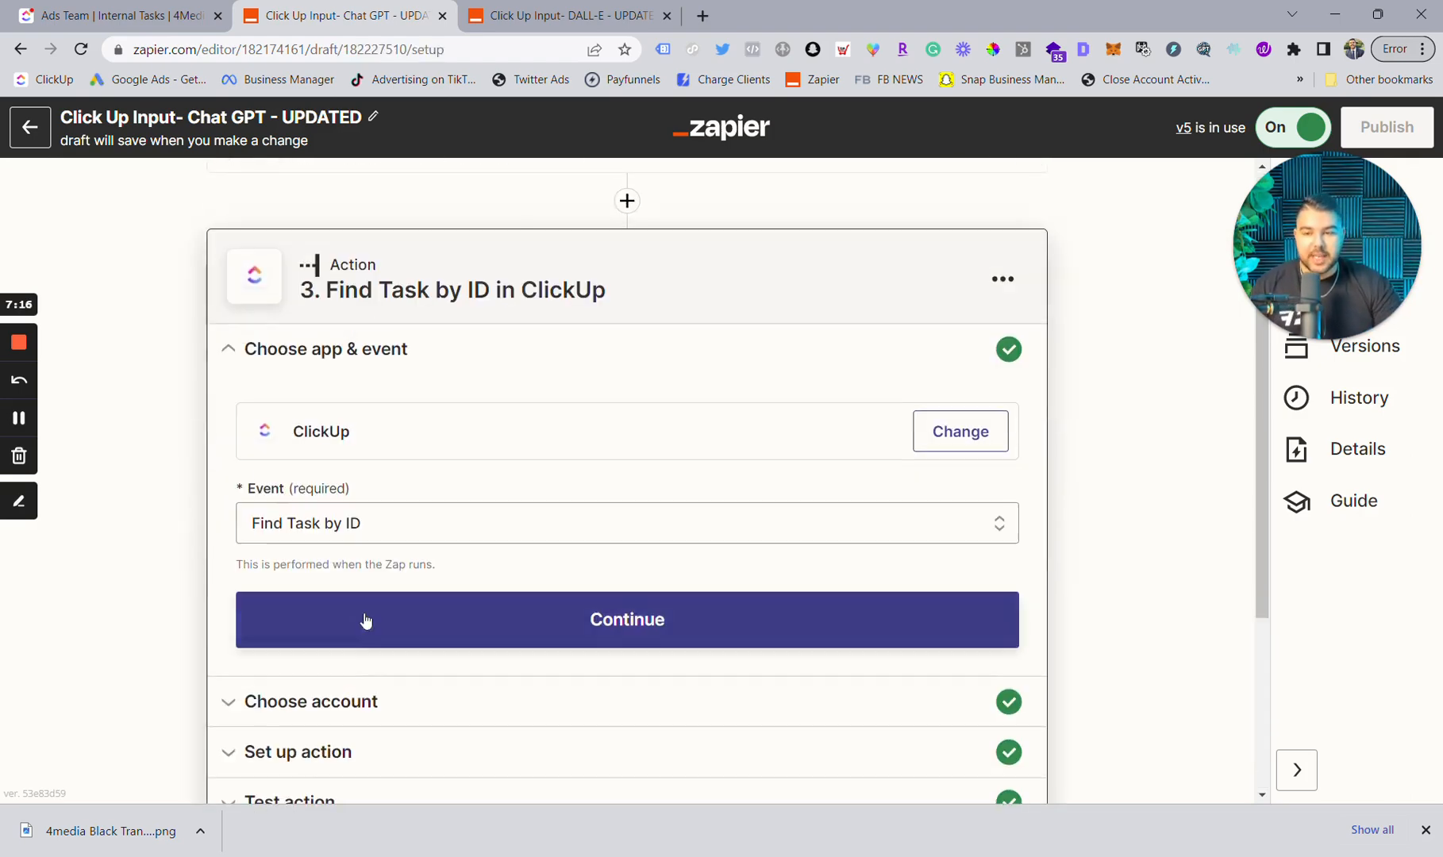
{"action": "mouse_move", "coordinate": [420, 586]}
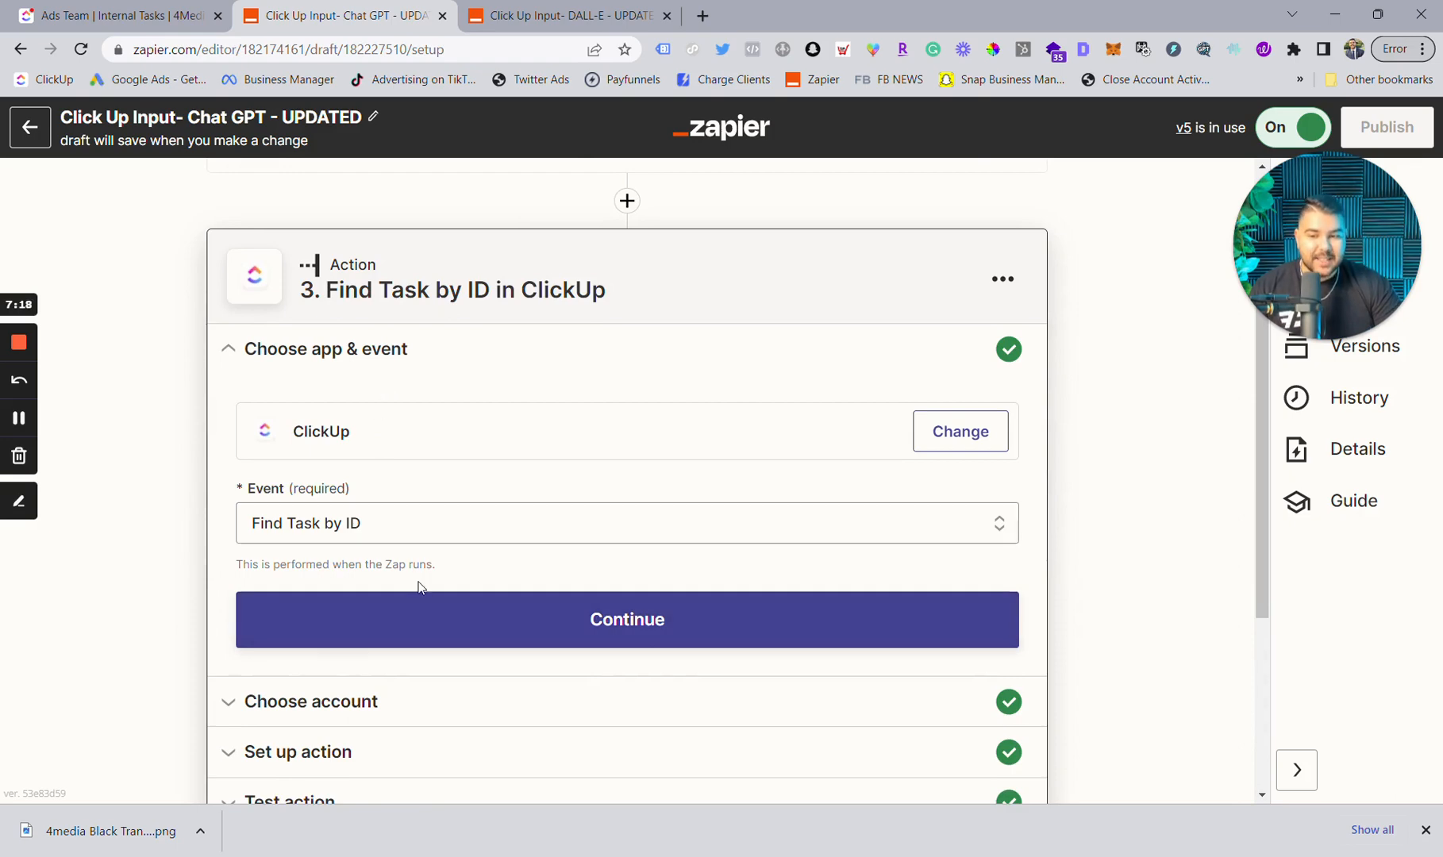
{"action": "left_click", "coordinate": [627, 619]}
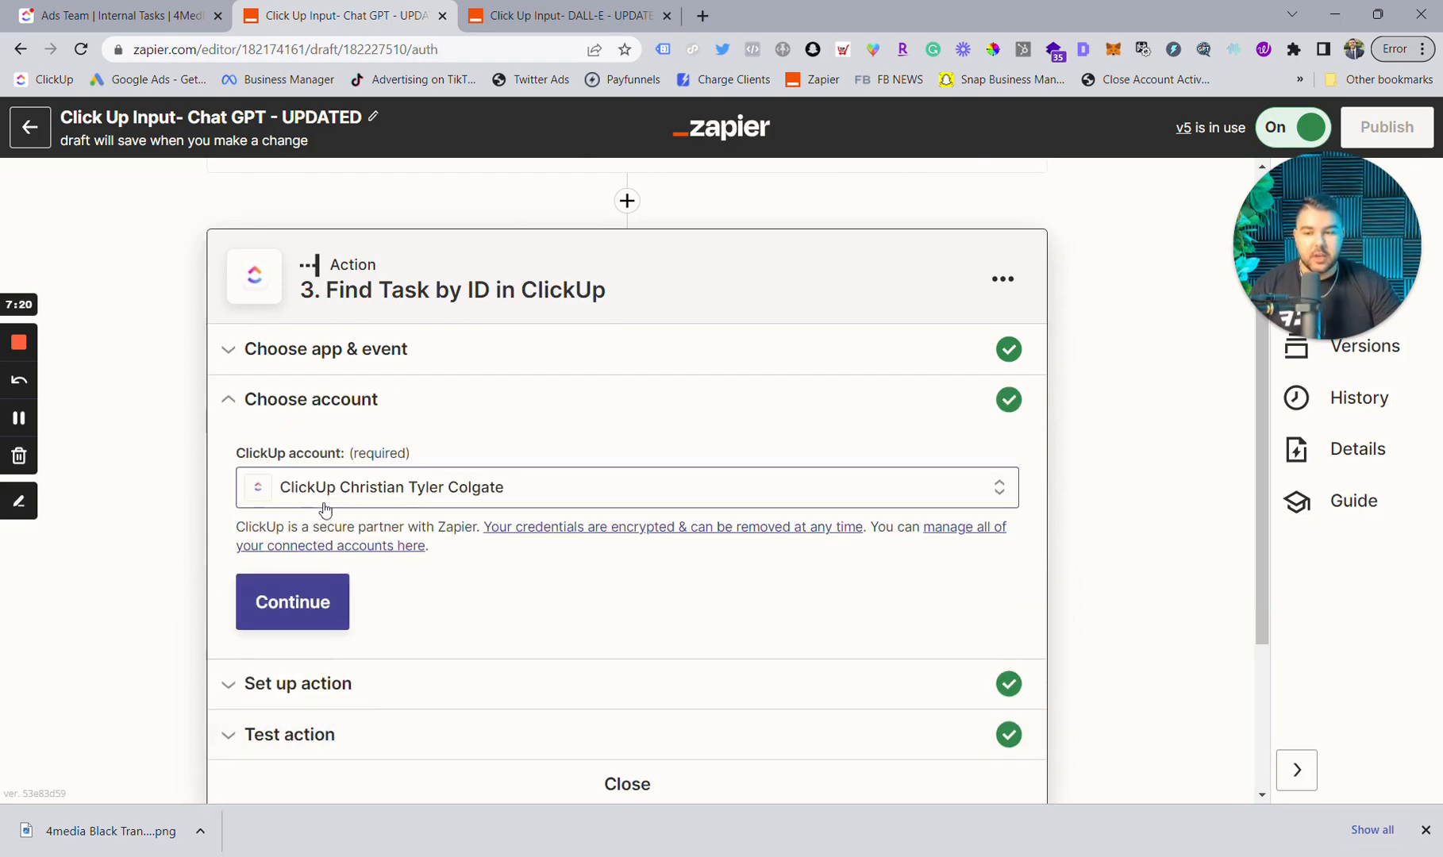
{"action": "left_click", "coordinate": [292, 602]}
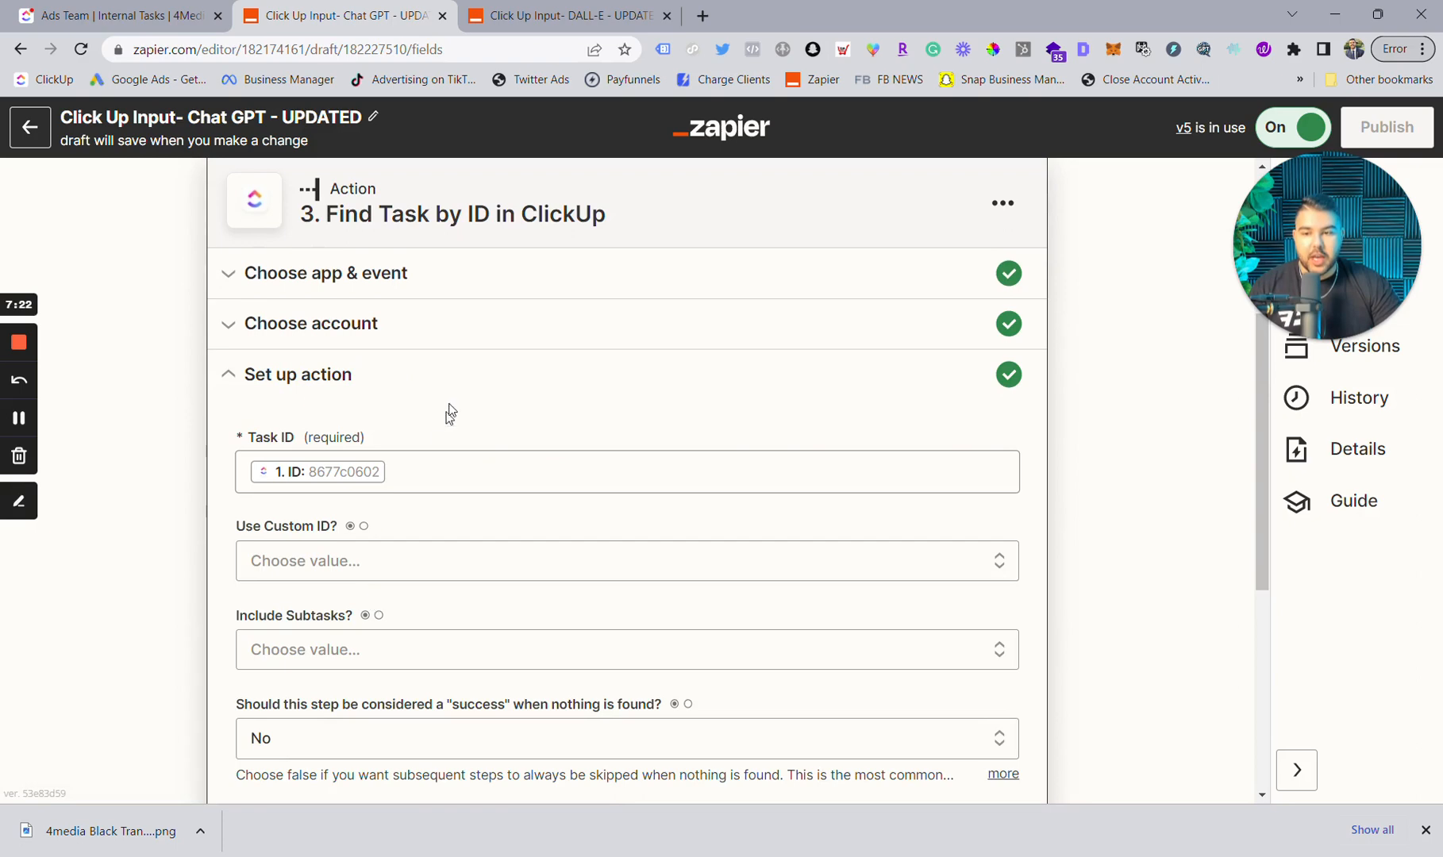
{"action": "left_click", "coordinate": [626, 472]}
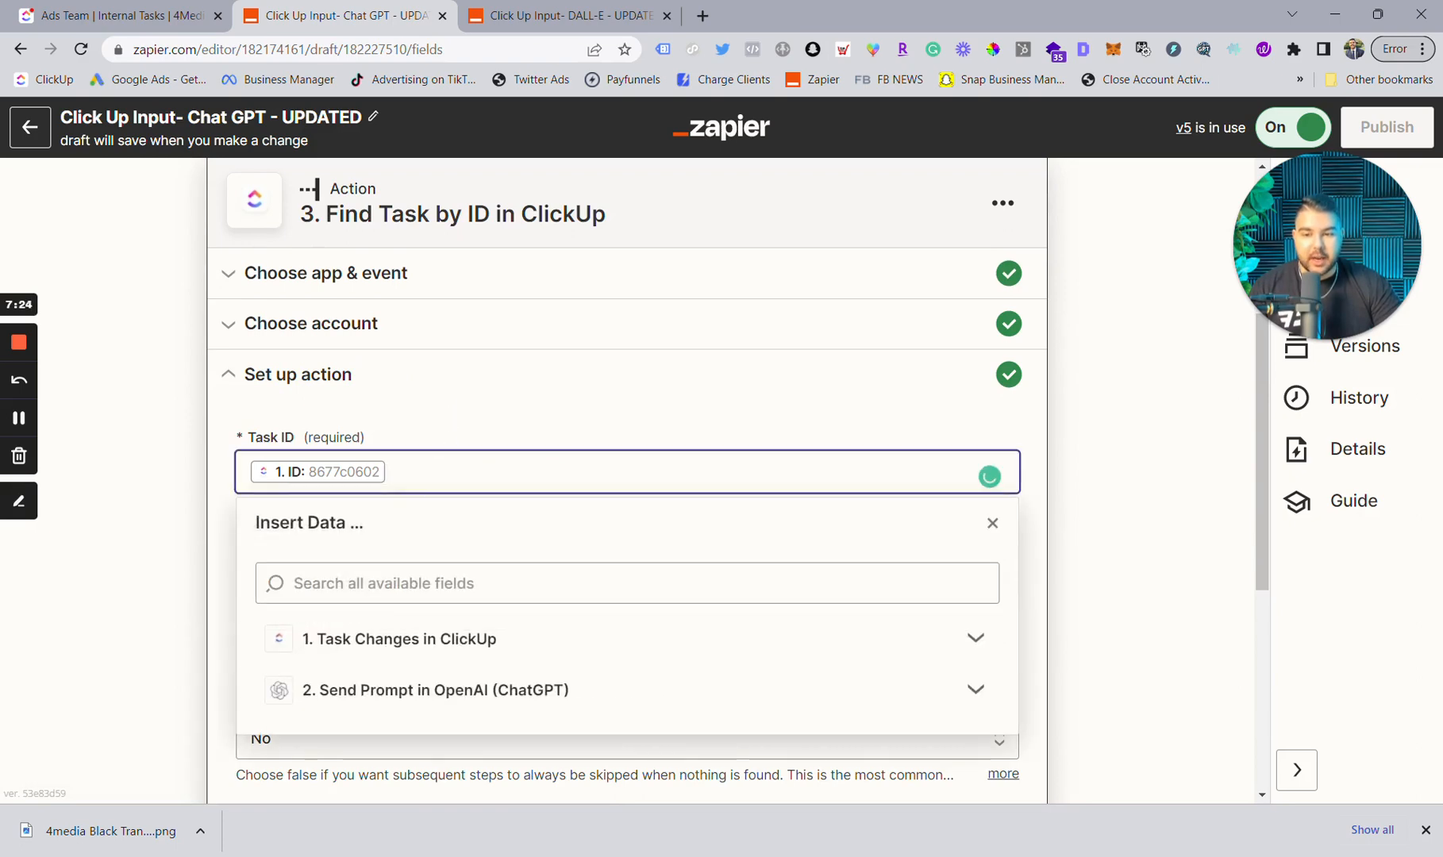
{"action": "mouse_move", "coordinate": [368, 640]}
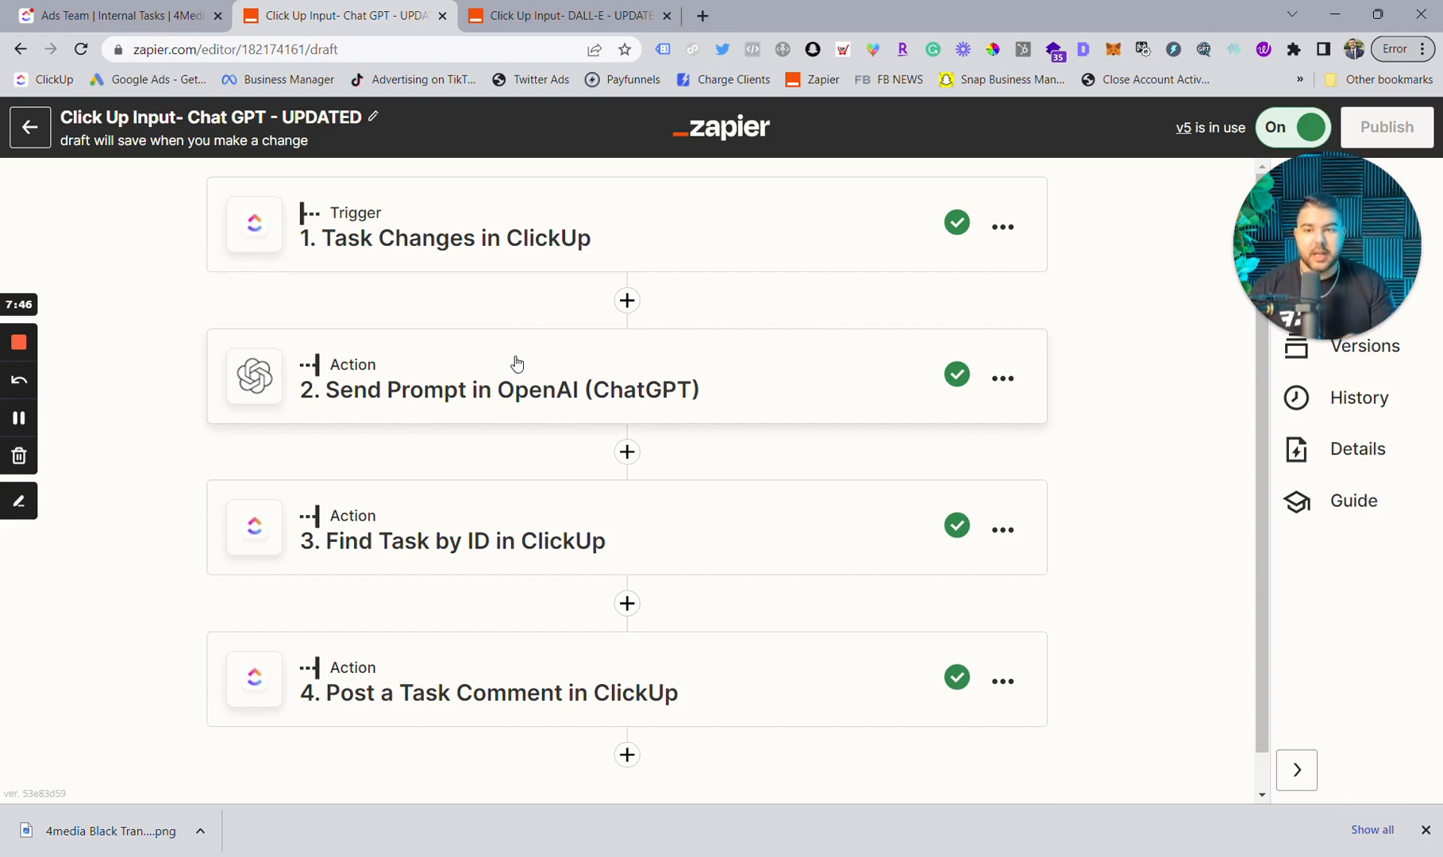
{"action": "mouse_move", "coordinate": [613, 393]}
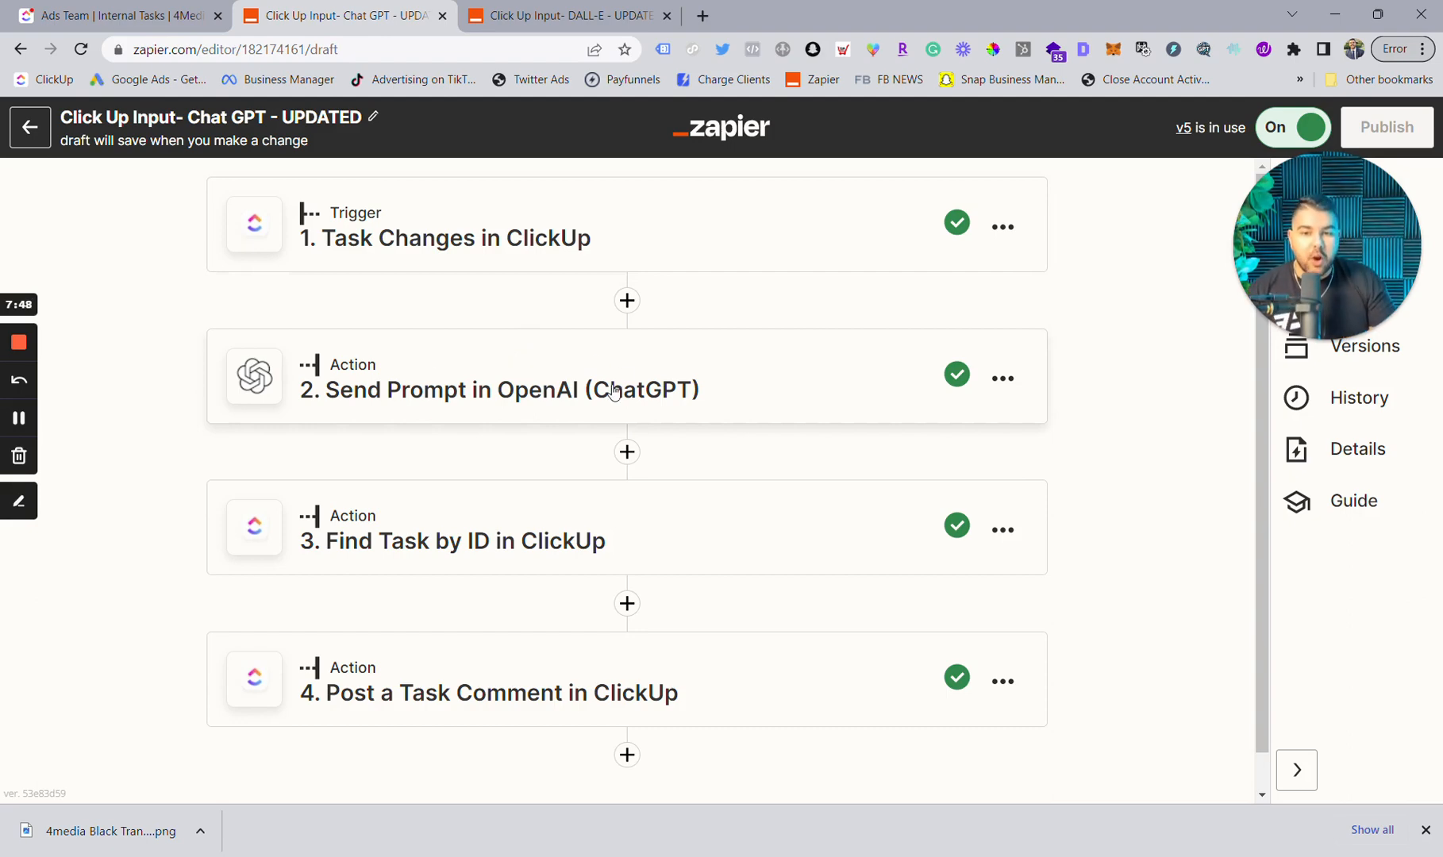
{"action": "mouse_move", "coordinate": [496, 367]}
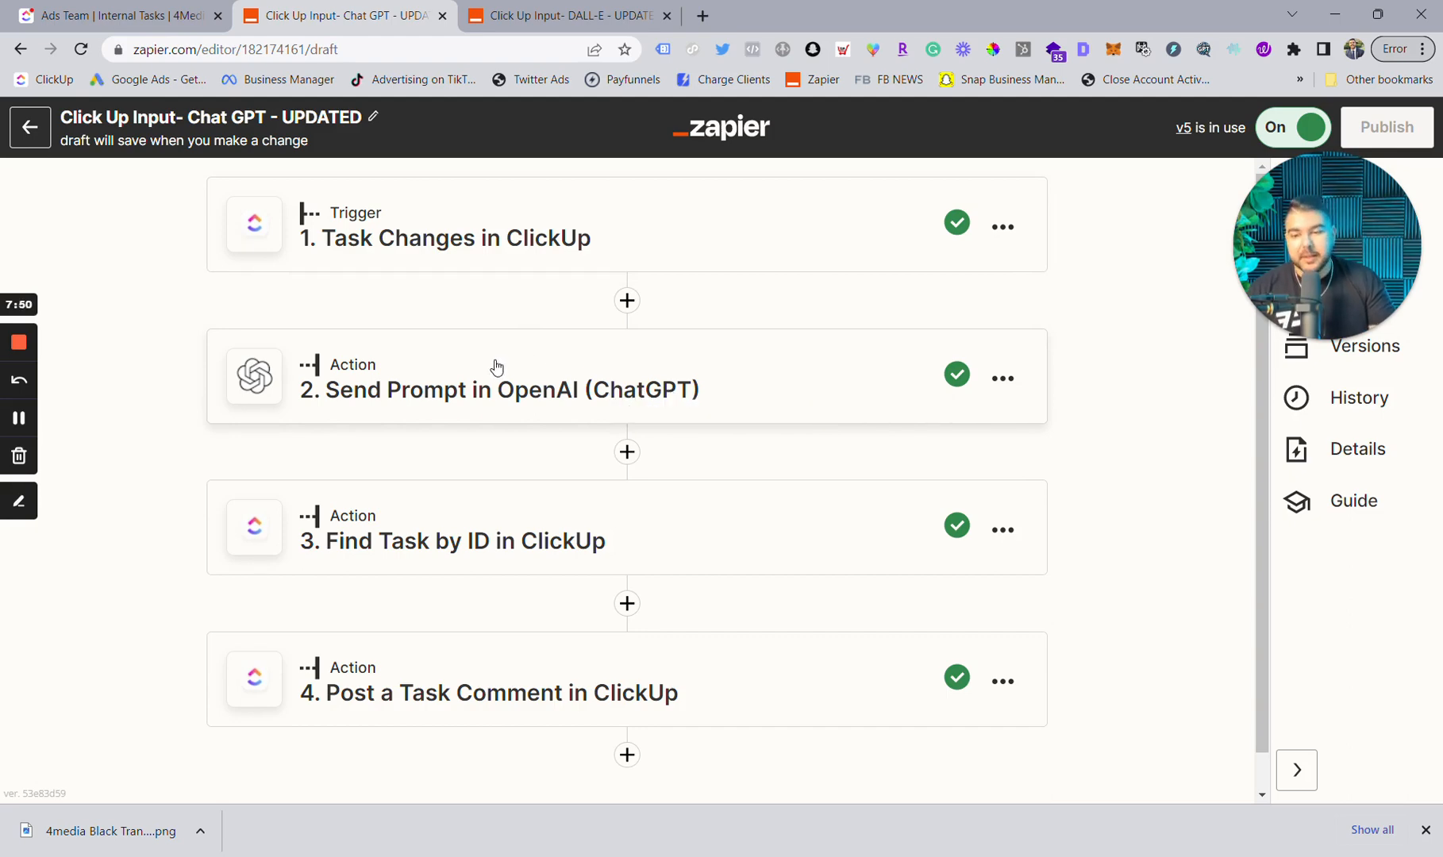
{"action": "mouse_move", "coordinate": [400, 537]}
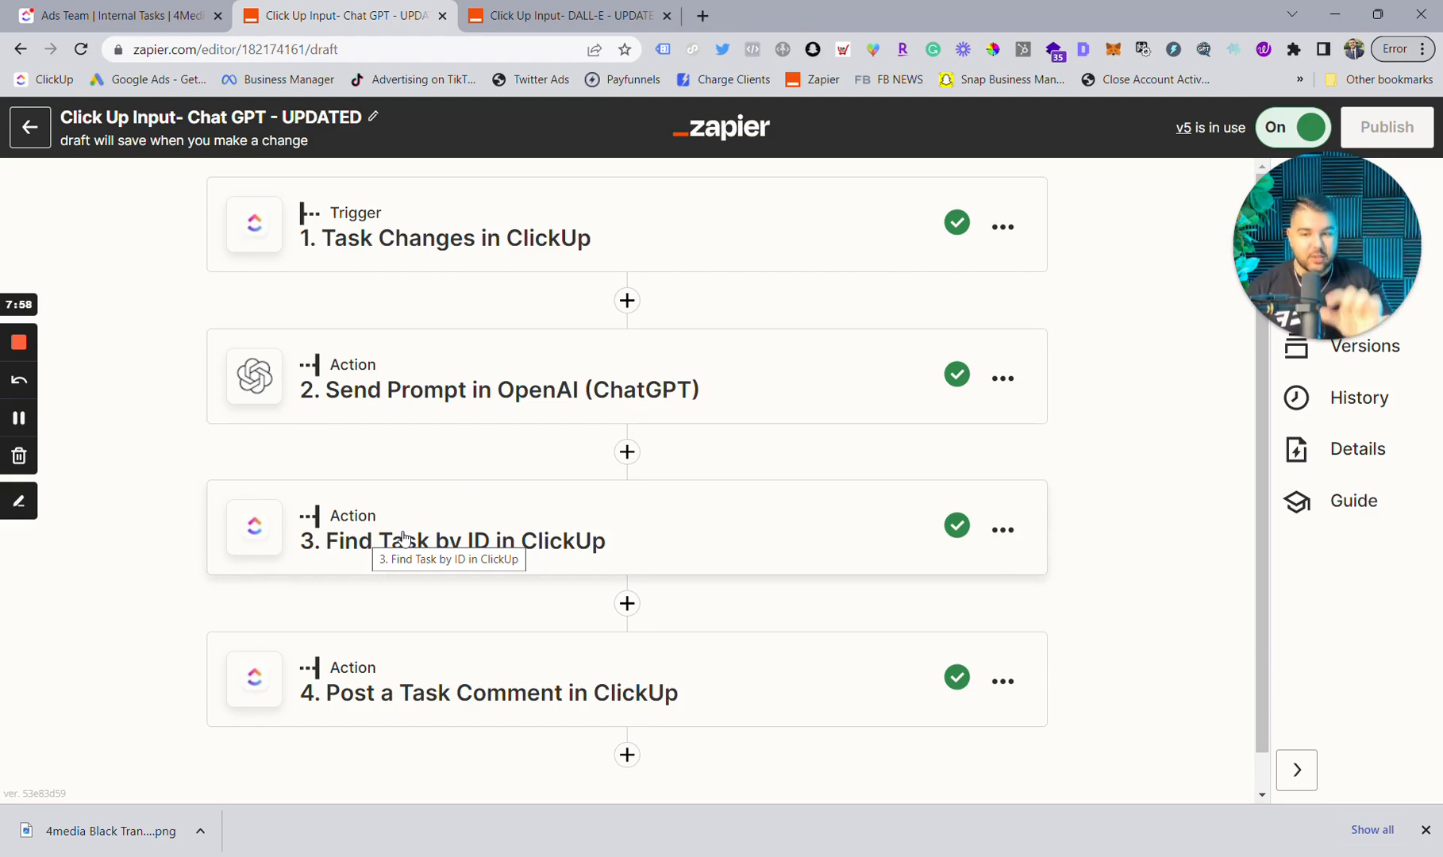
{"action": "mouse_move", "coordinate": [421, 224]}
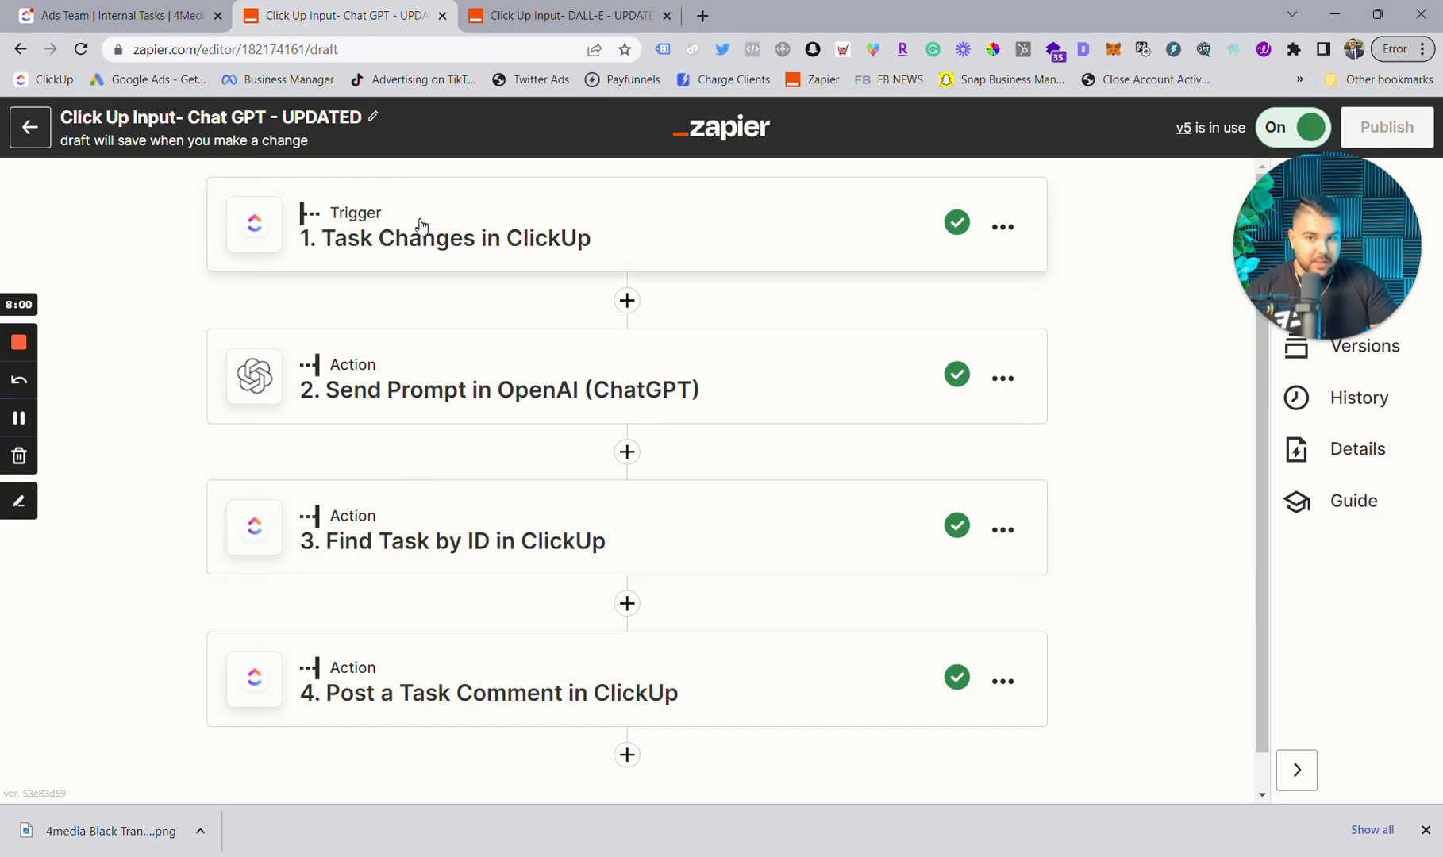
{"action": "mouse_move", "coordinate": [544, 578]}
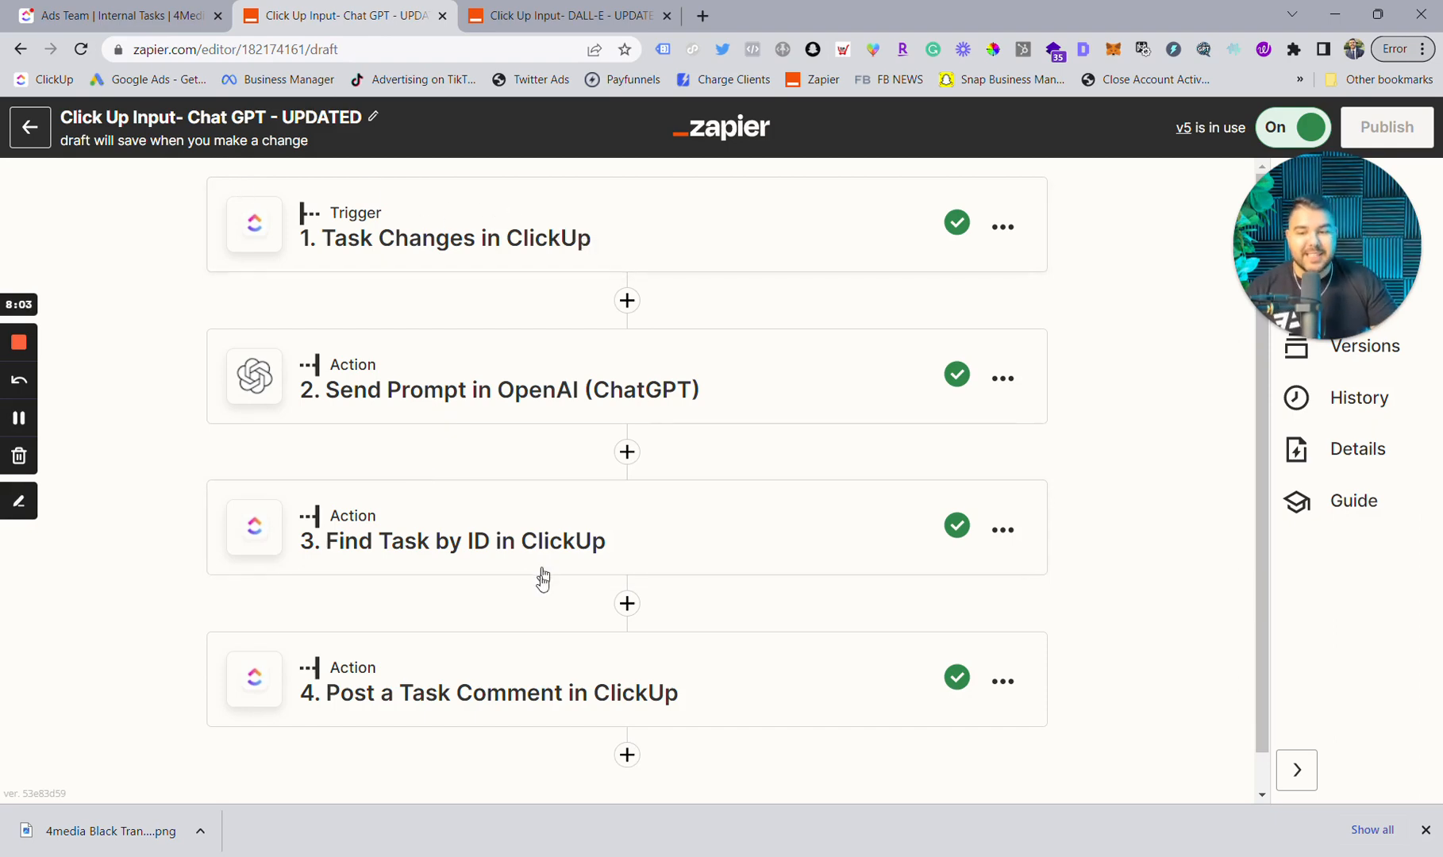
- Expand step 4, Post a Task Comment in ClickUp, showing ClickUp as its app and event
{"action": "left_click", "coordinate": [488, 693]}
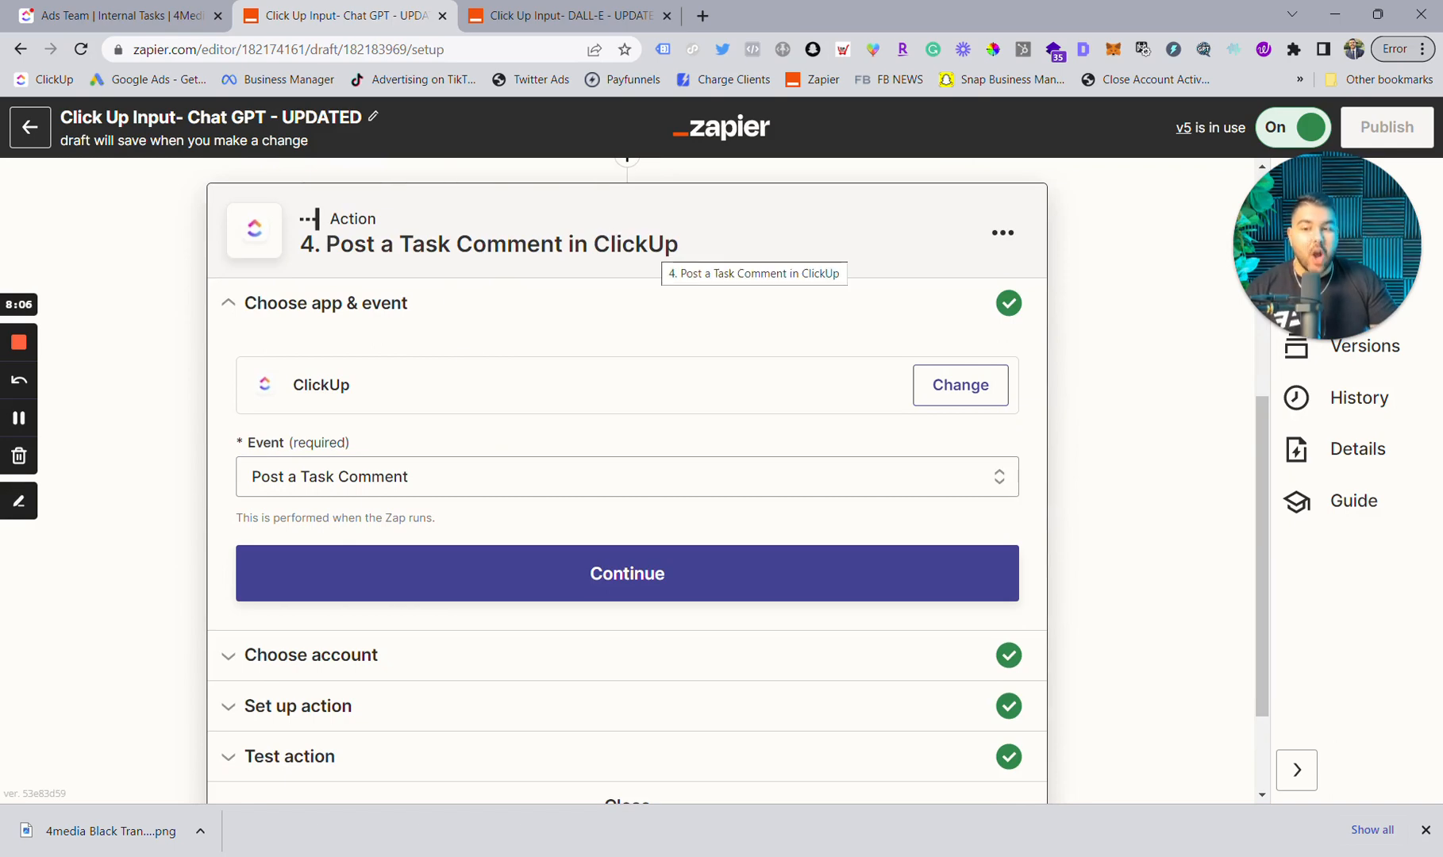
- Review the comment step's ClickUp account and action fields, with the task mapped from step 3's ID
{"action": "left_click", "coordinate": [627, 574]}
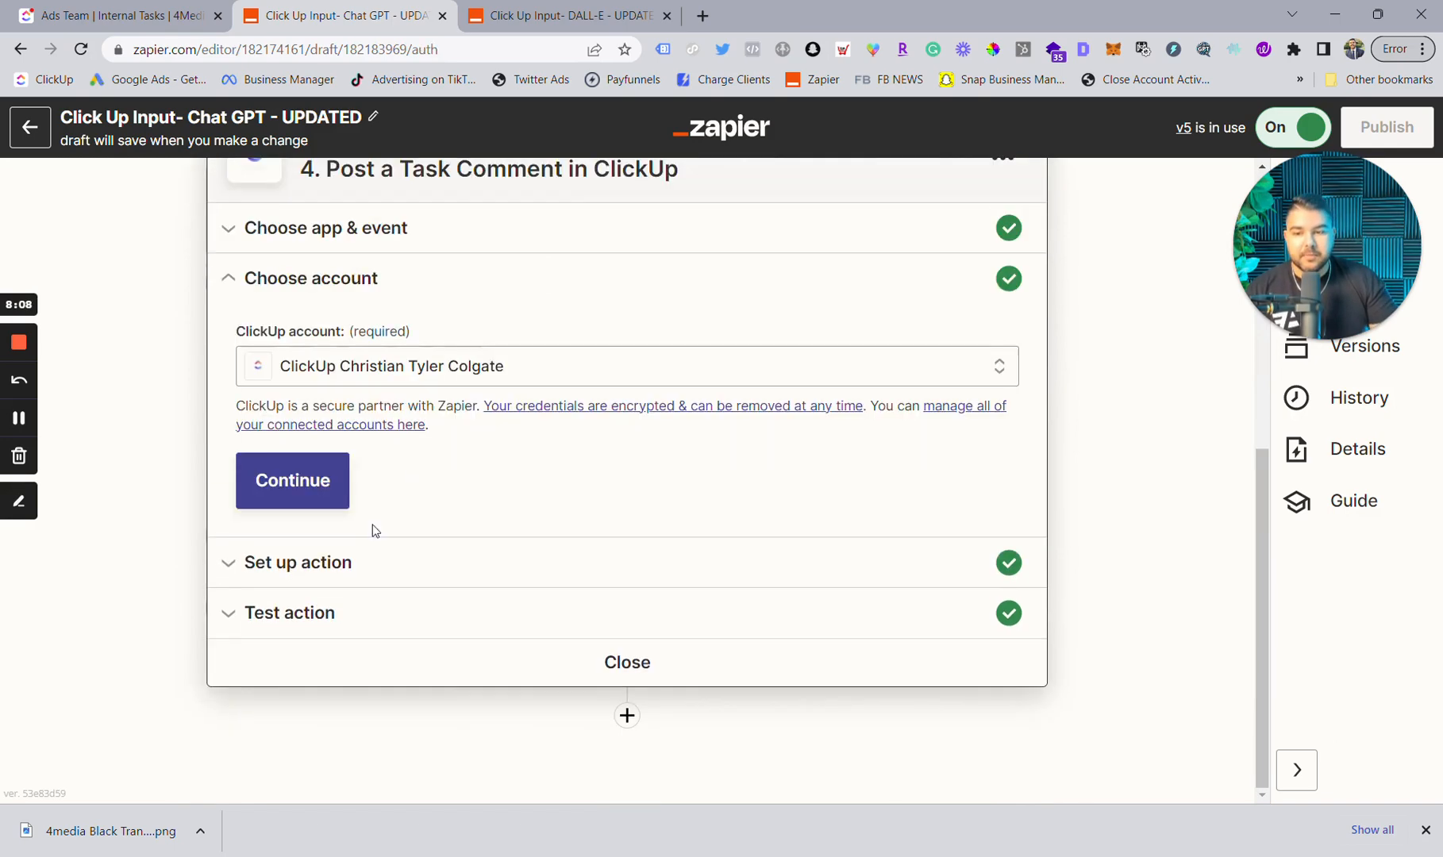
{"action": "left_click", "coordinate": [292, 480]}
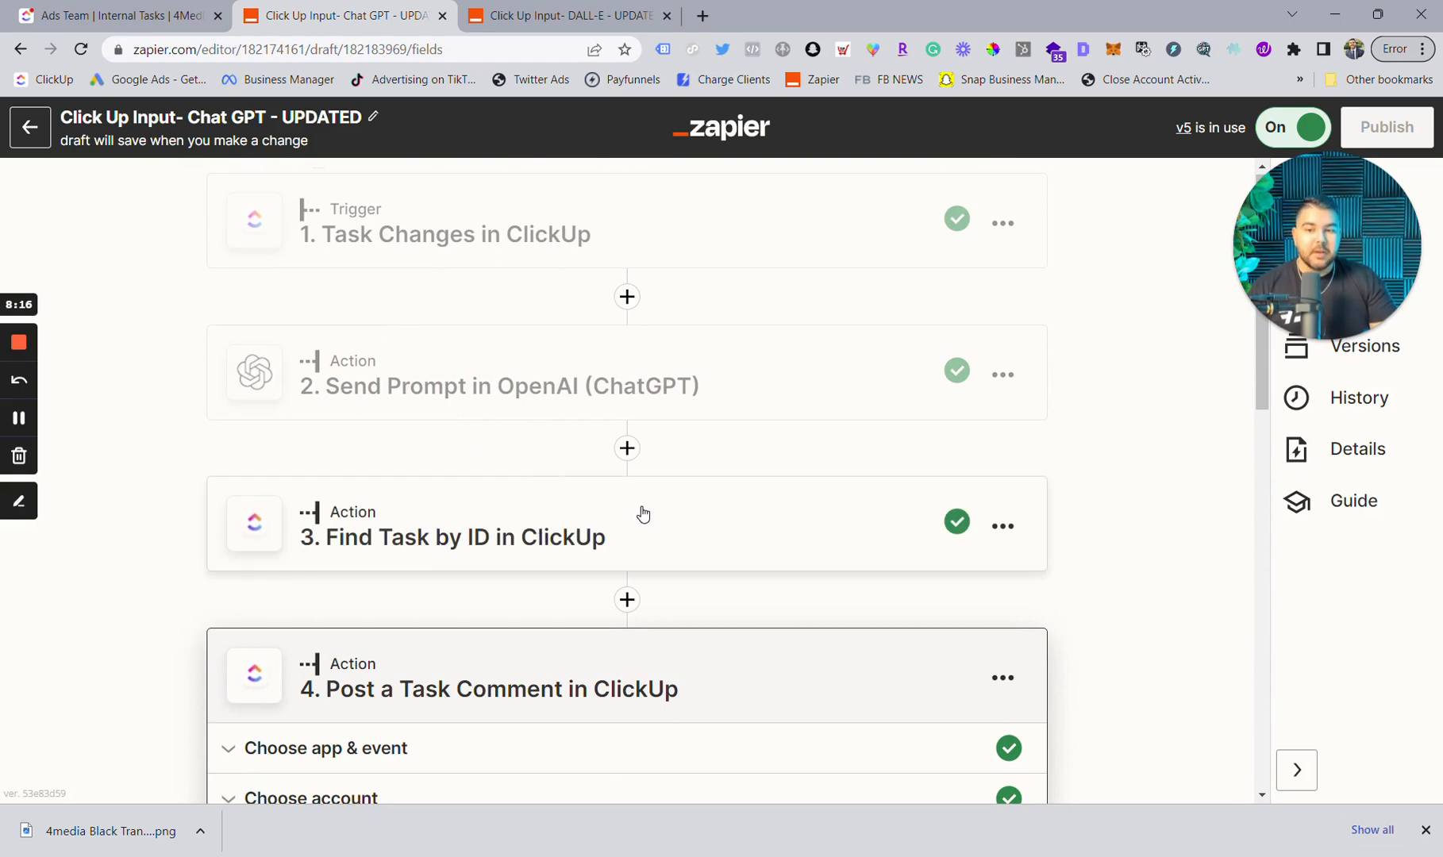
{"action": "scroll", "scroll_direction": "down", "scroll_amount": 3}
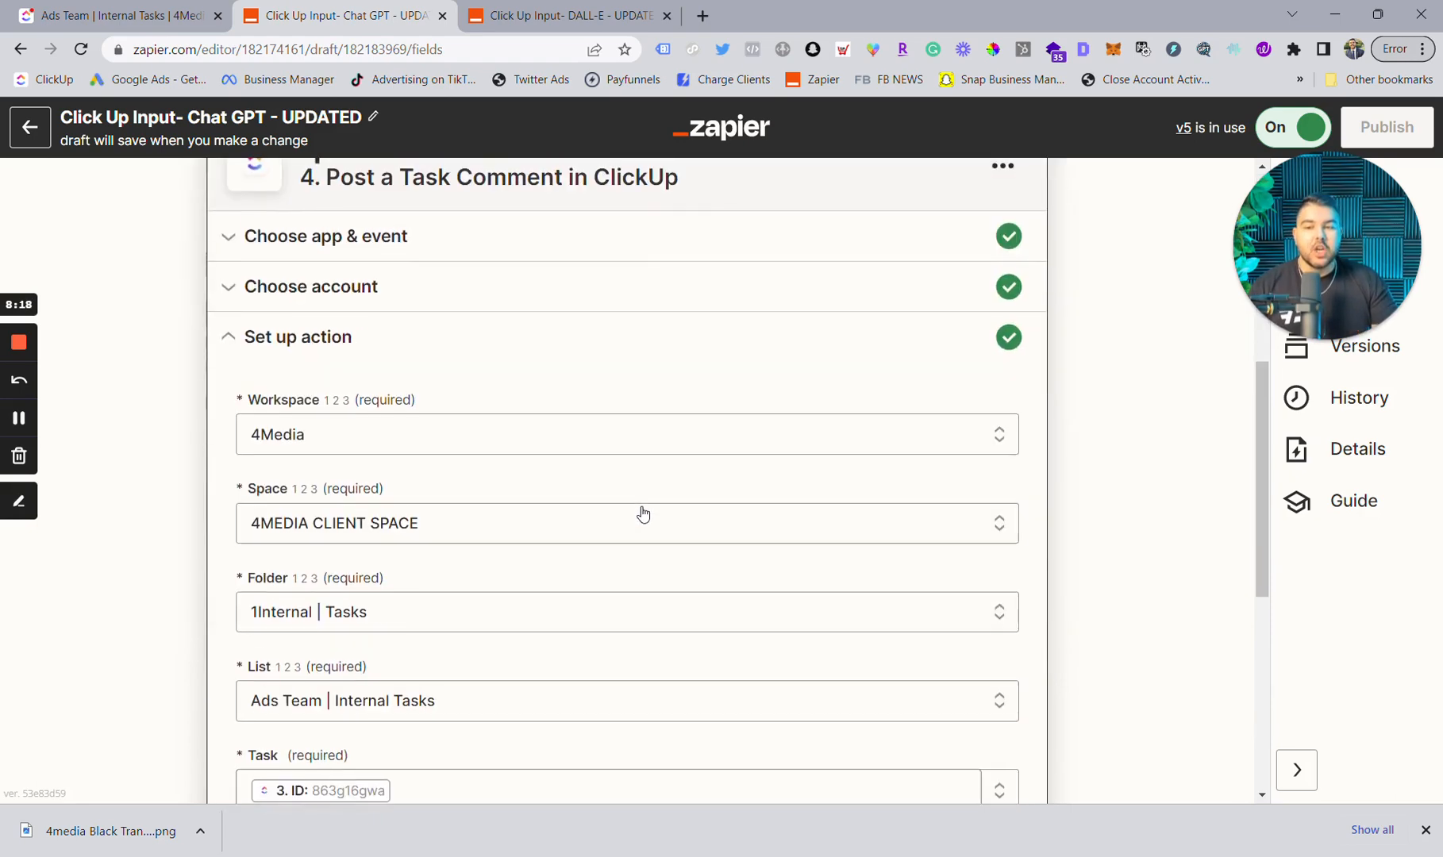
{"action": "scroll", "scroll_direction": "down", "scroll_amount": 3}
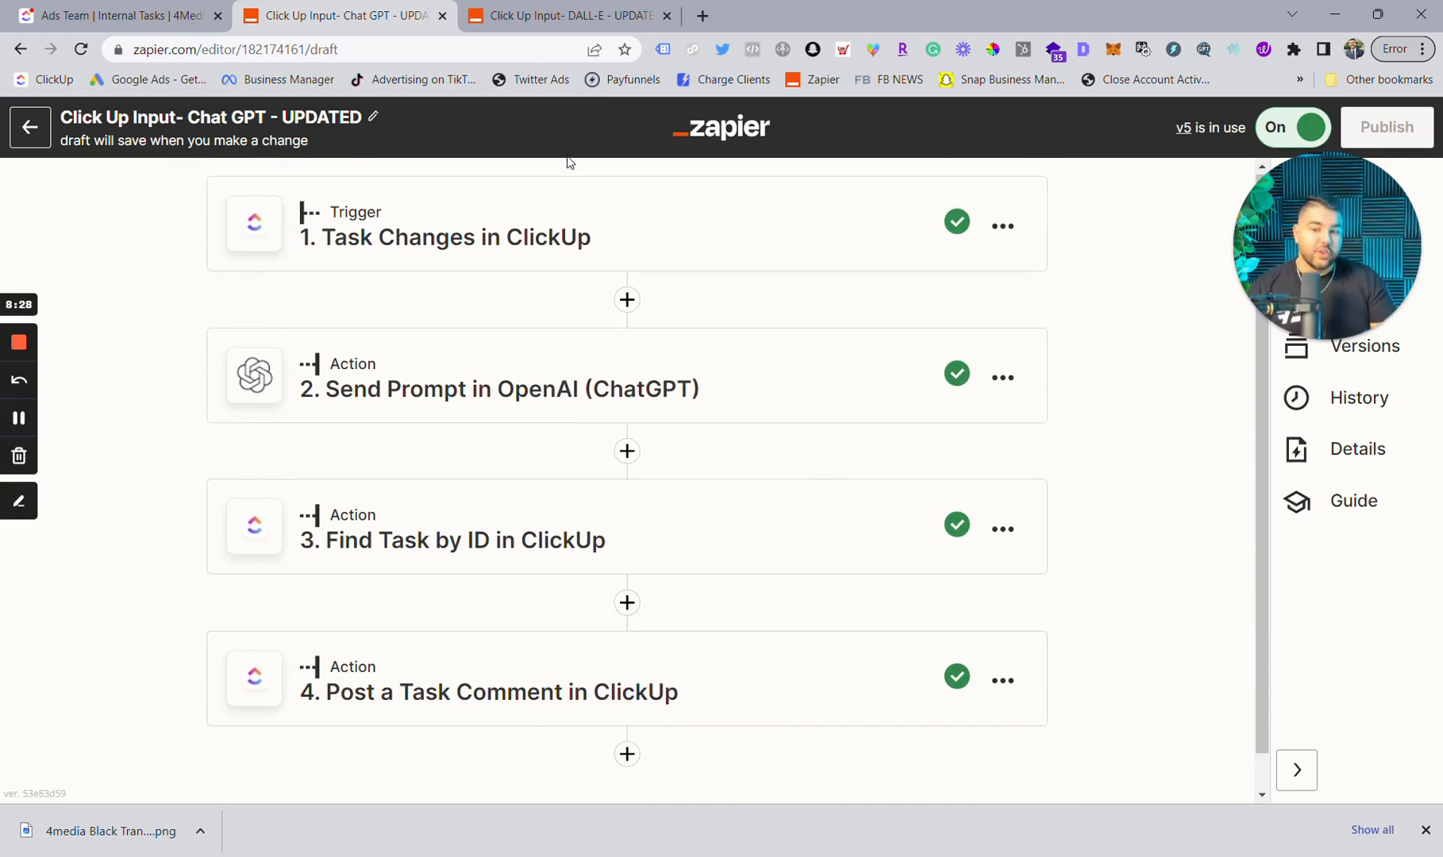
- Land on the 'Click Up Input- DALL-E - UPDATED' zap after a brief look back at the ChatGPT zap
{"action": "left_click", "coordinate": [567, 16]}
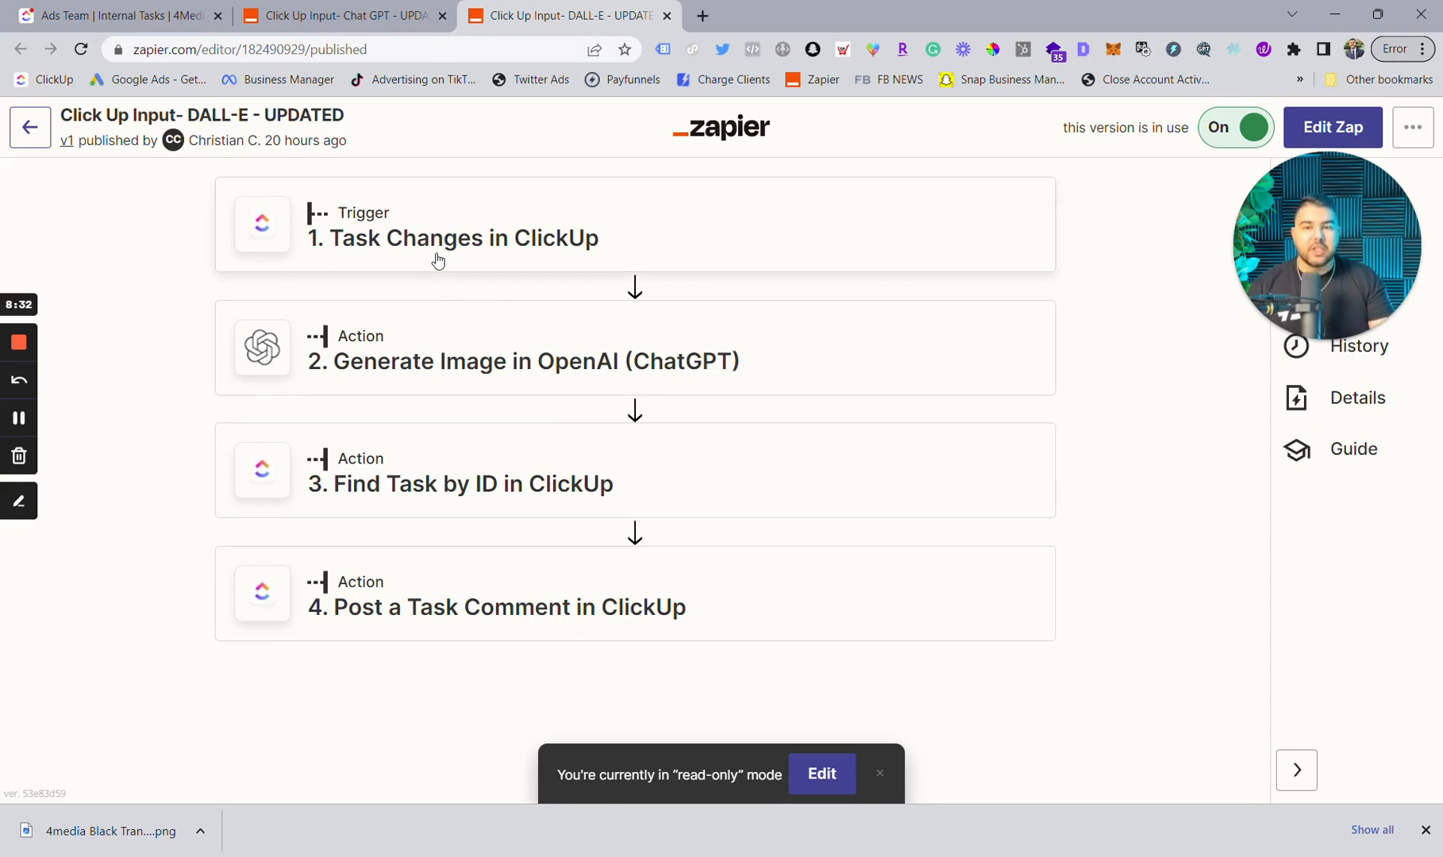
{"action": "mouse_move", "coordinate": [550, 372]}
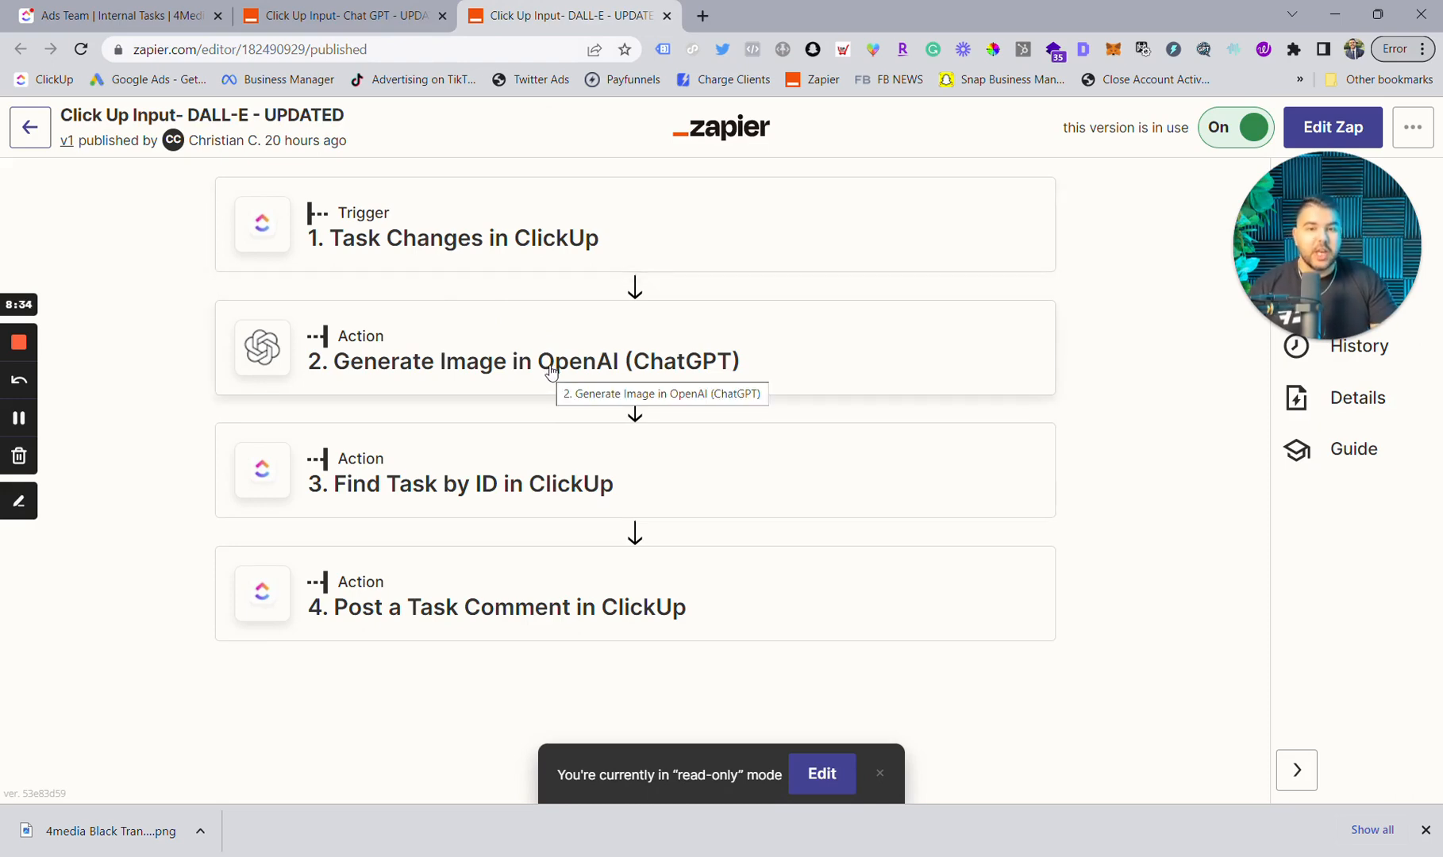
{"action": "left_click", "coordinate": [341, 16]}
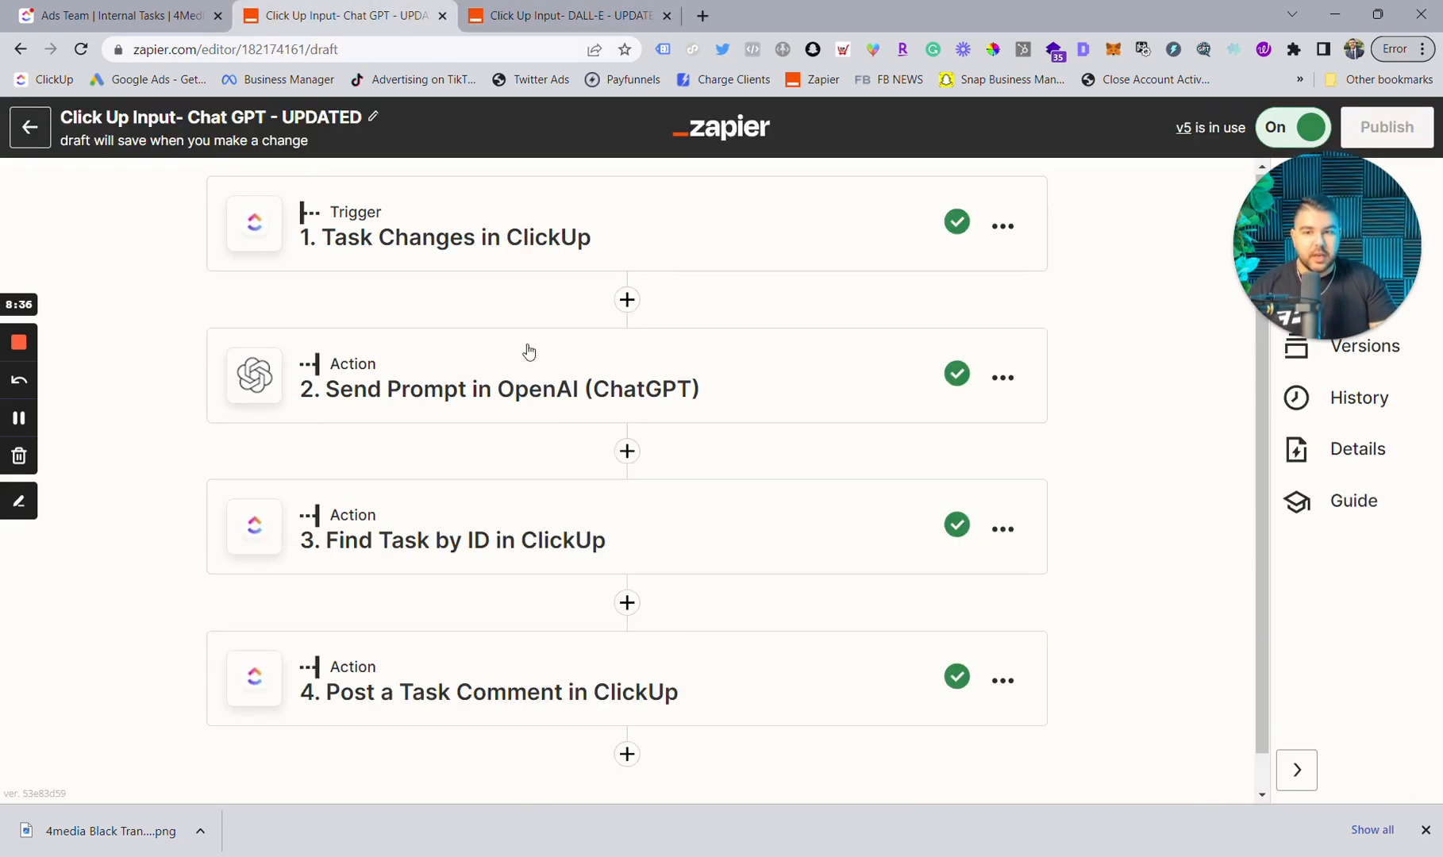
{"action": "left_click", "coordinate": [571, 16]}
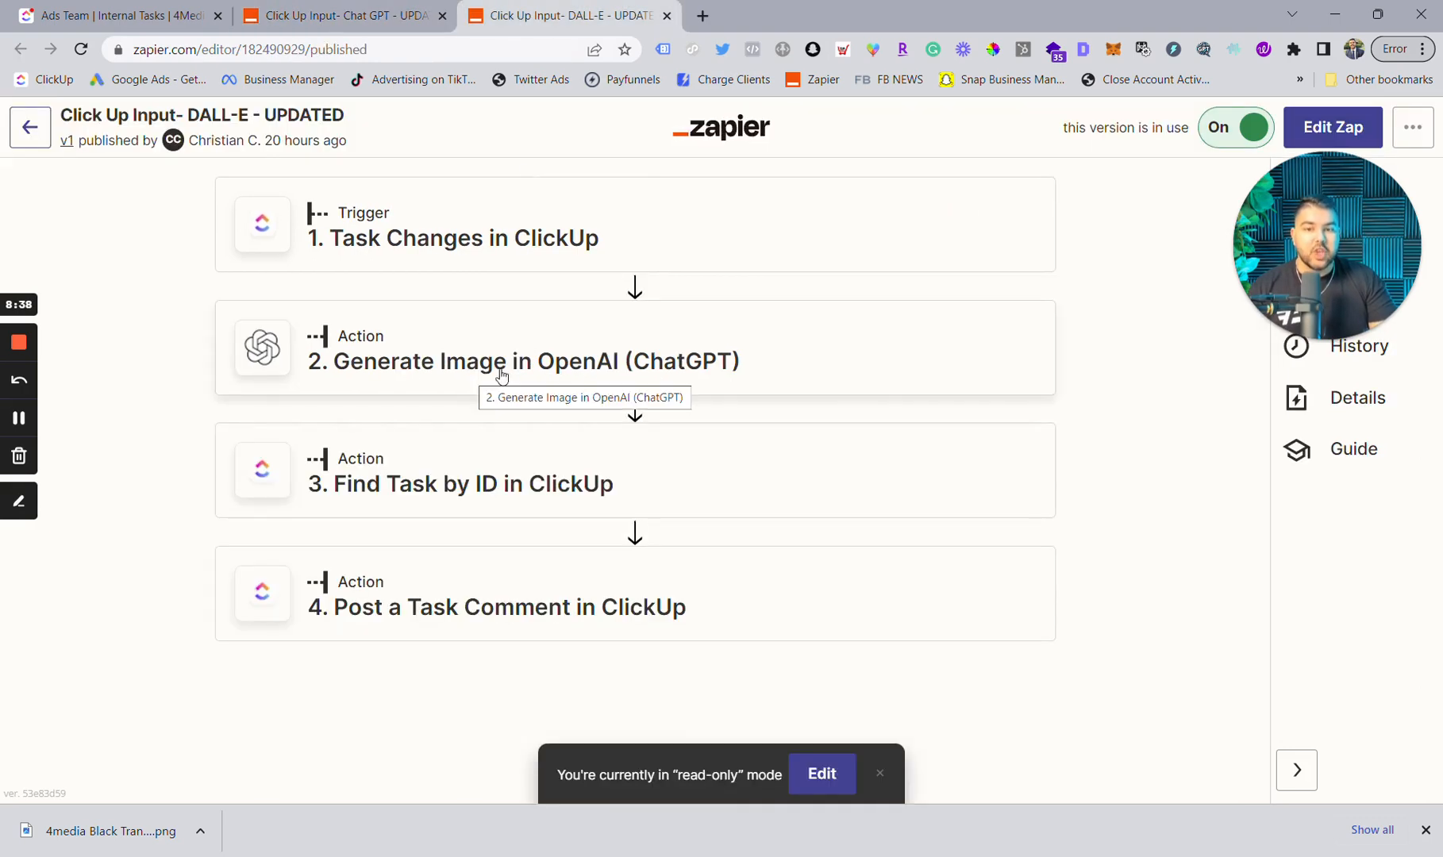
{"action": "mouse_move", "coordinate": [358, 504]}
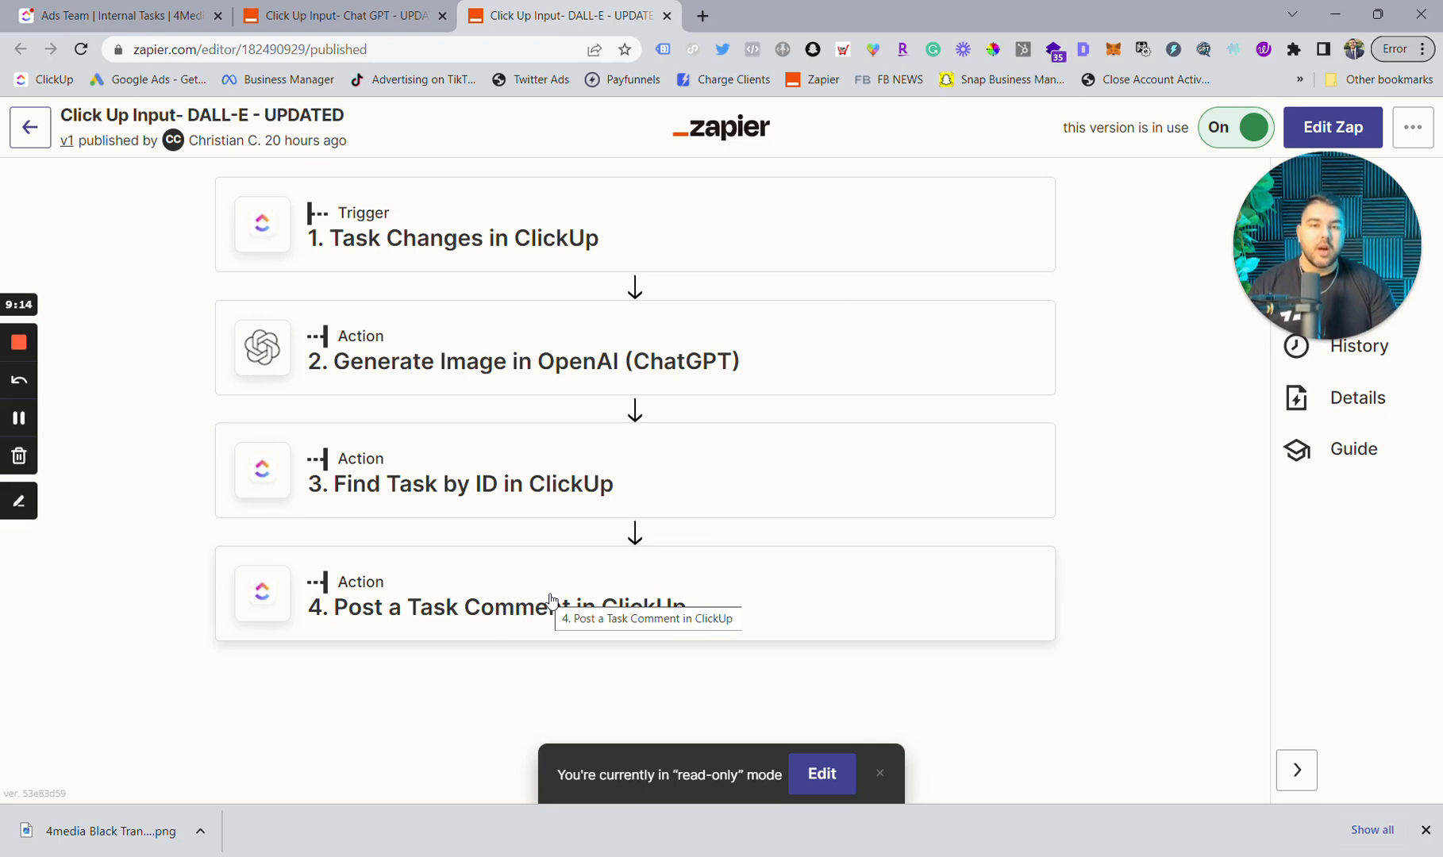
{"action": "mouse_move", "coordinate": [588, 740]}
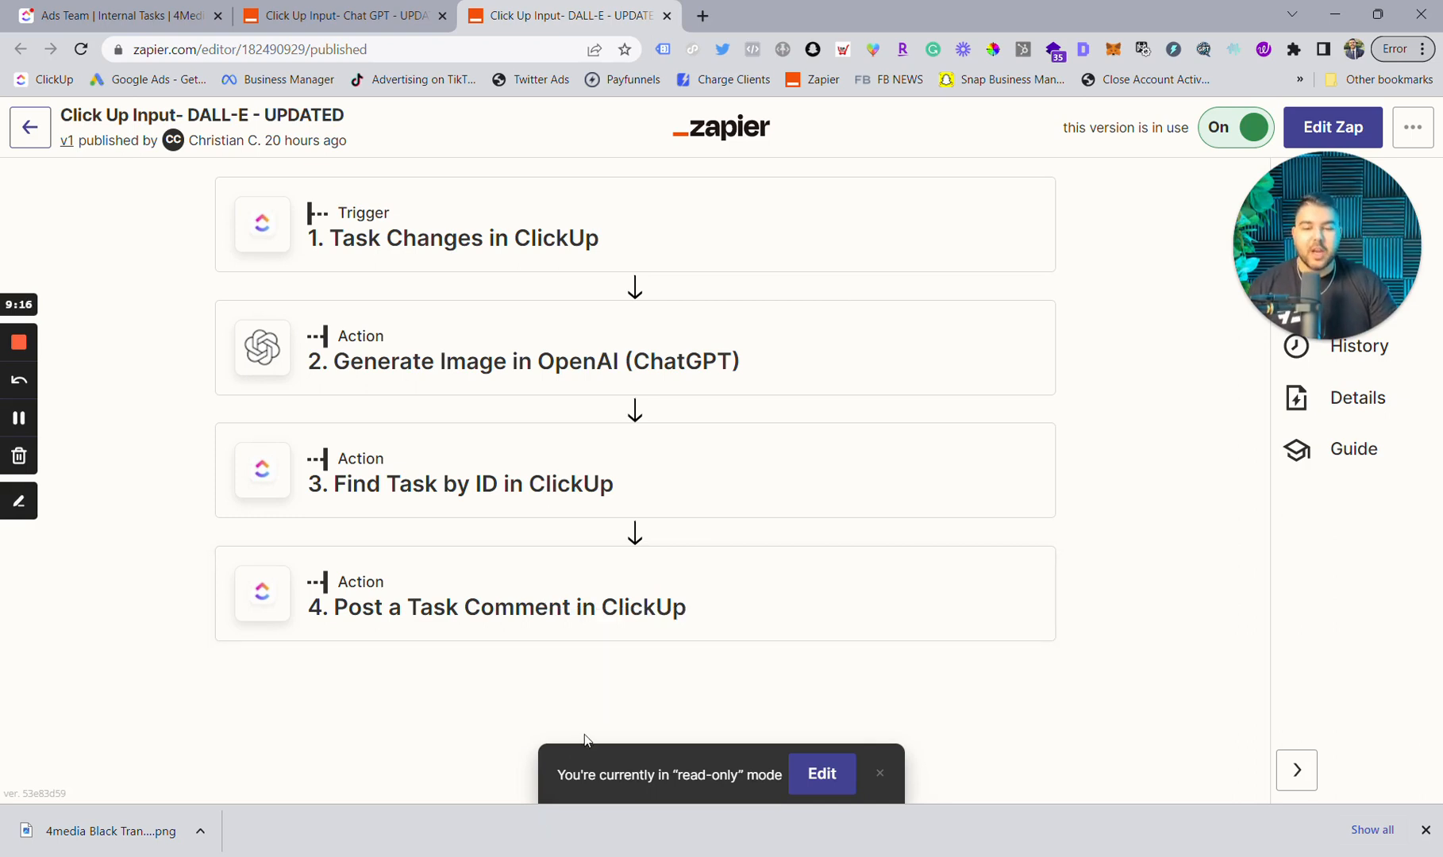